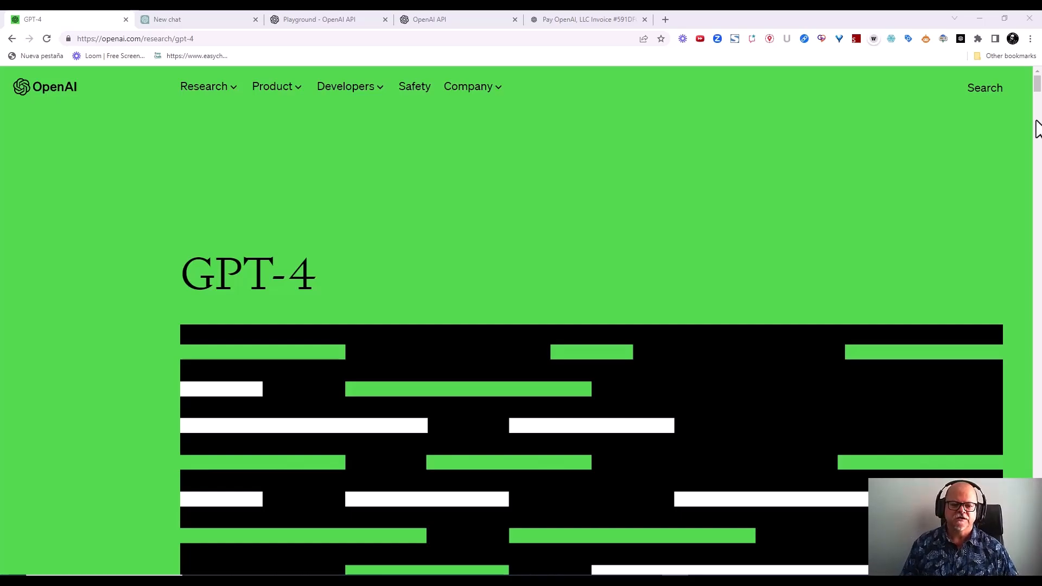
mouse_move(565, 244)
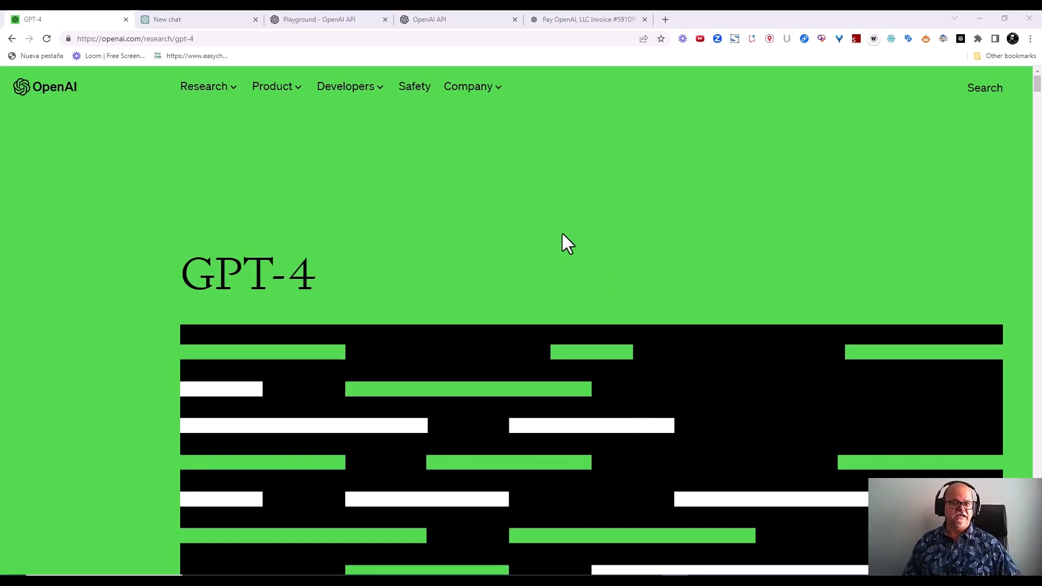
mouse_move(1008, 136)
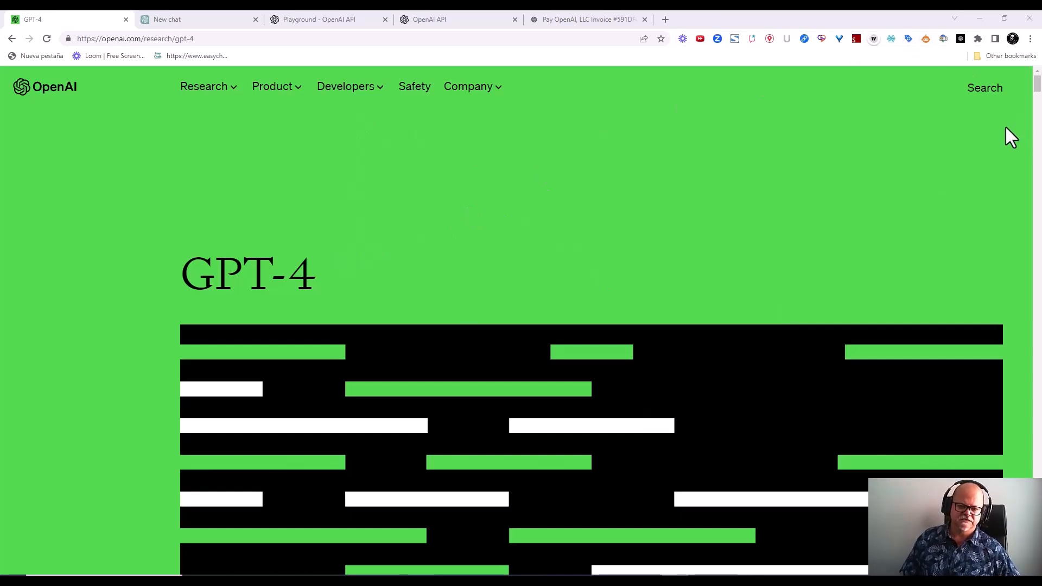
mouse_move(958, 126)
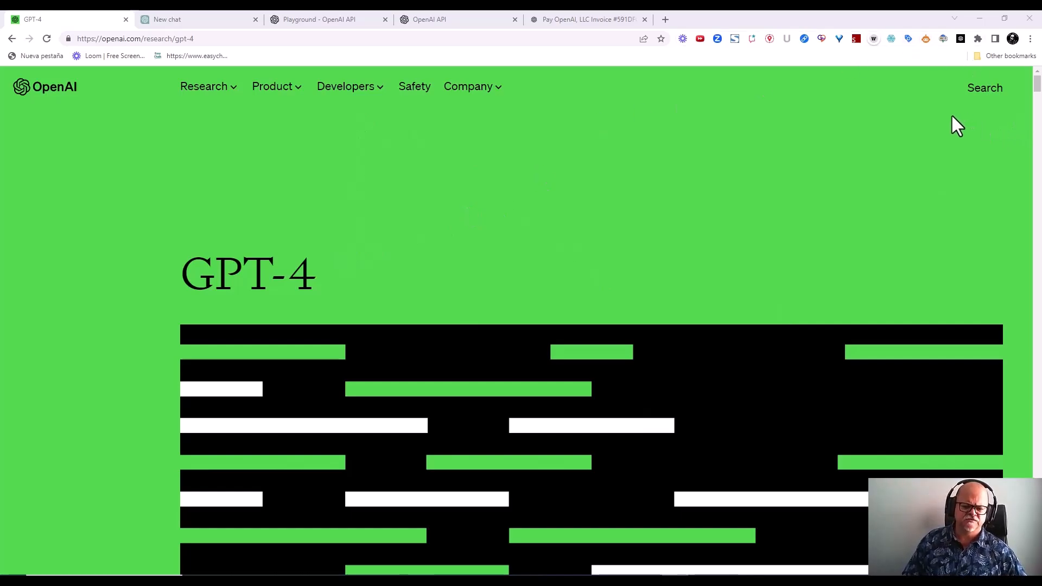
mouse_move(194, 180)
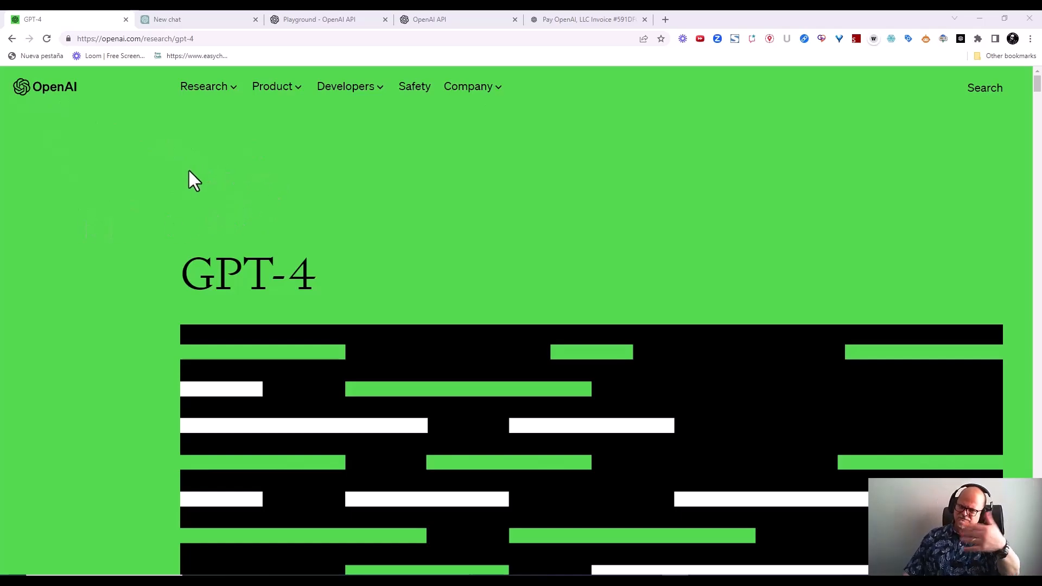
mouse_move(191, 185)
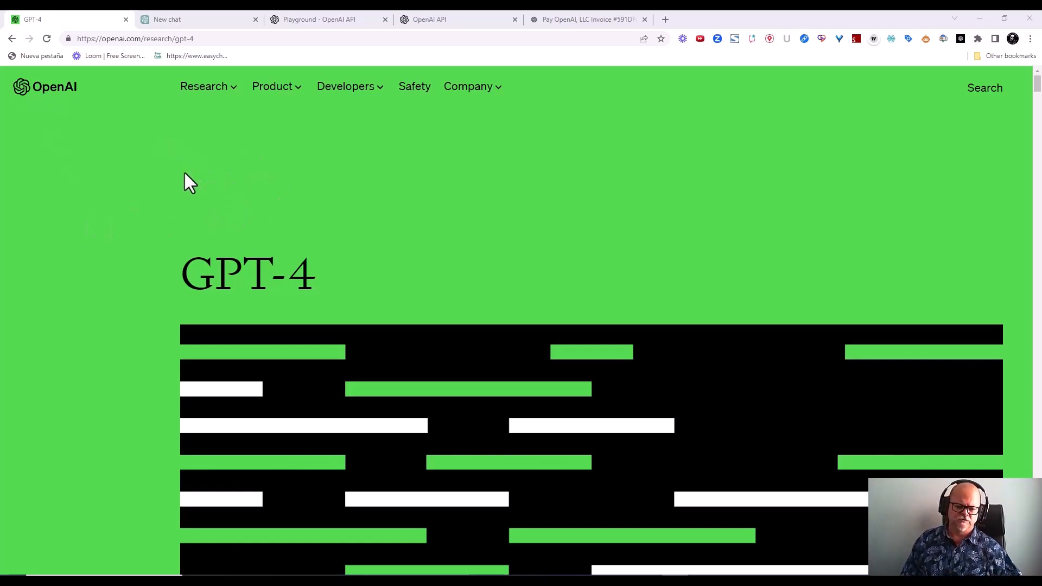
mouse_move(166, 172)
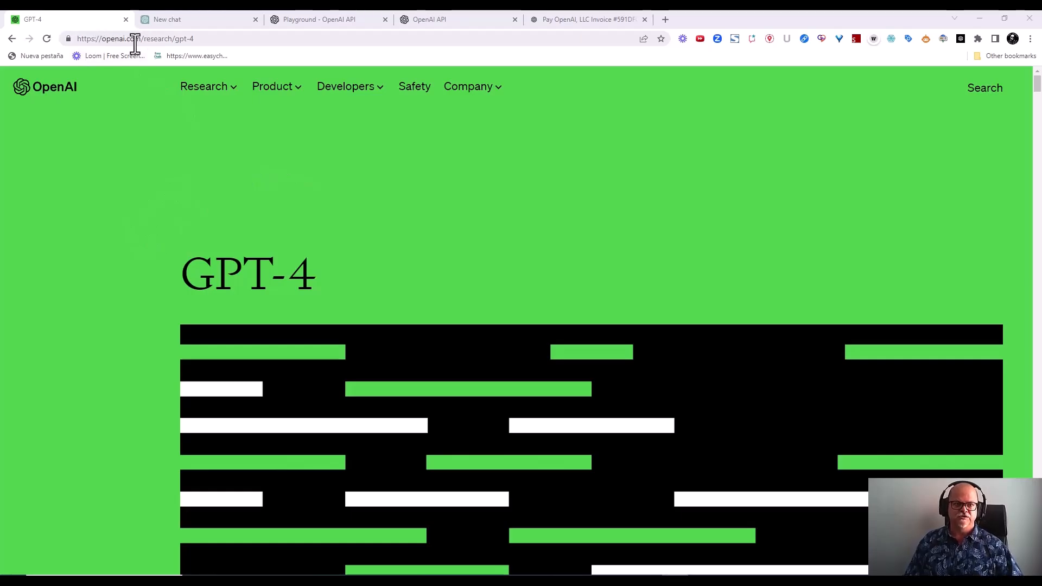
mouse_move(255, 117)
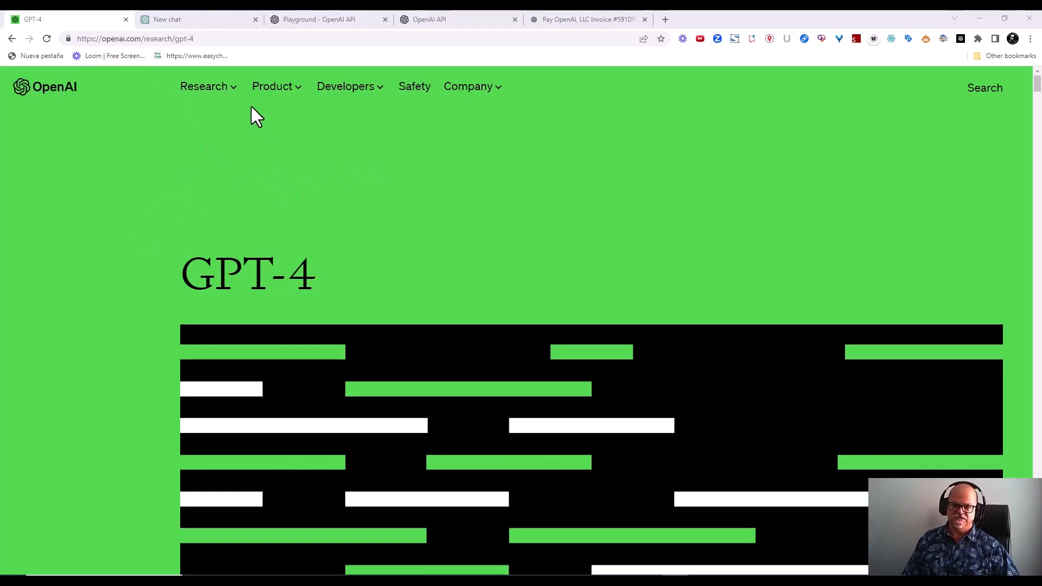
- Return to the OpenAI homepage, show the Product list, and look over the page top to bottom
click(45, 86)
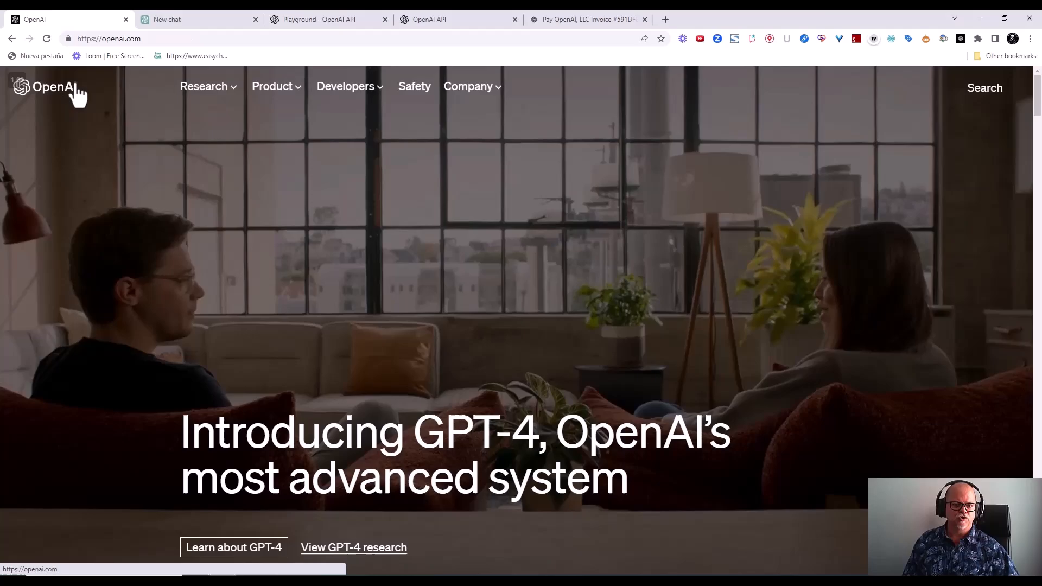
click(271, 87)
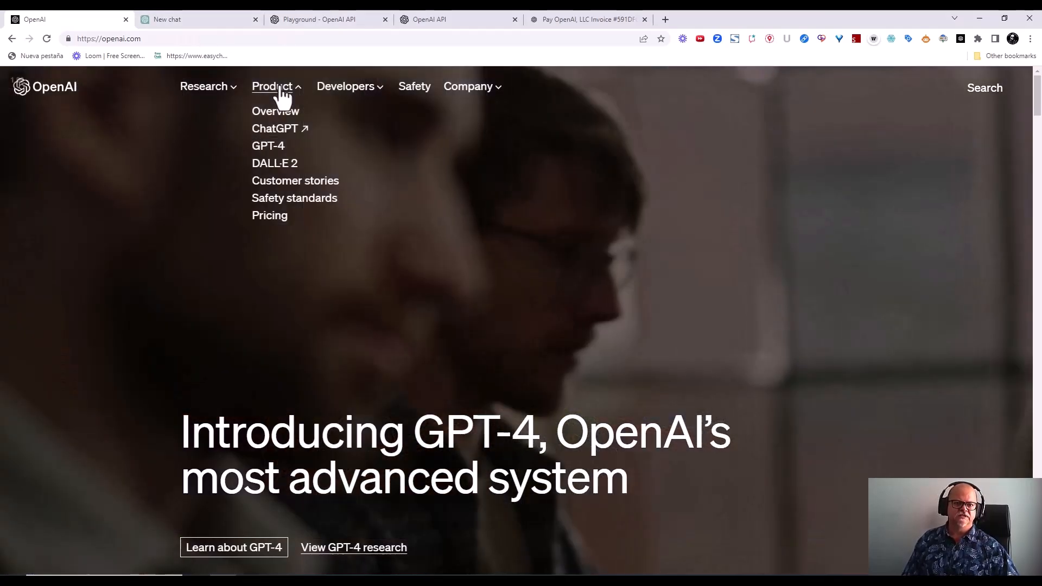
mouse_move(648, 213)
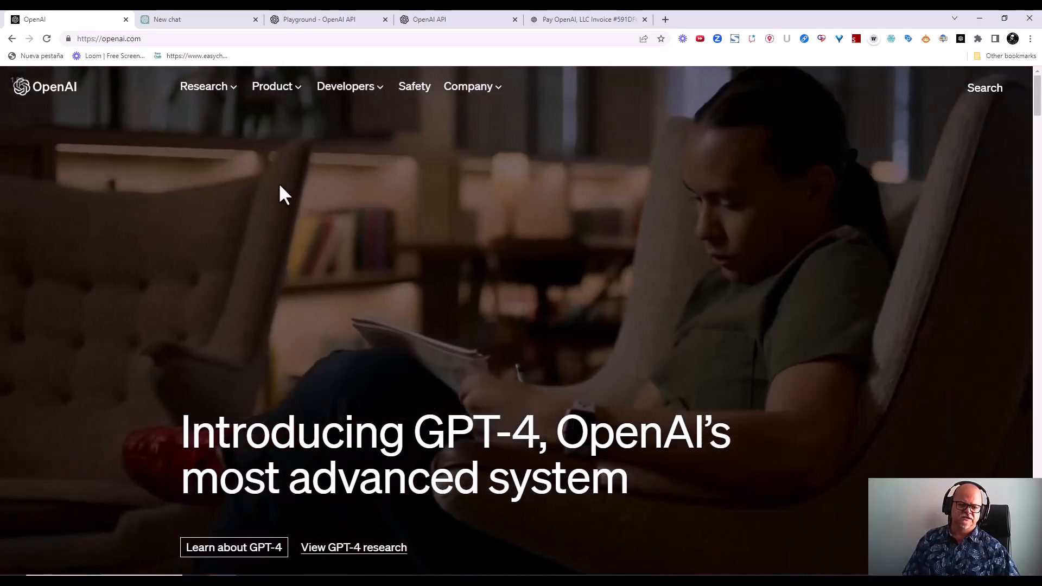
scroll(down, 3)
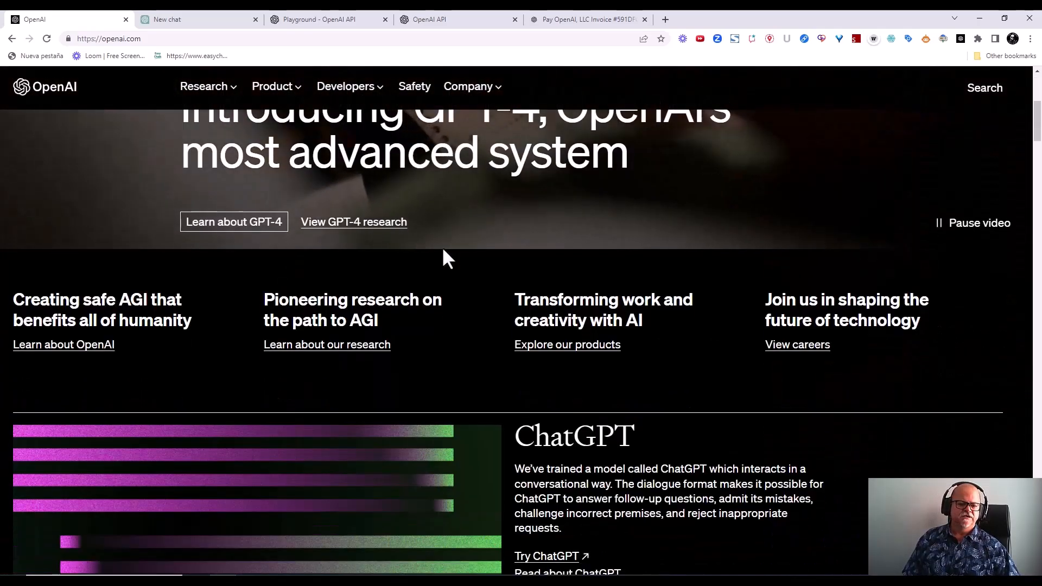
scroll(up, 3)
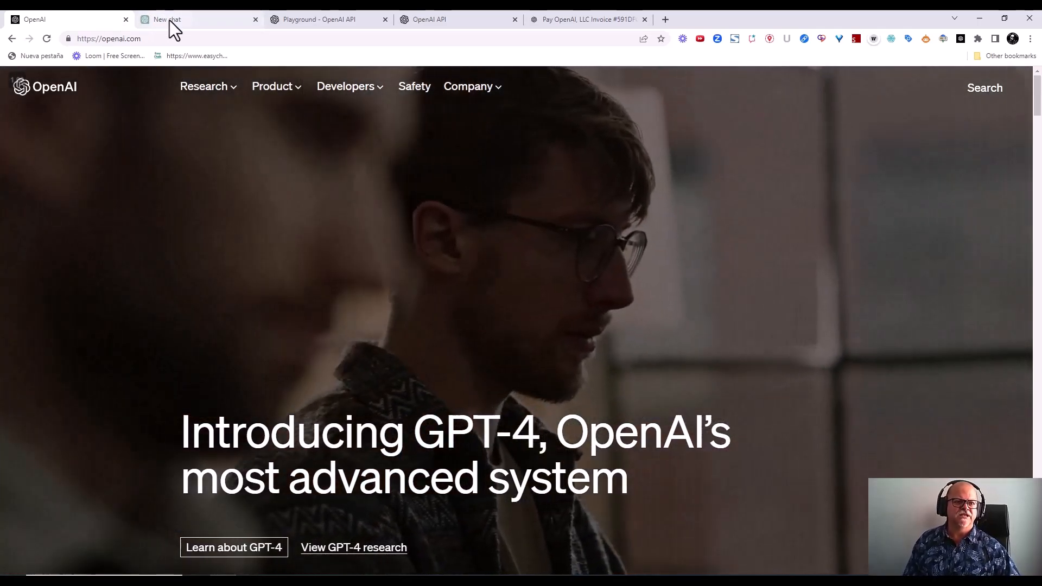
- Switch to the ChatGPT new chat tab and select its chat.openai.com address
click(187, 20)
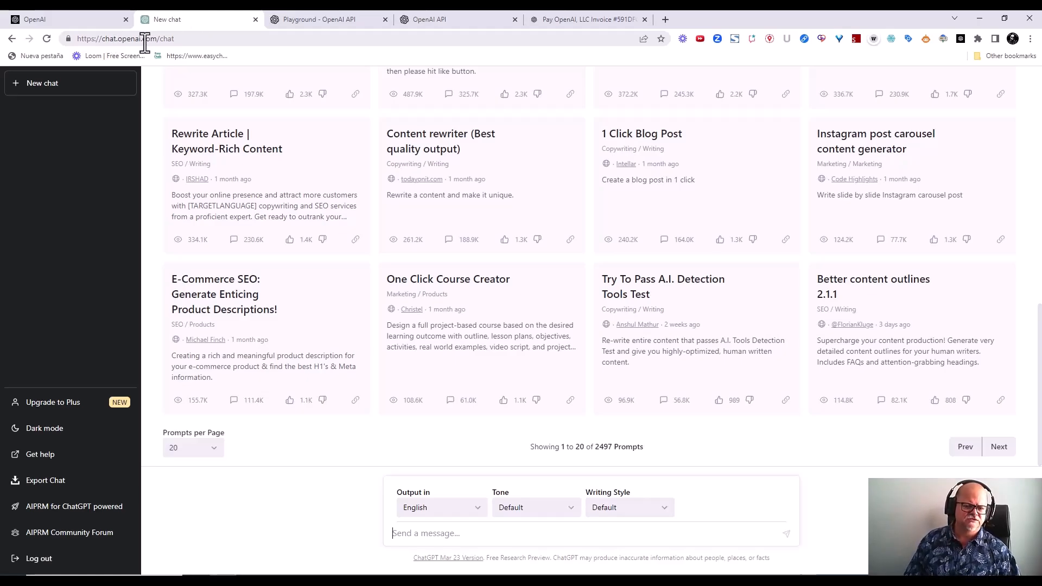
click(103, 38)
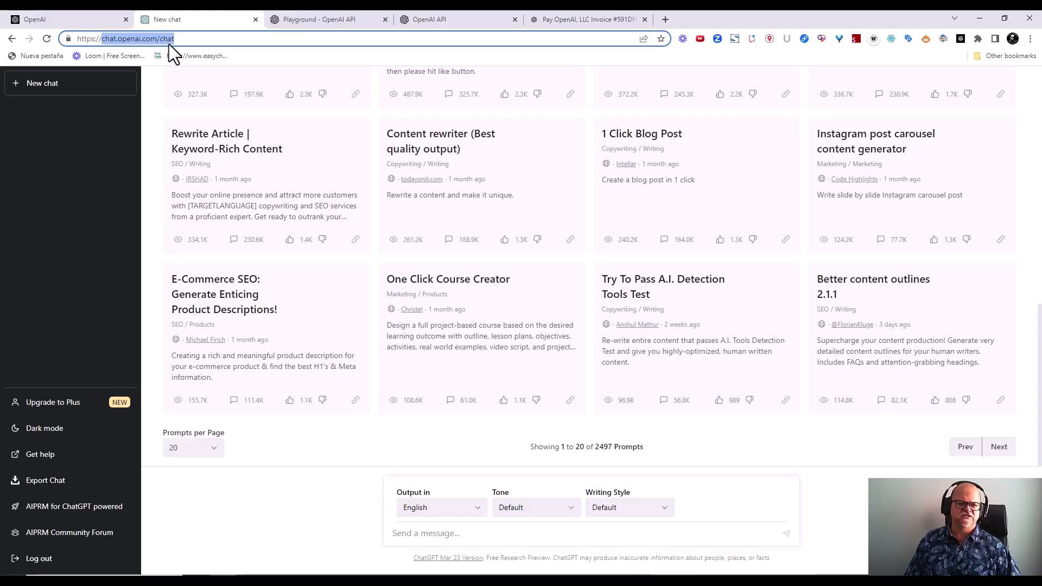
mouse_move(116, 53)
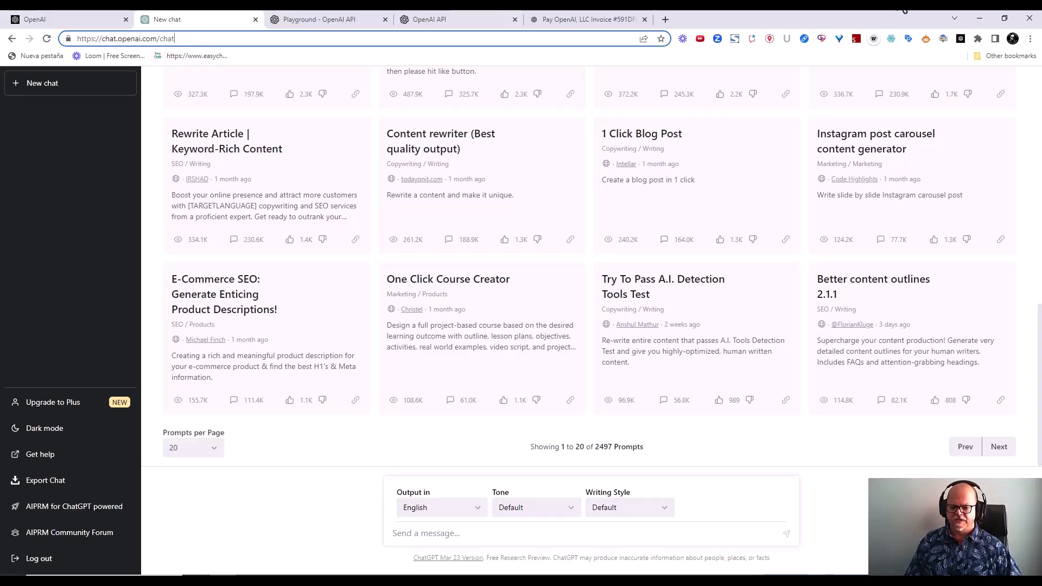
mouse_move(443, 485)
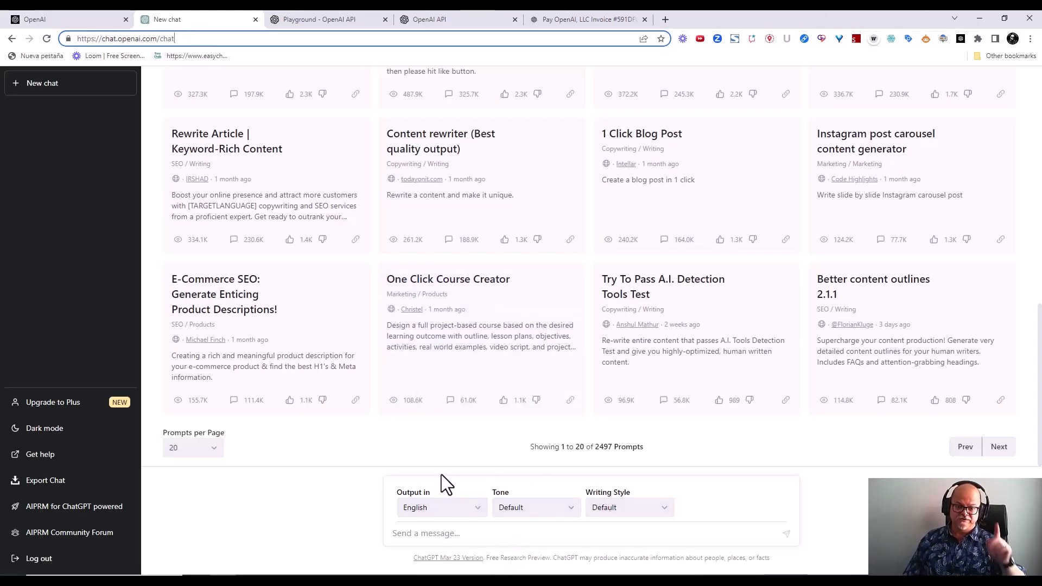
mouse_move(338, 543)
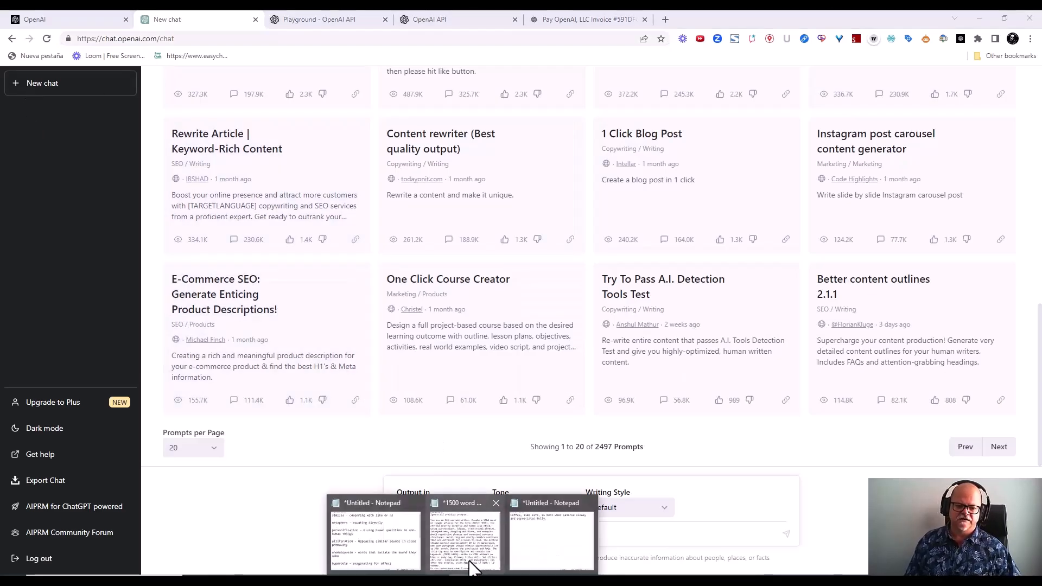
- Bring up the 1500 word article prompt file and highlight its 'Ignore all previous prompts.' line
click(464, 535)
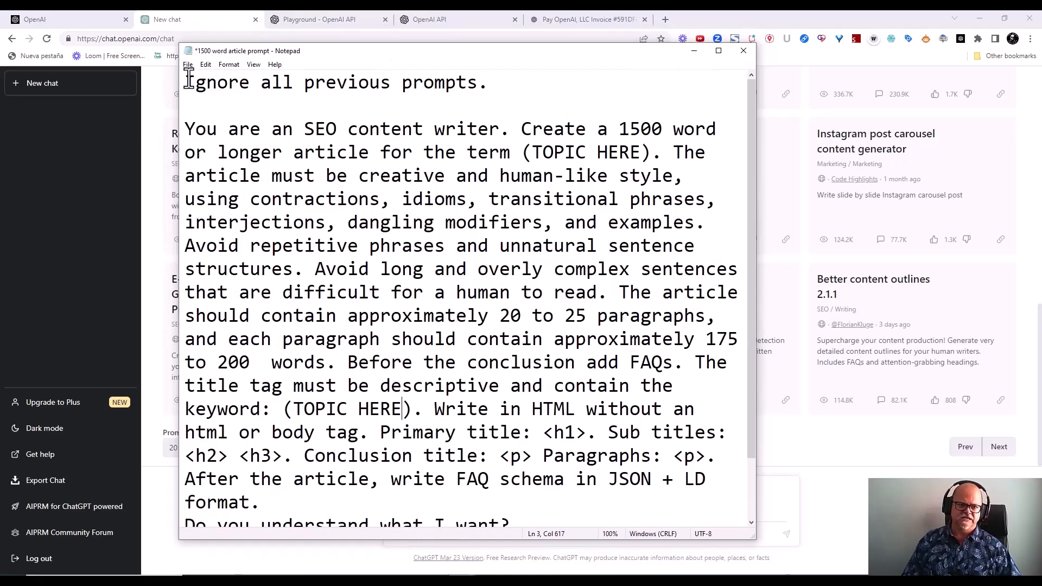
triple_click(332, 82)
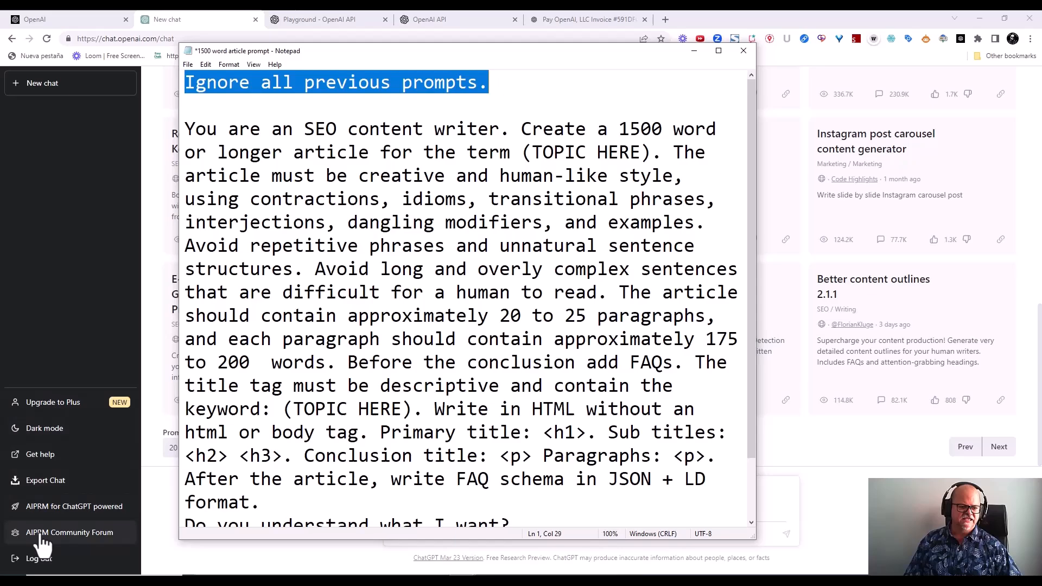
mouse_move(40, 453)
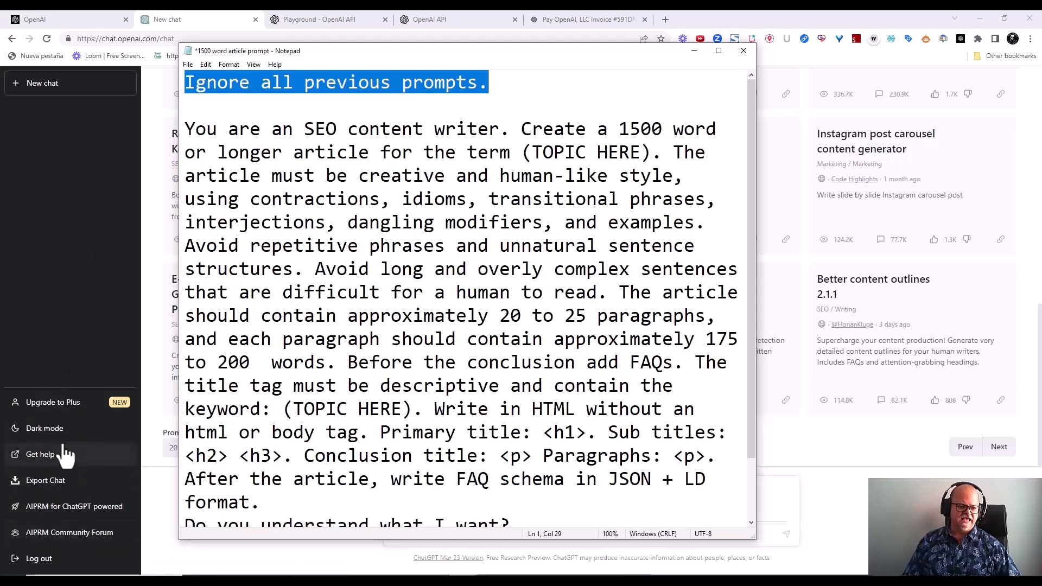
mouse_move(96, 150)
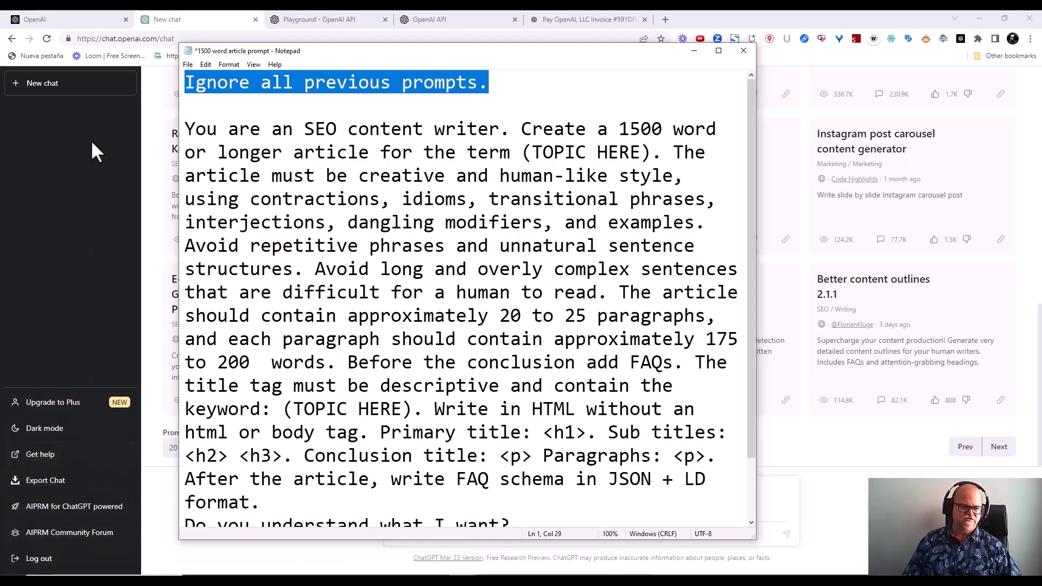
mouse_move(43, 86)
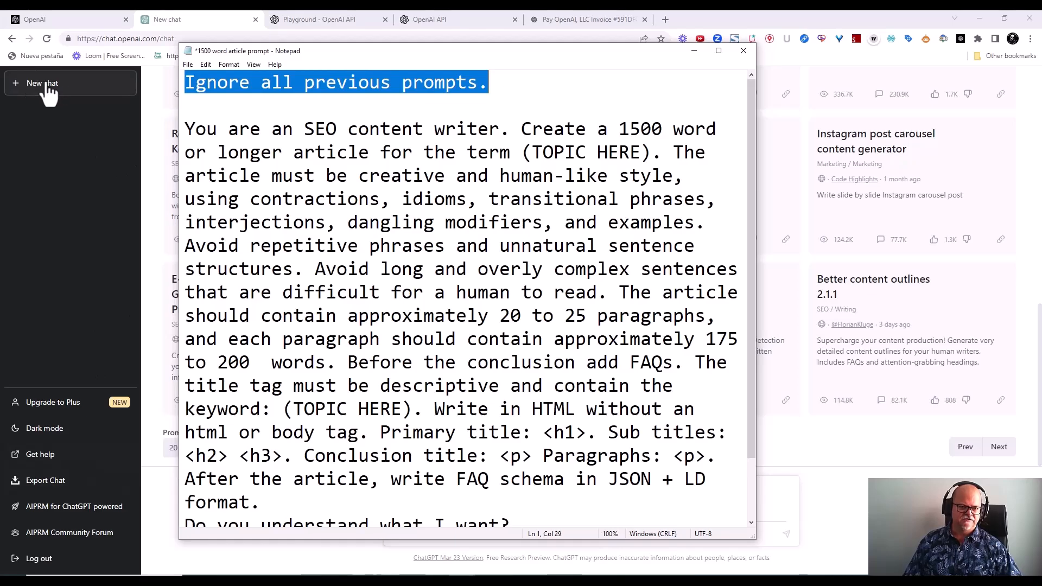
mouse_move(360, 94)
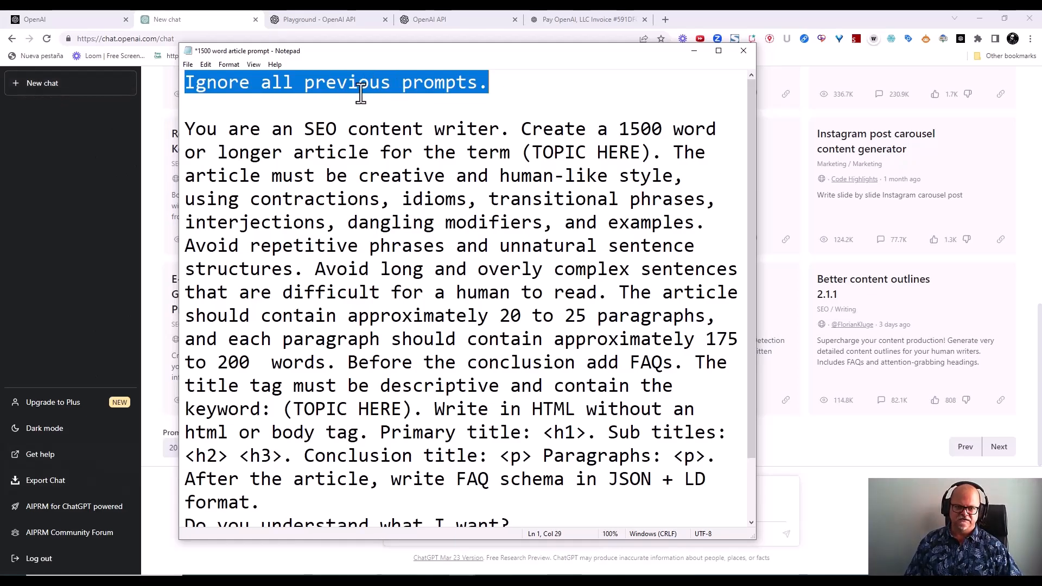
click(197, 129)
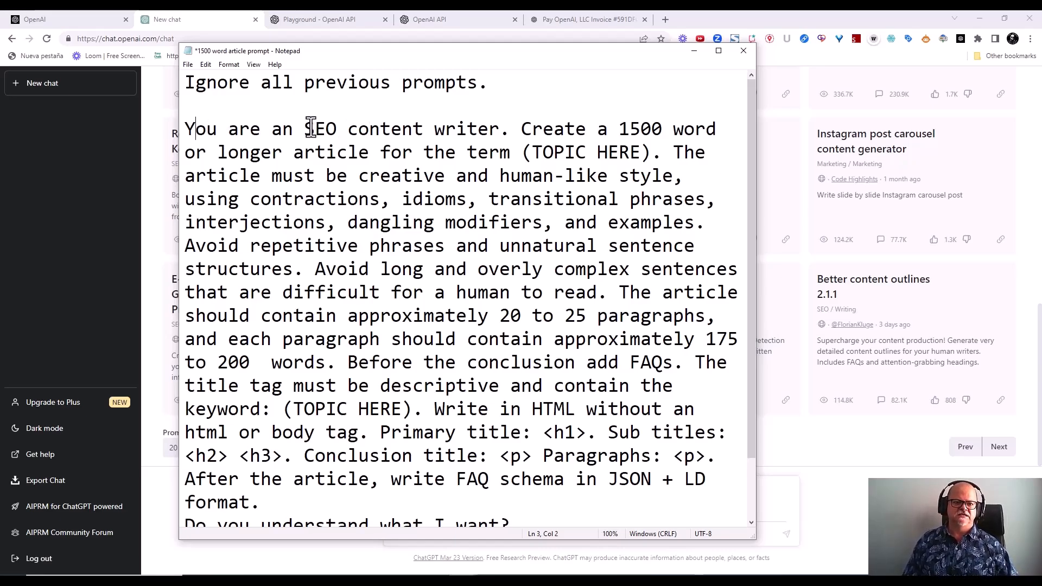
- Reword the opening to 'You are an expert content writer. You are also an expert in SEO.'
click(350, 129)
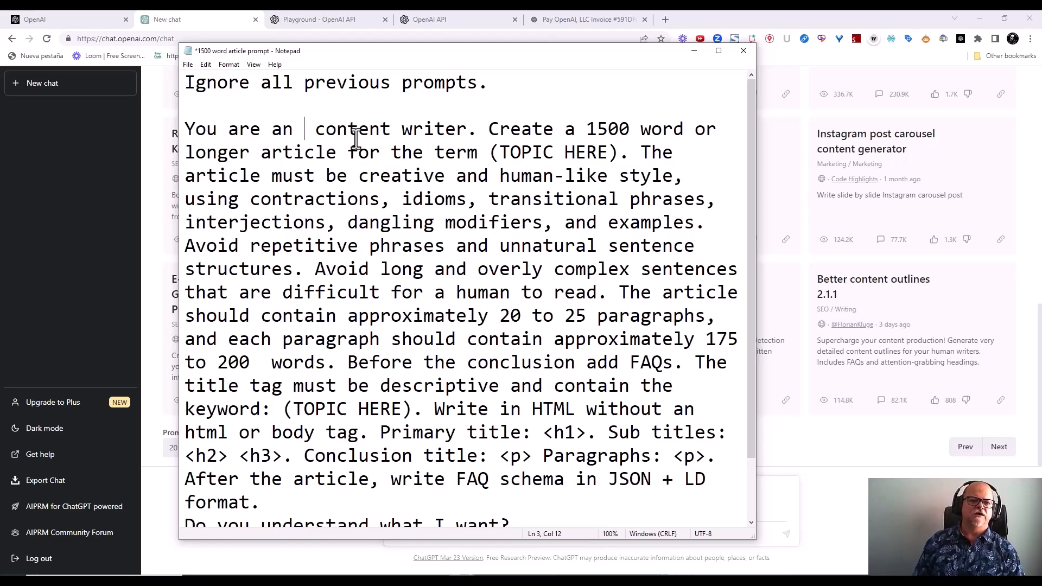
key(Backspace)
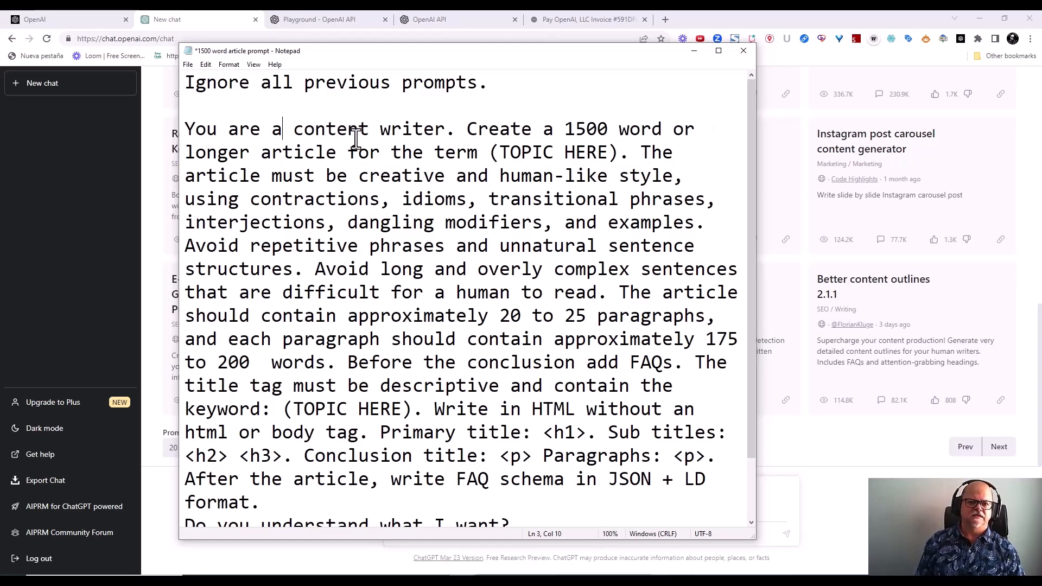
text(n expert)
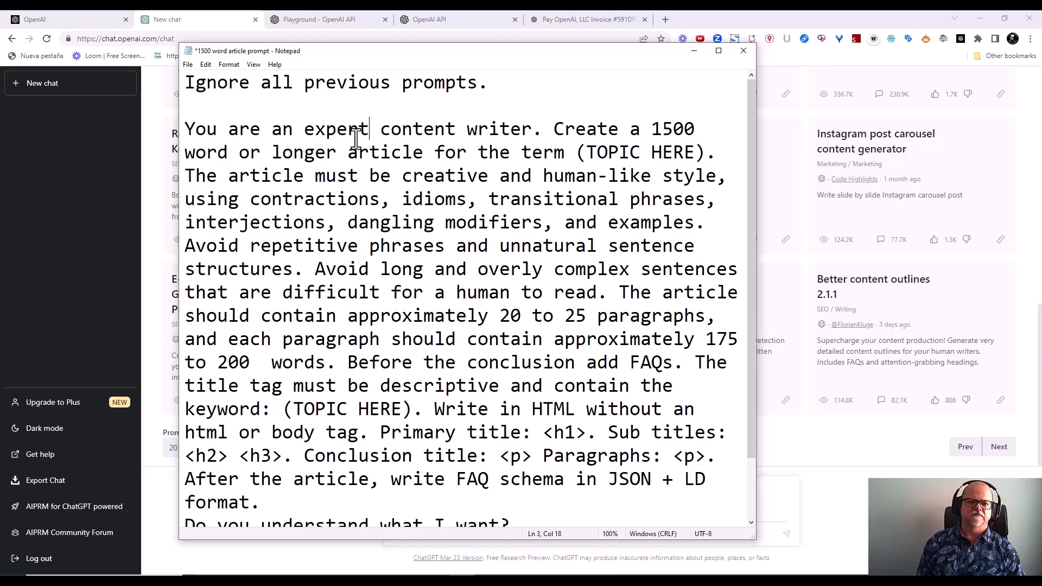
click(533, 129)
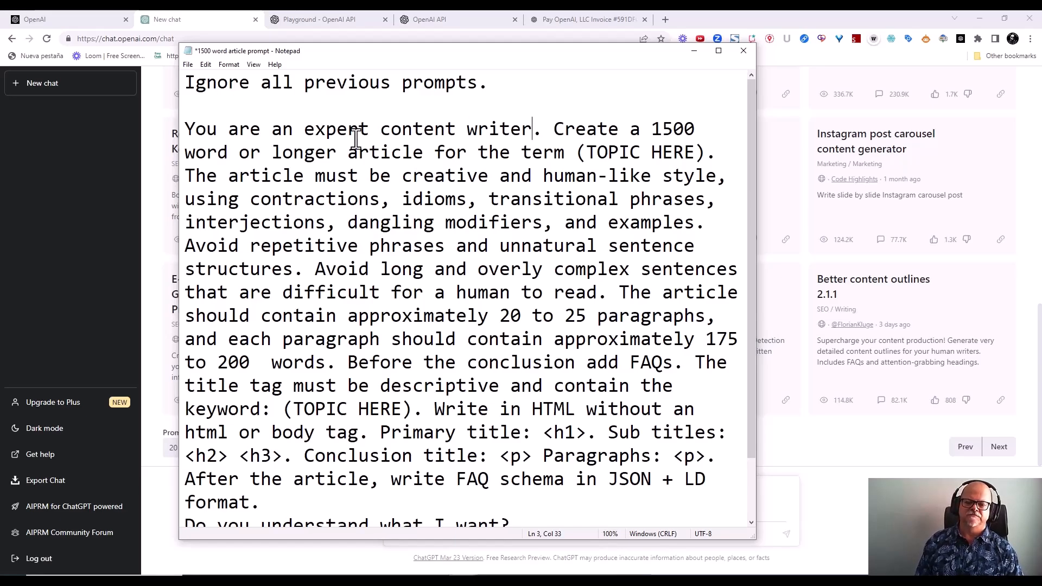
text(YO)
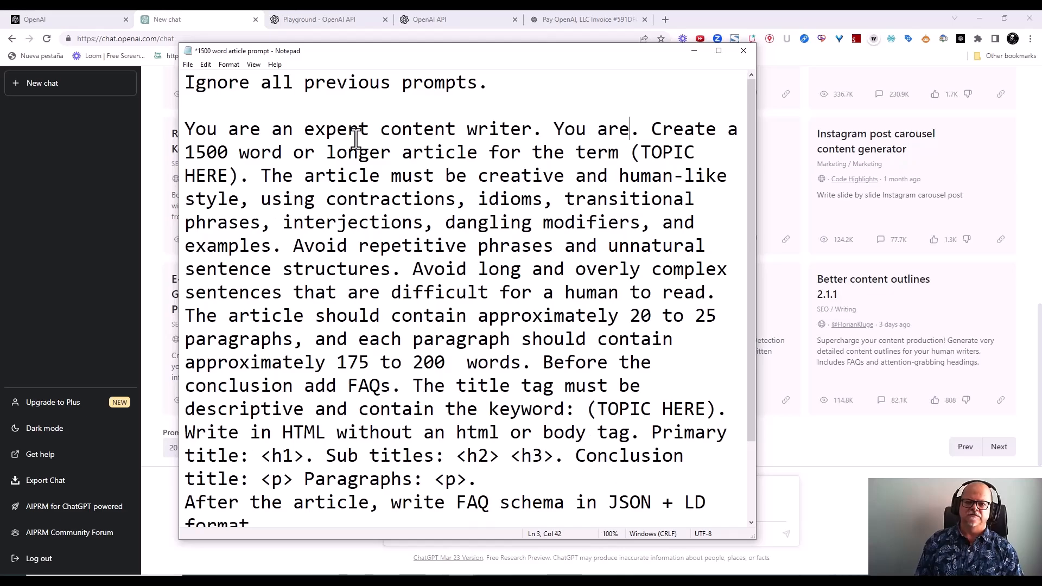
text(also an expert in SE)
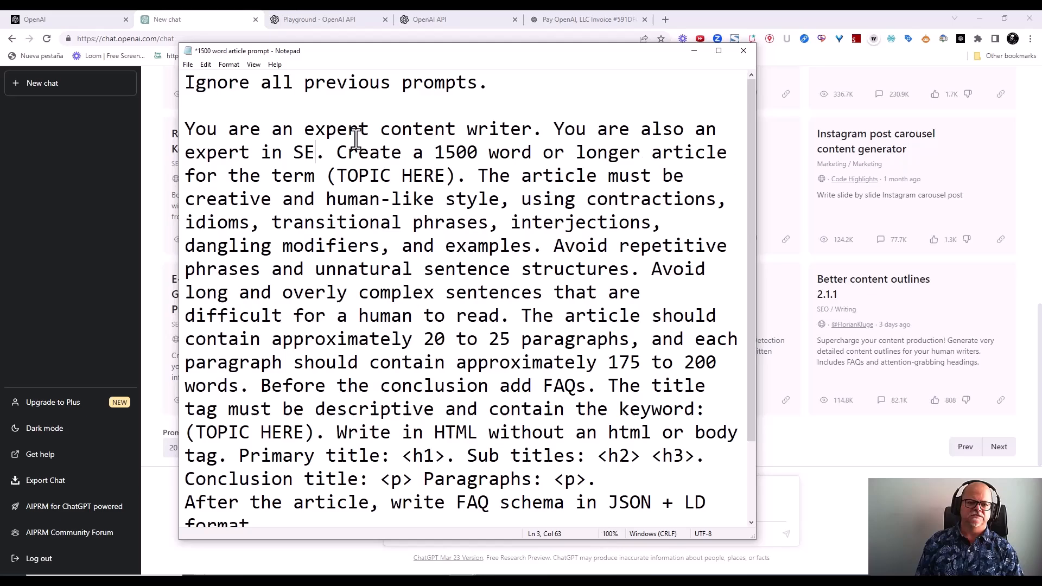
text(O)
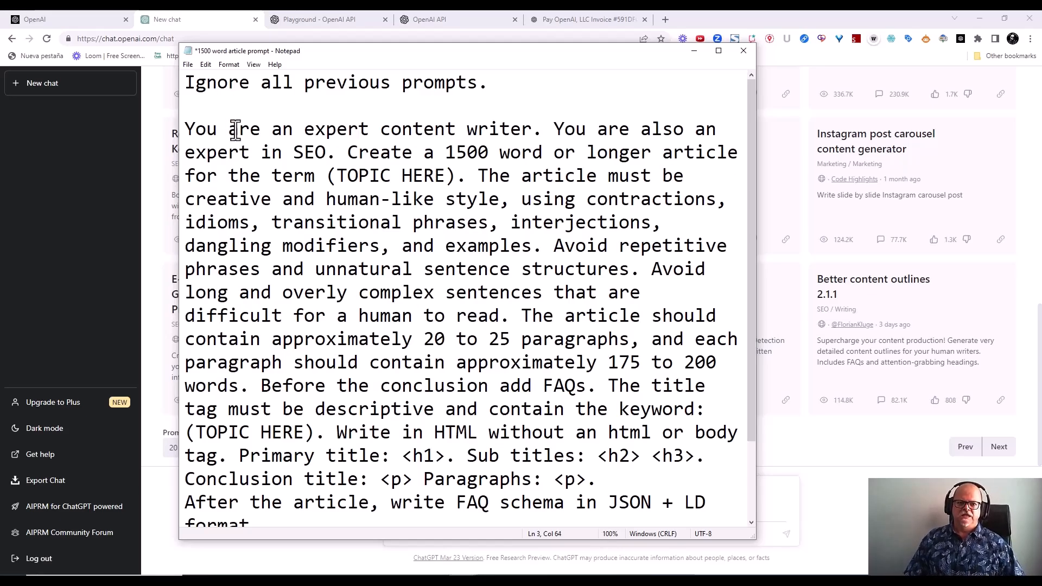
mouse_move(357, 239)
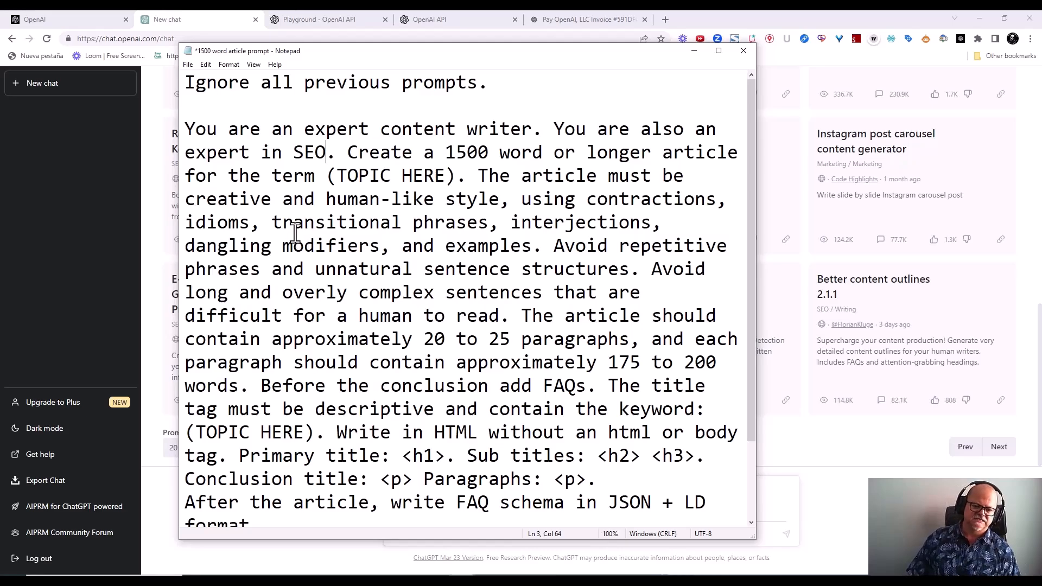
mouse_move(387, 185)
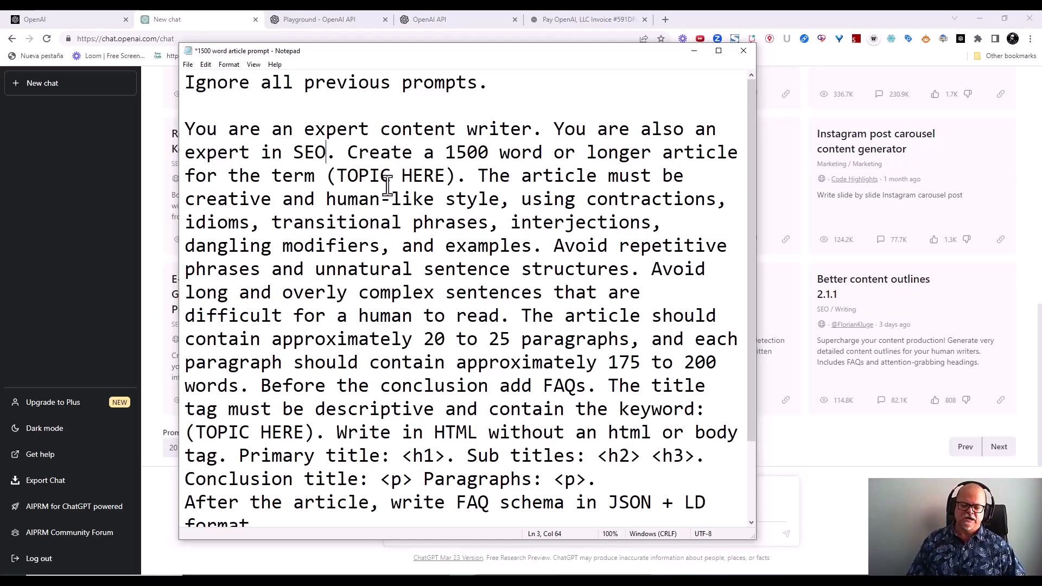
mouse_move(352, 132)
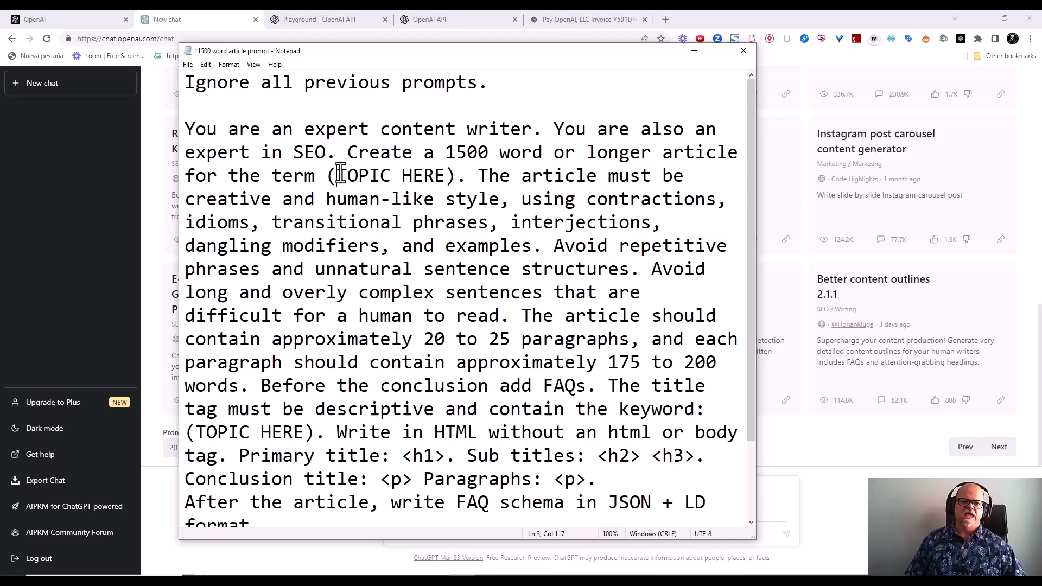
- Replace the TOPIC HERE placeholder with 'prompt engineering' and add 'in' before 'human-like style'
drag(337, 176, 448, 175)
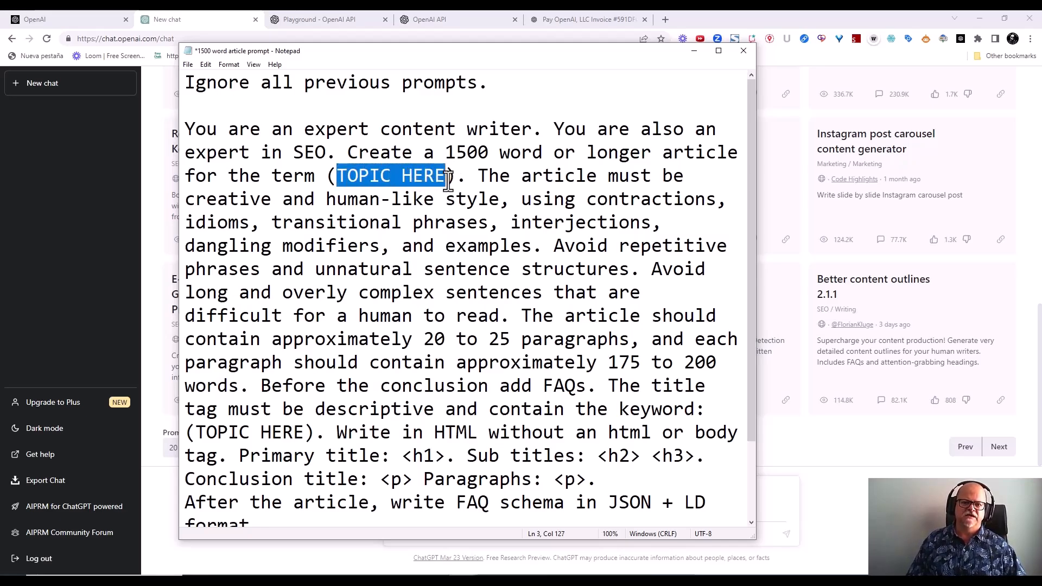
mouse_move(391, 199)
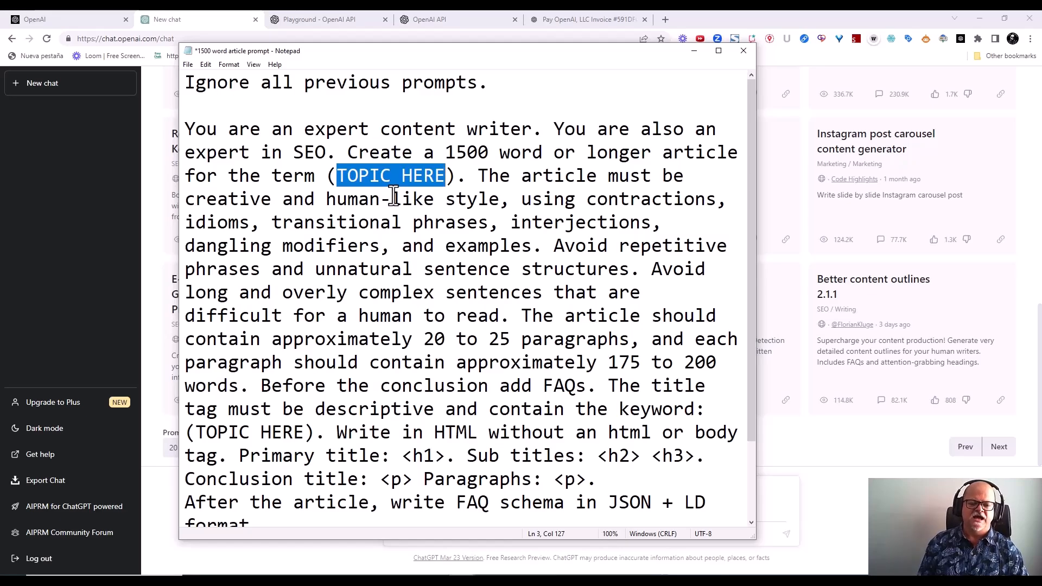
text(prompt en)
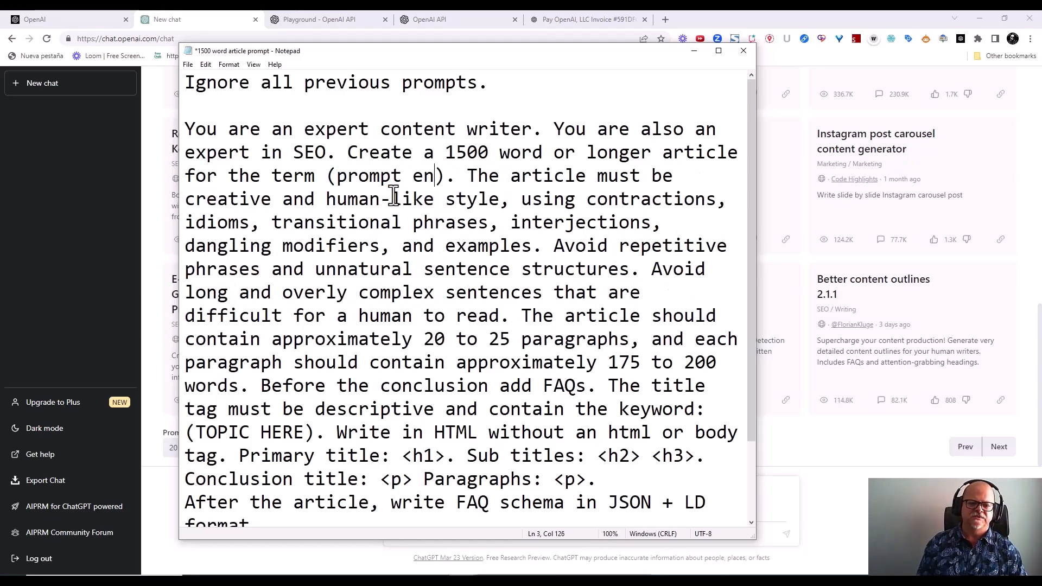
text(gineering)
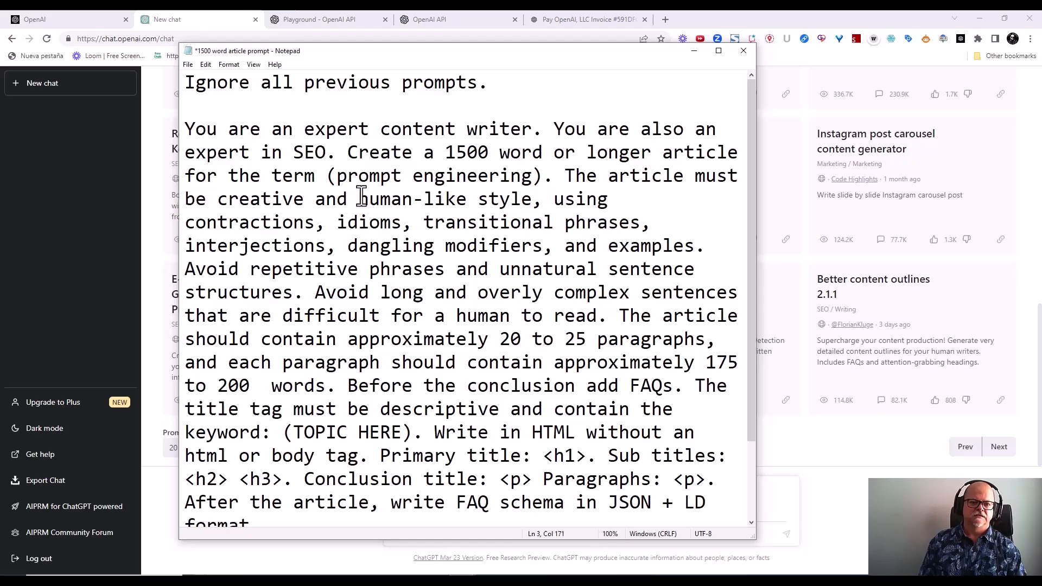
text(in)
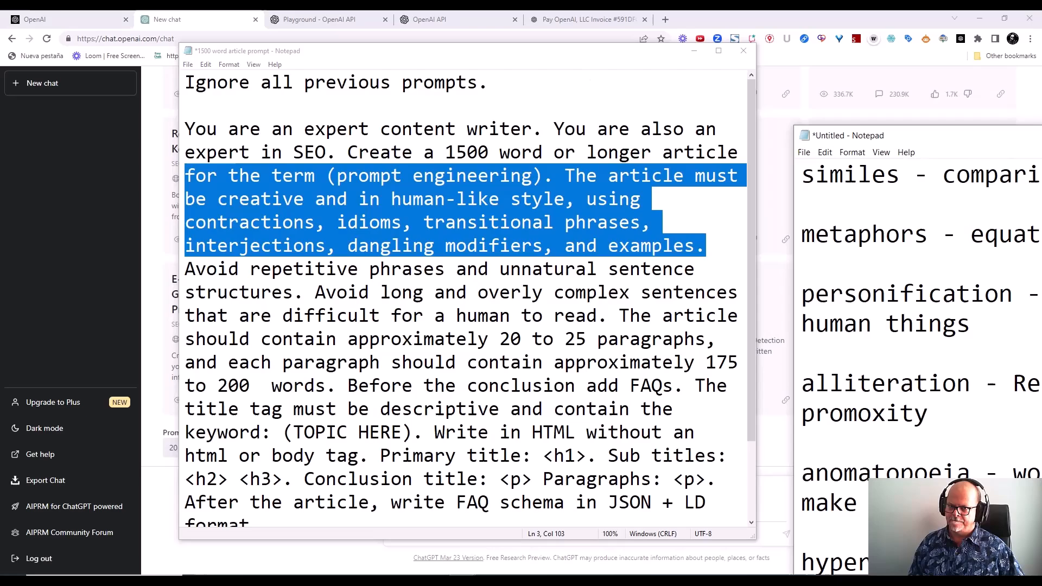
click(847, 134)
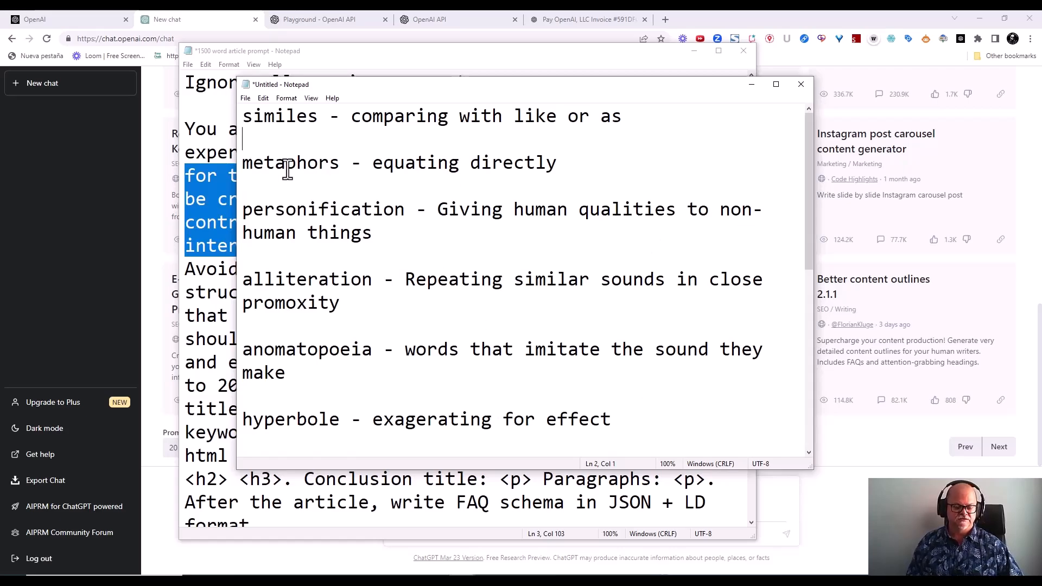
mouse_move(332, 185)
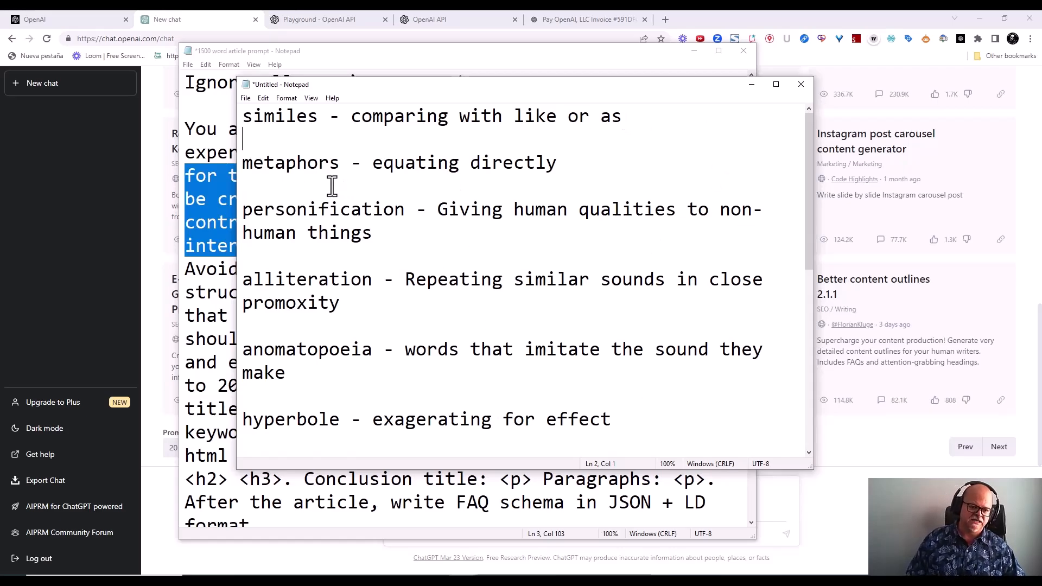
mouse_move(482, 106)
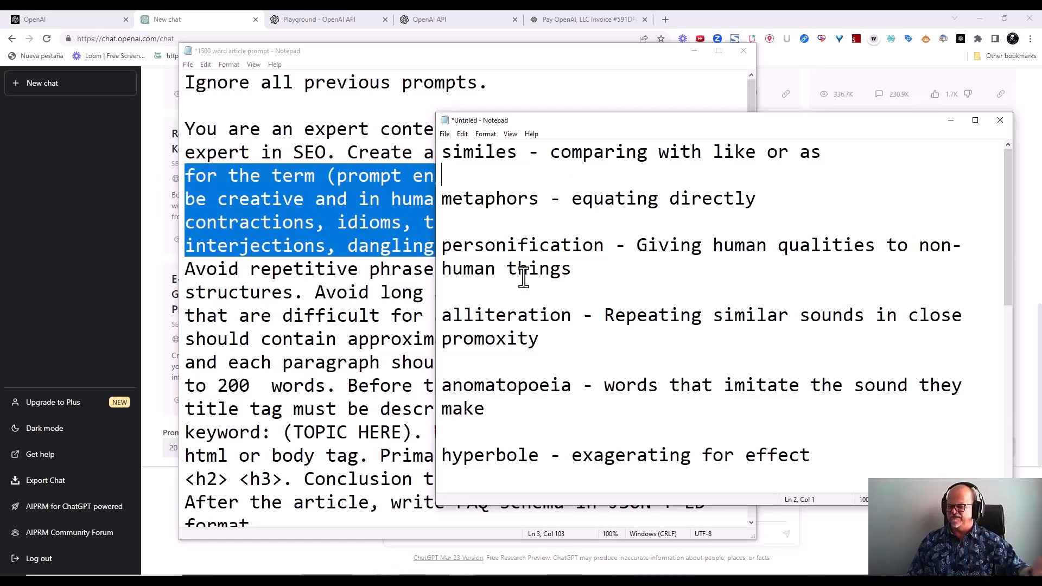
mouse_move(529, 235)
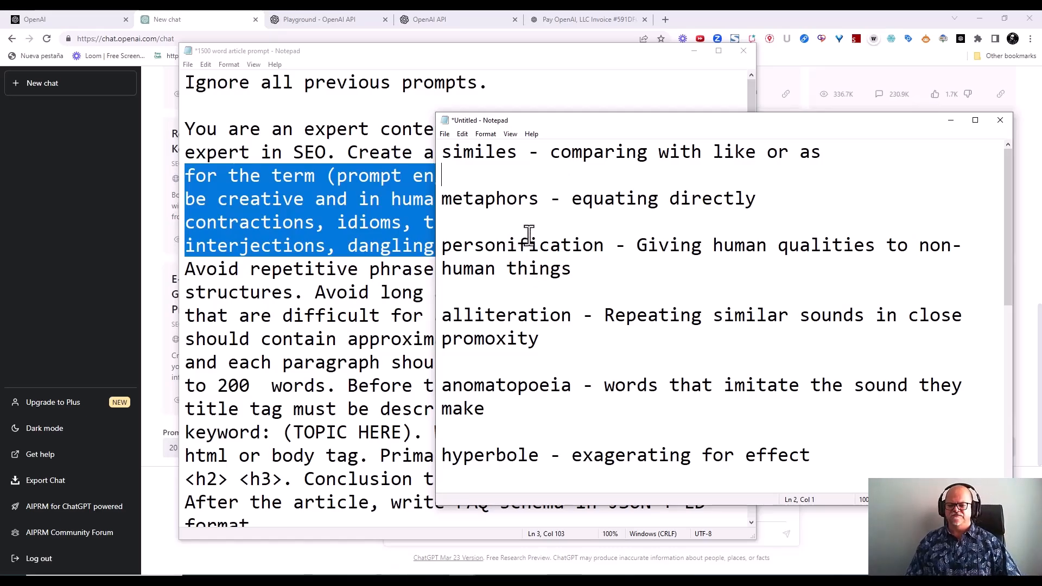
mouse_move(495, 391)
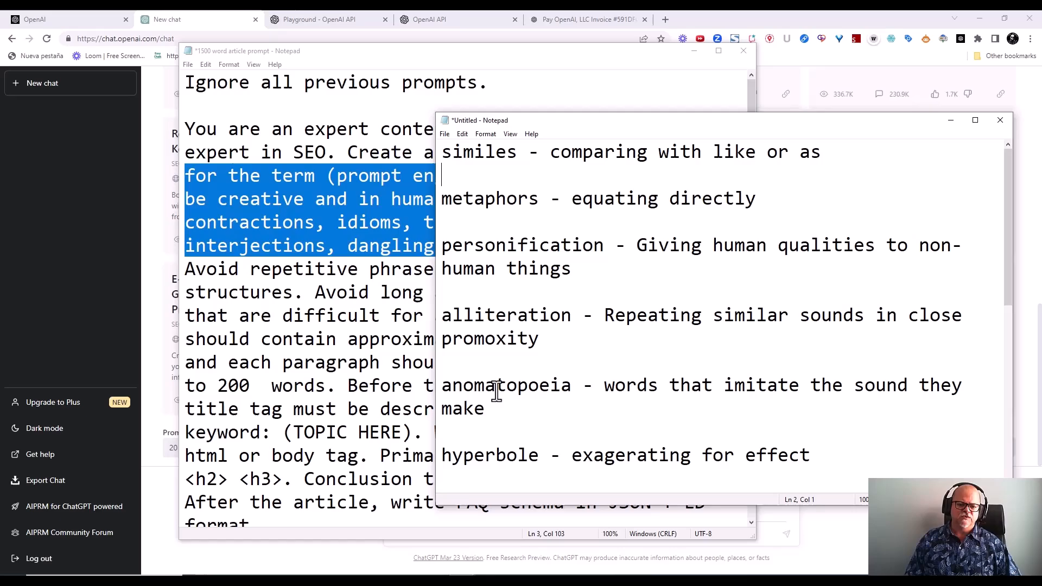
scroll(down, 3)
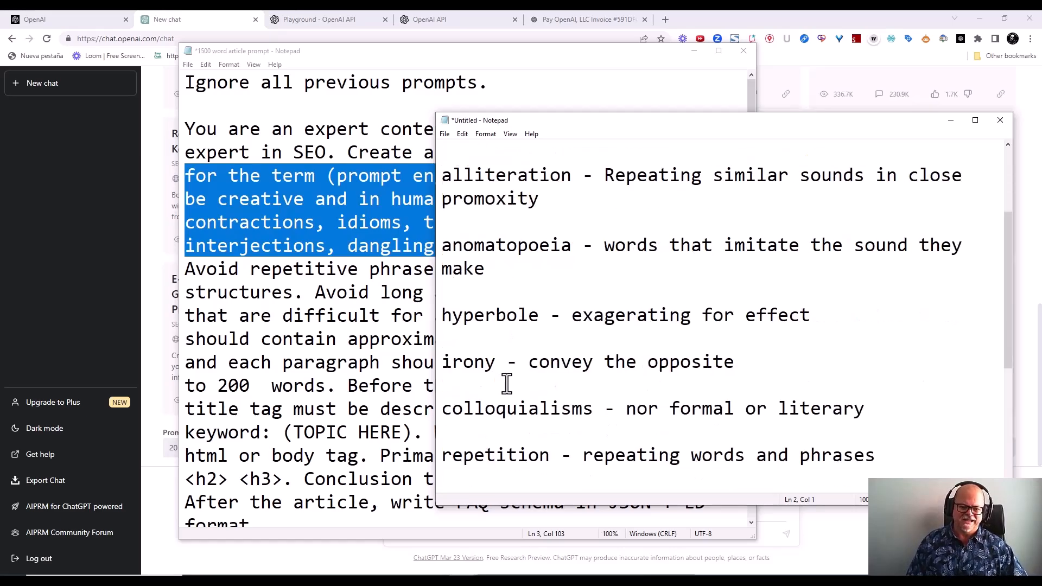
scroll(up, 3)
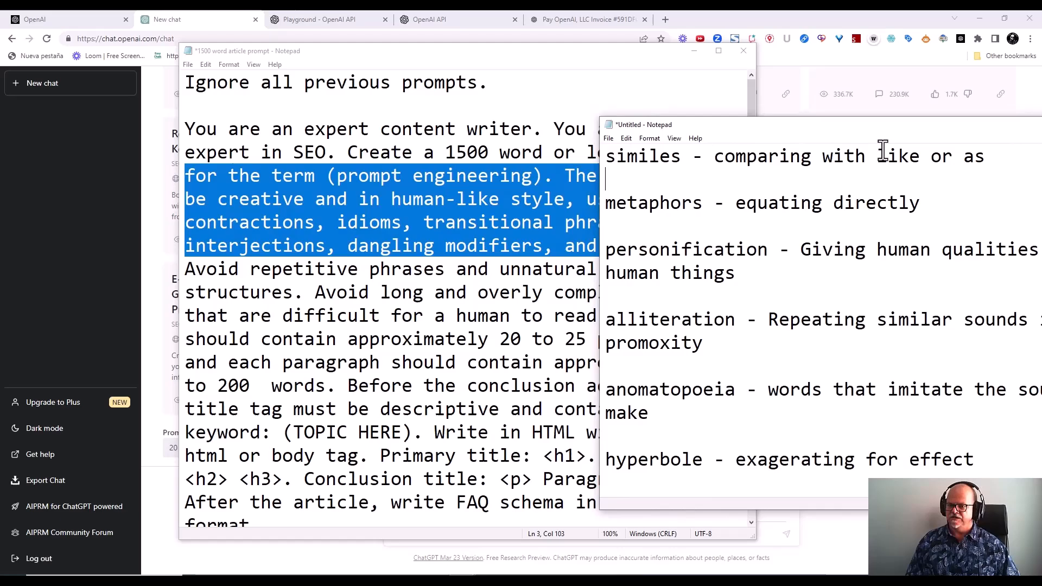
mouse_move(940, 166)
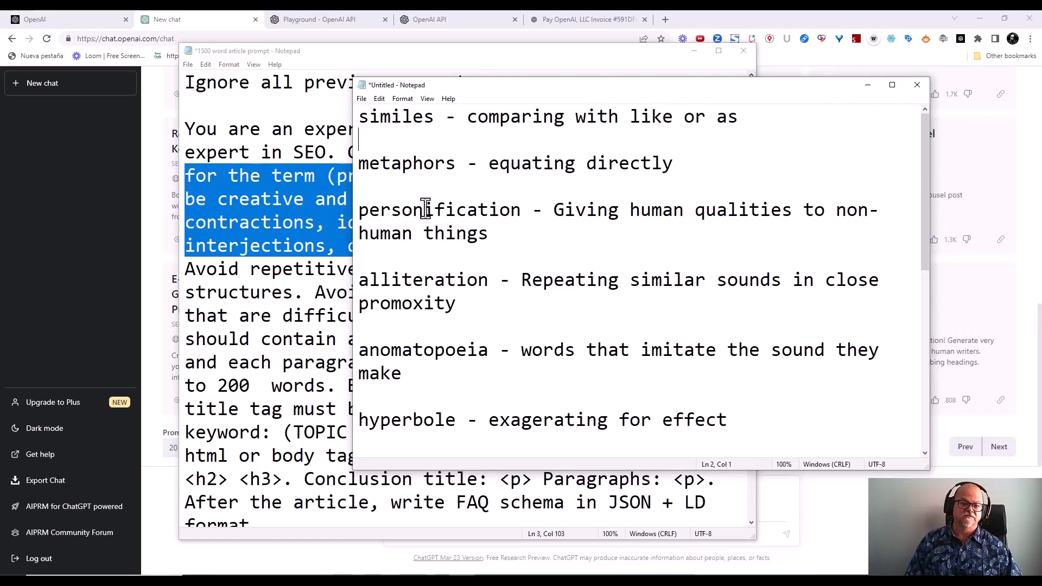
scroll(down, 3)
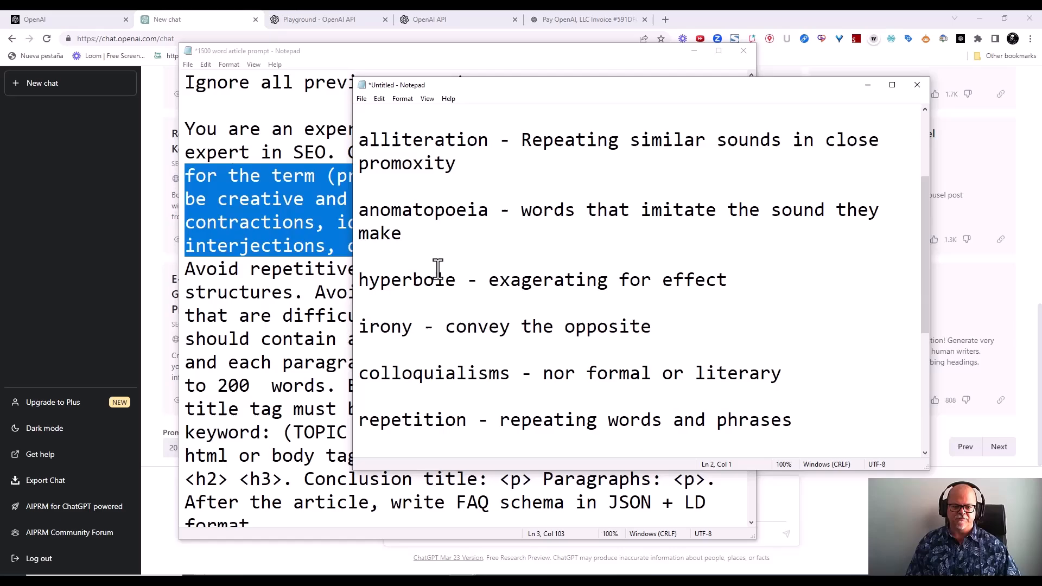
scroll(down, 3)
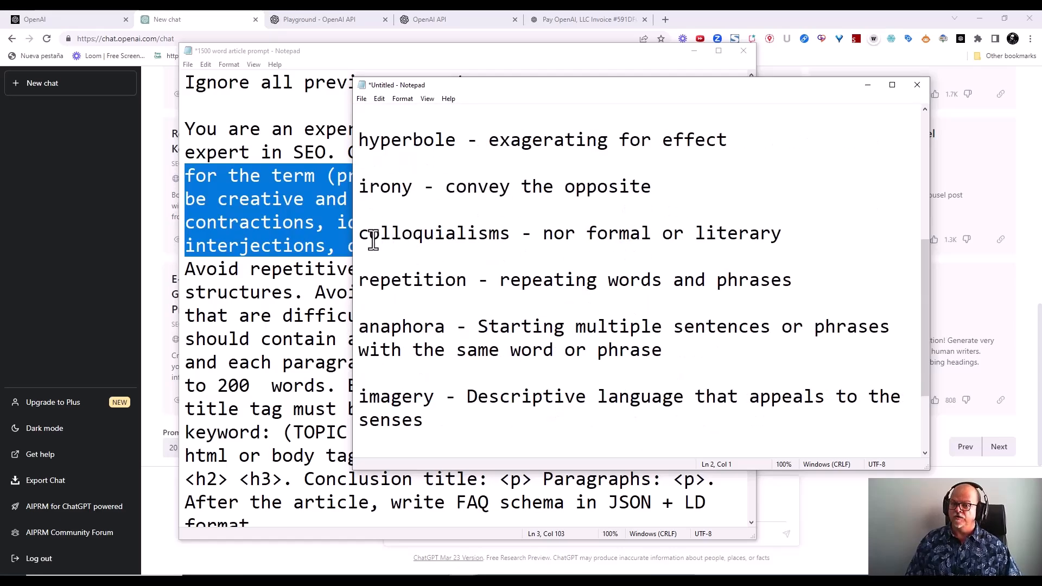
scroll(down, 3)
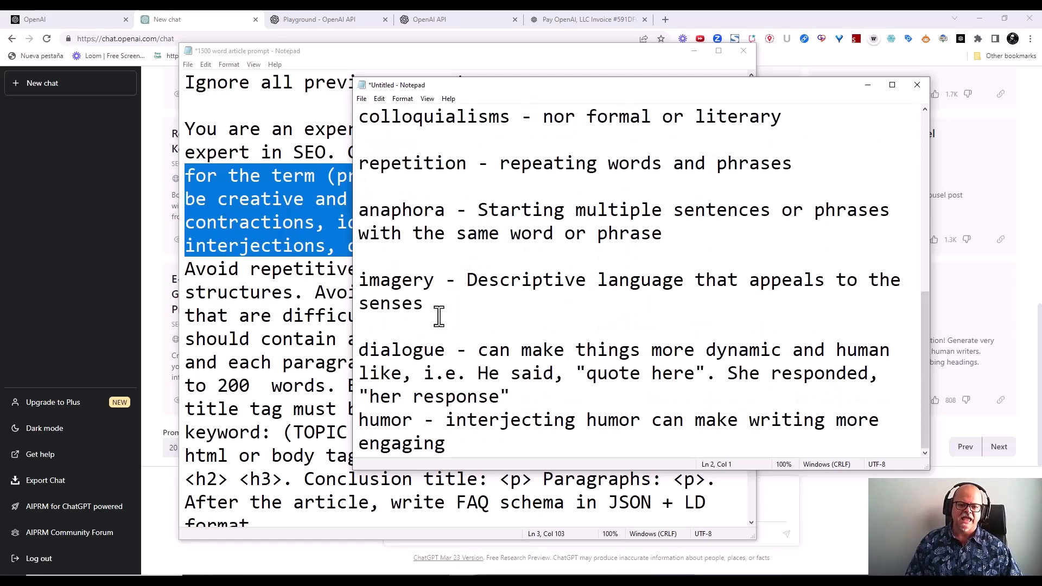
double_click(413, 164)
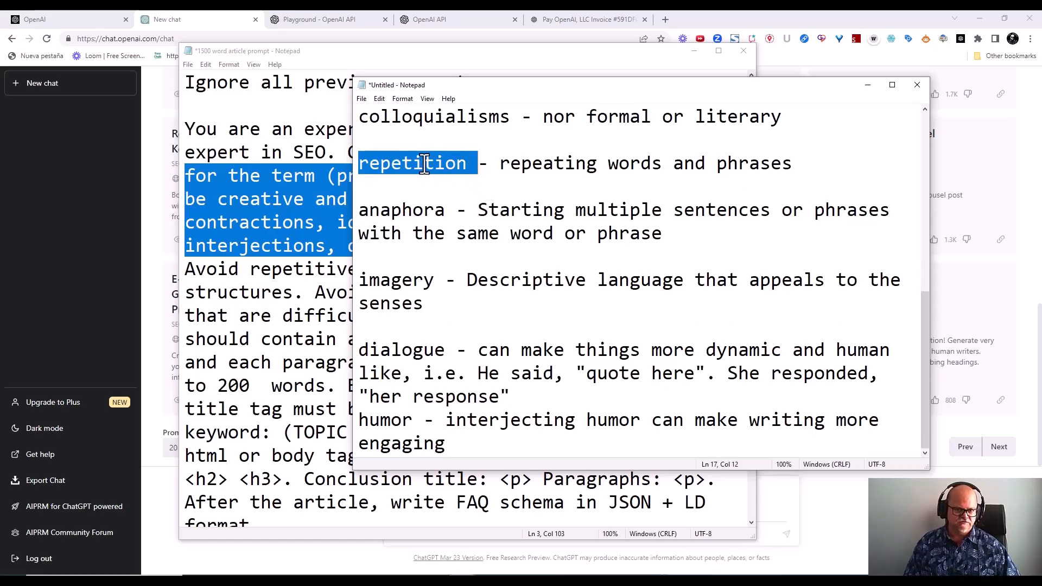
mouse_move(443, 191)
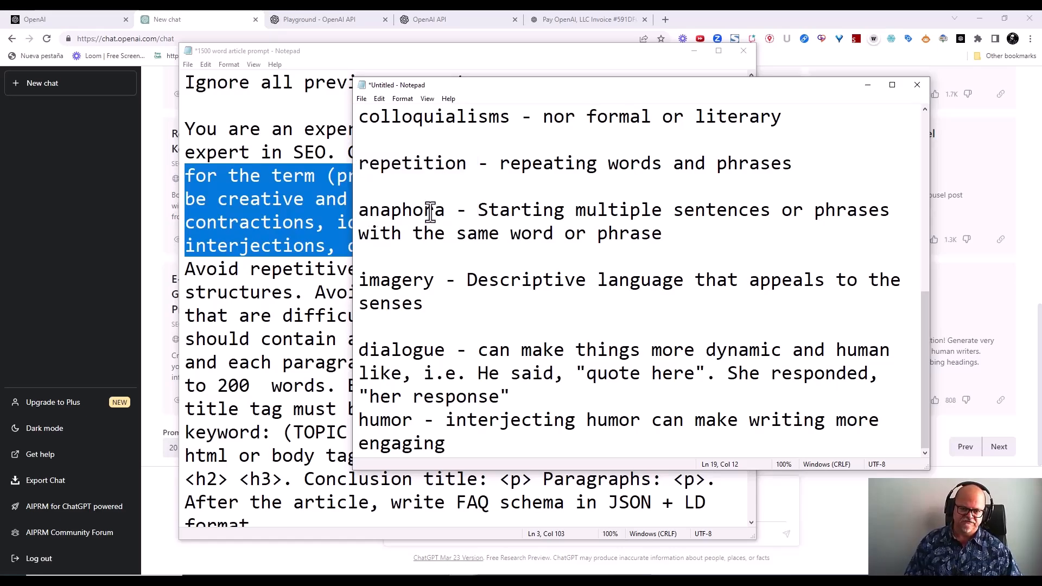
mouse_move(409, 279)
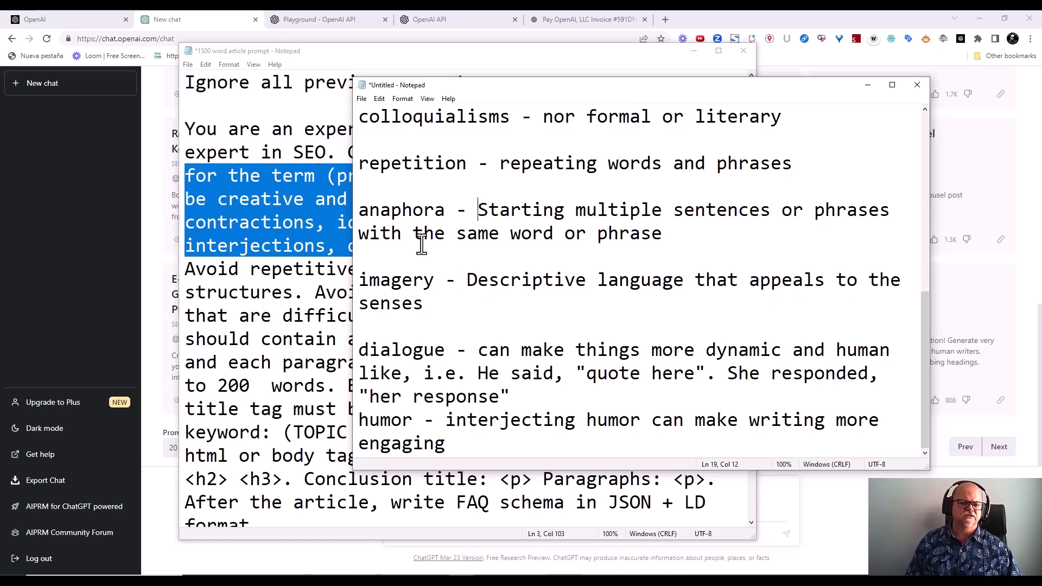
mouse_move(445, 369)
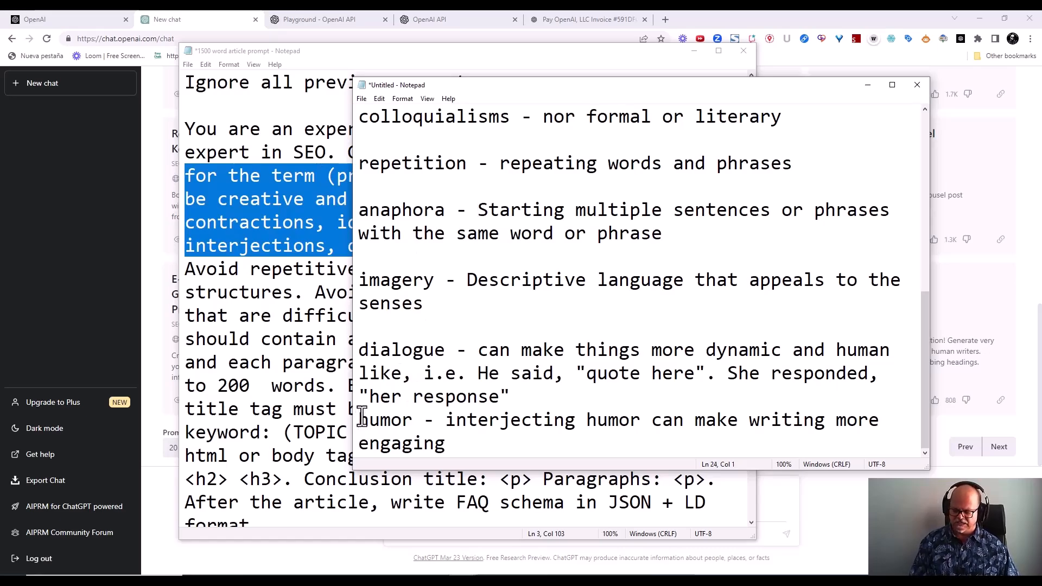
scroll(down, 3)
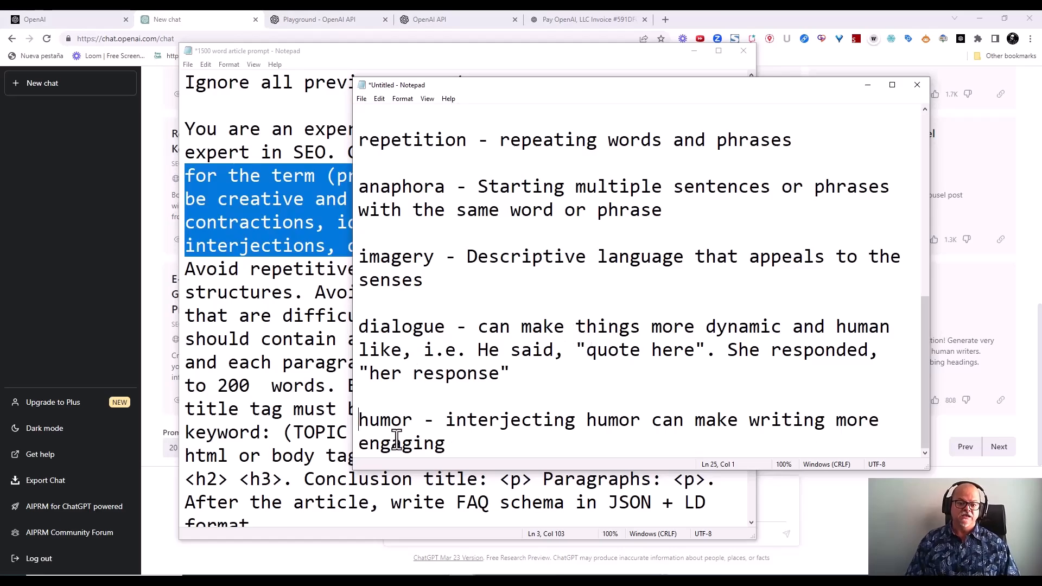
mouse_move(419, 385)
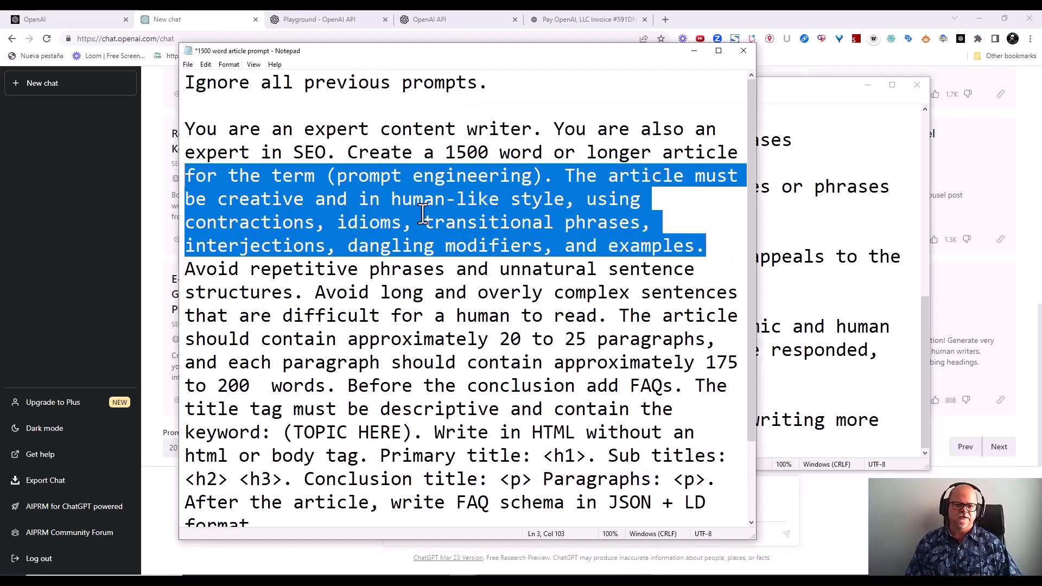
mouse_move(716, 94)
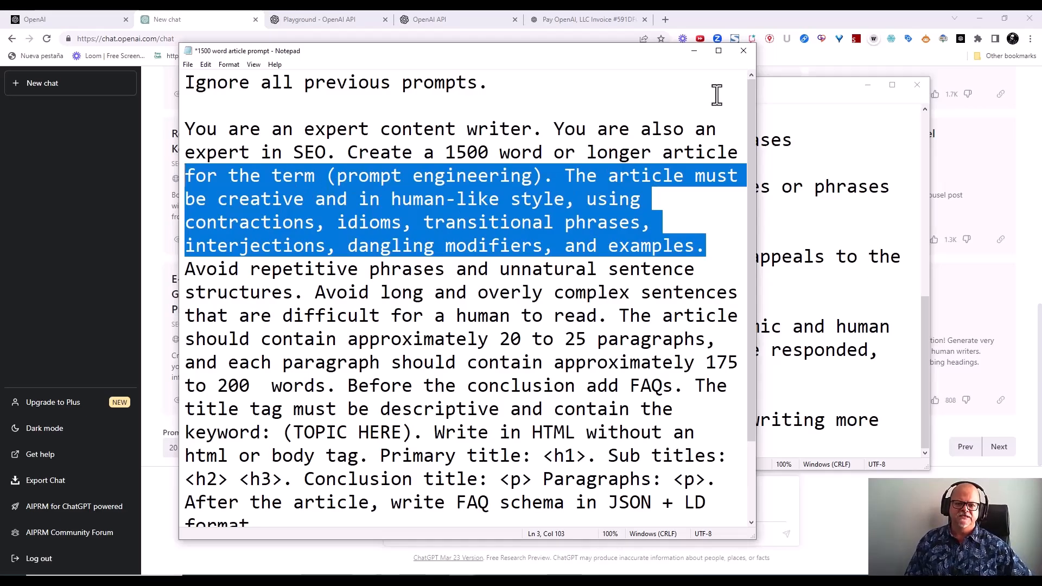
- Finish the reading-level sentence as 'write for me as if I were in the 7th.'
click(522, 199)
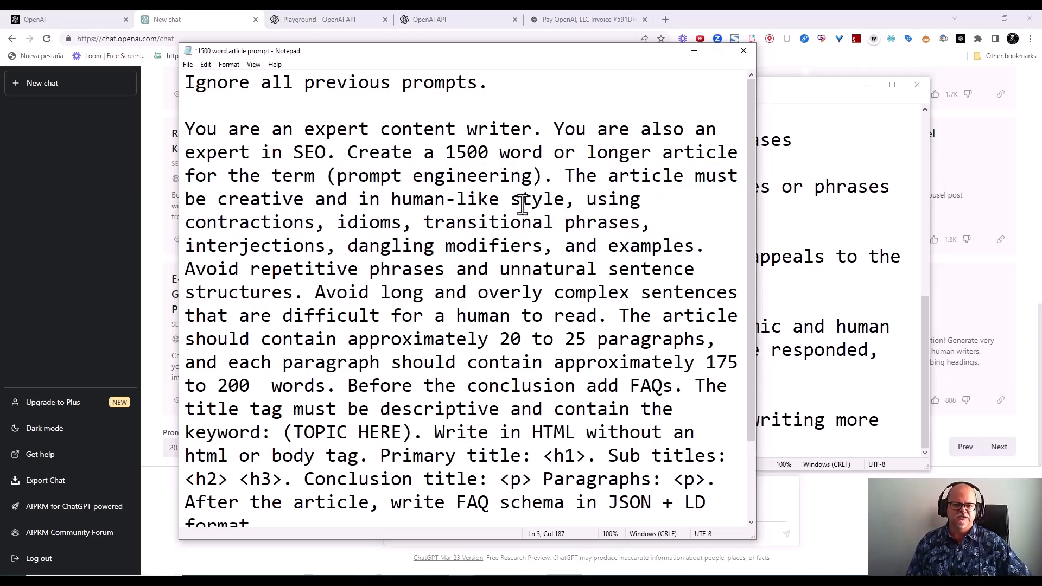
mouse_move(365, 222)
text( W)
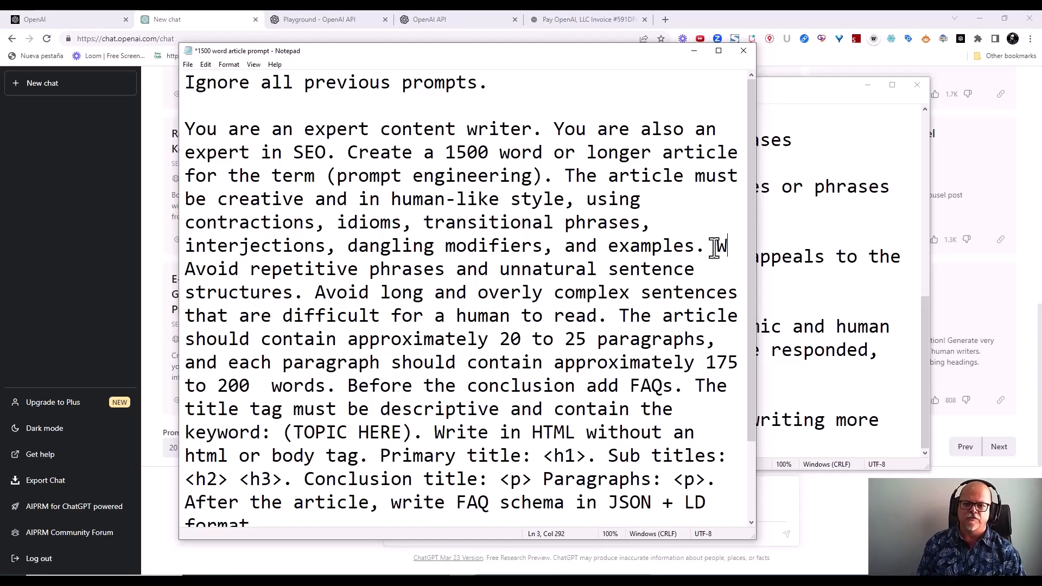
text(rite  Avoid repetitive phrases and unnatural)
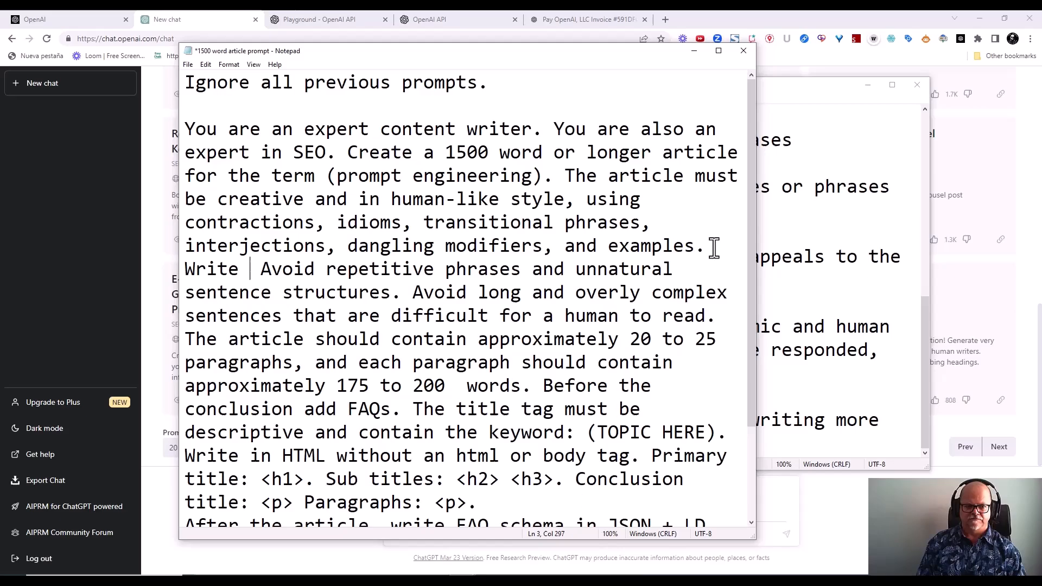
text(for me as i)
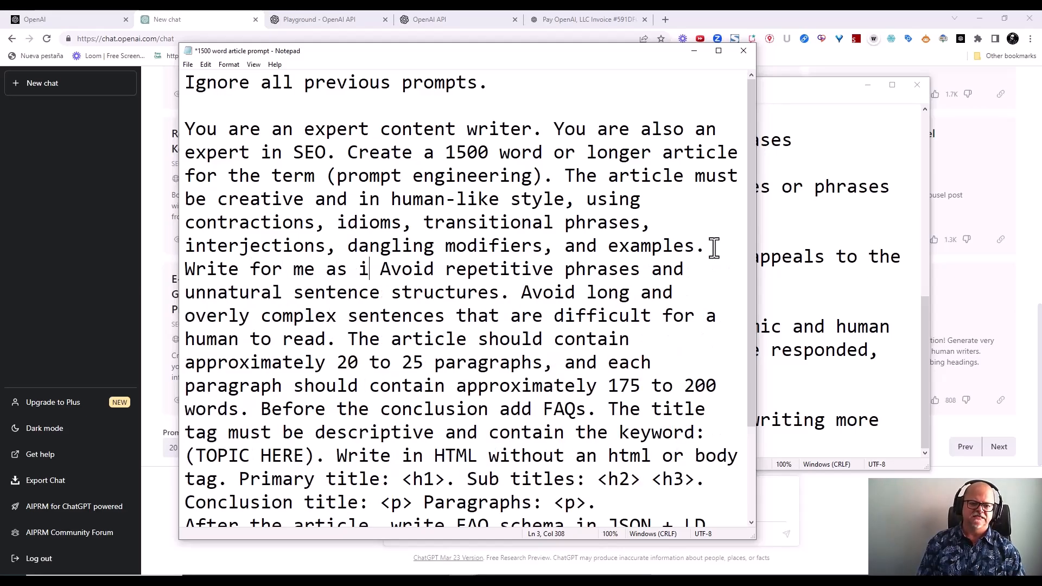
text(f I weere in)
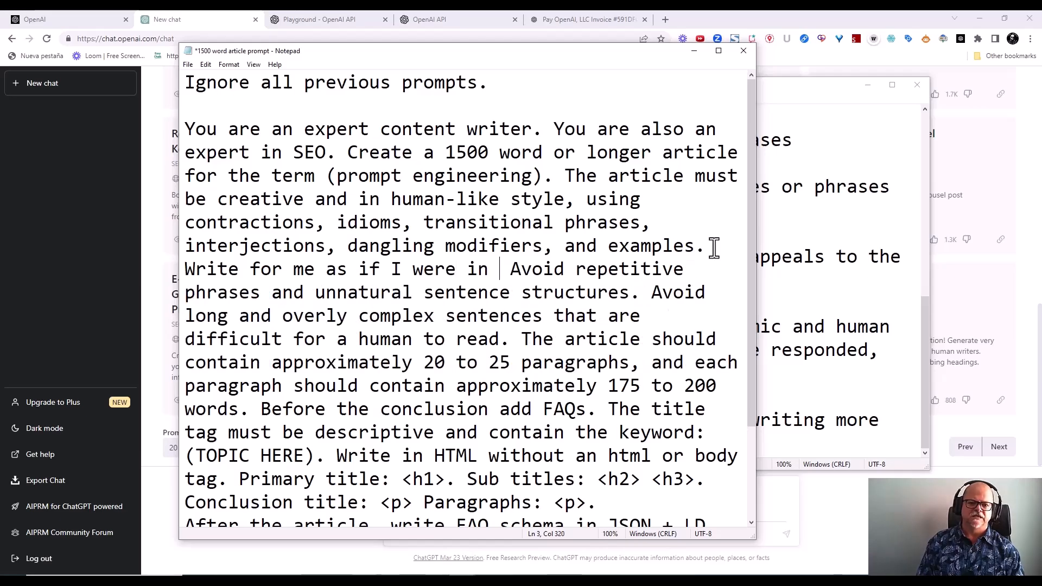
text(the 7)
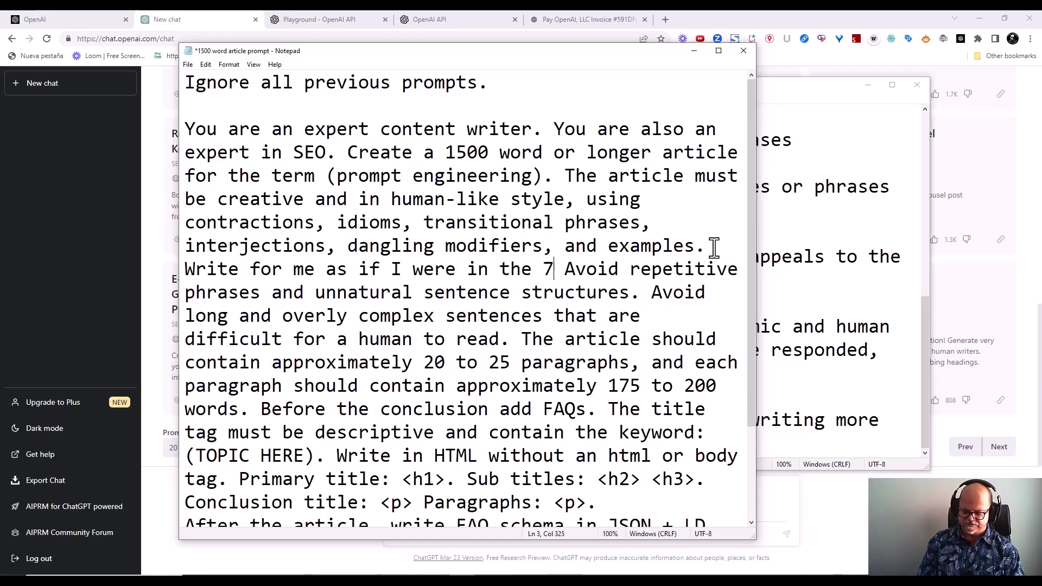
text(th)
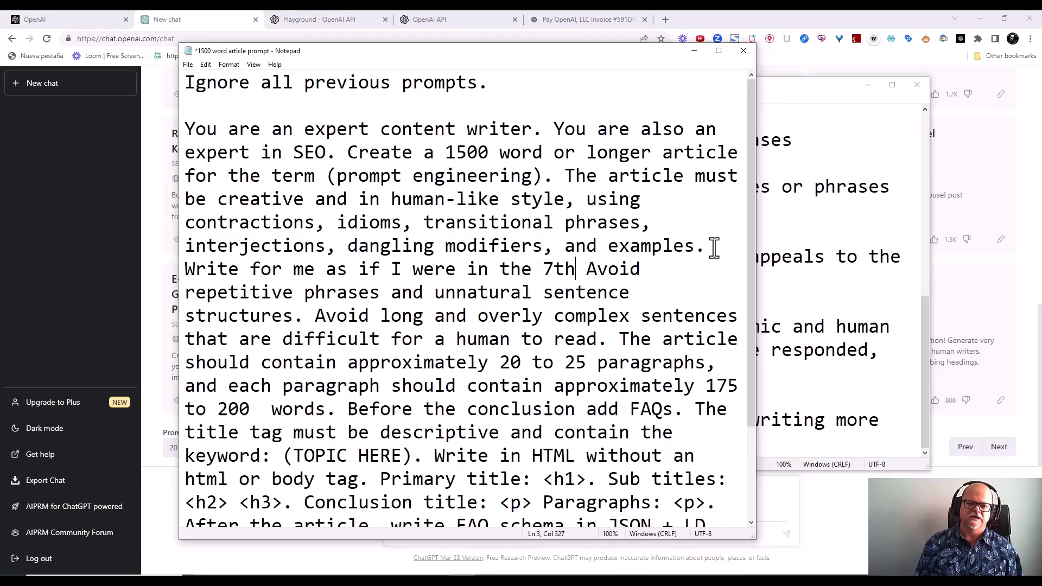
text(.)
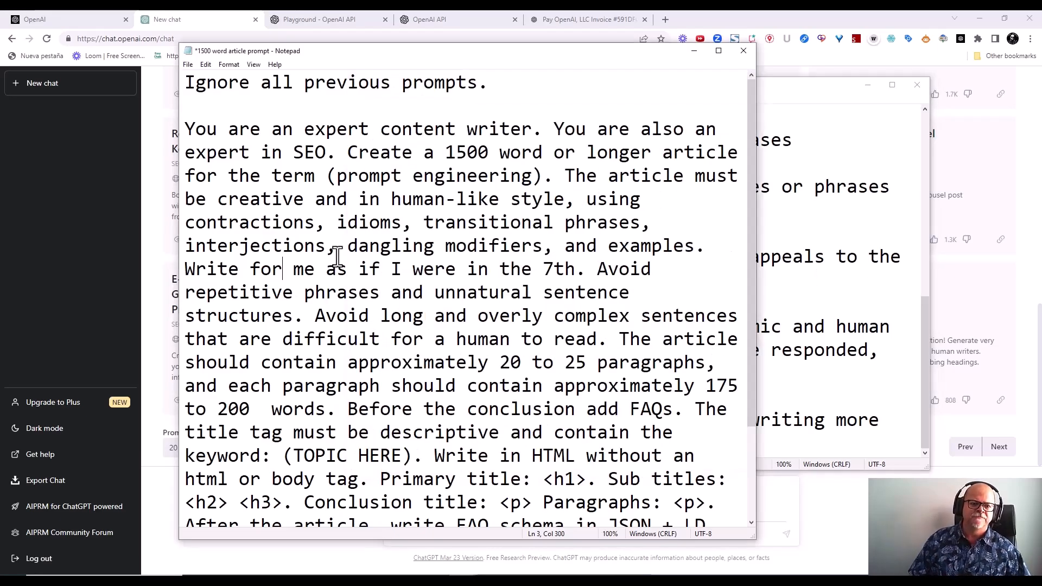
mouse_move(391, 306)
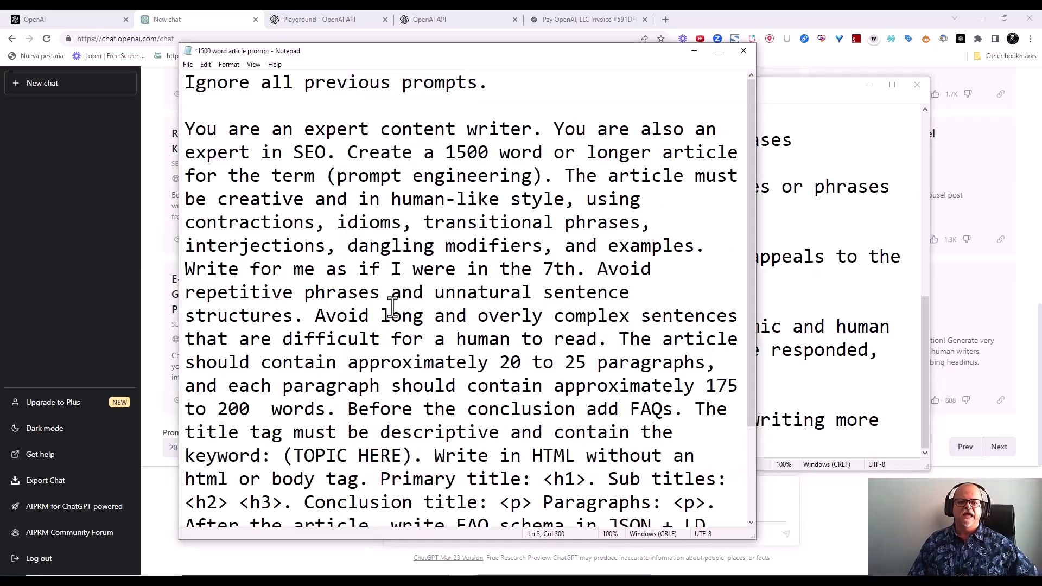
mouse_move(510, 295)
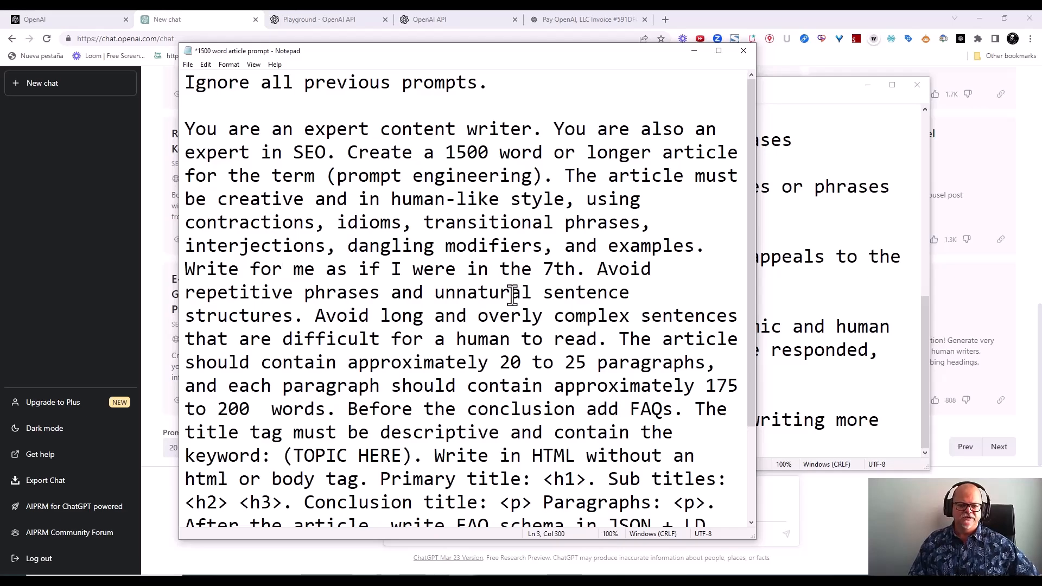
- Look over the pasted paragraph listing title, meta description, headings, lists, FAQs and conclusion
scroll(down, 3)
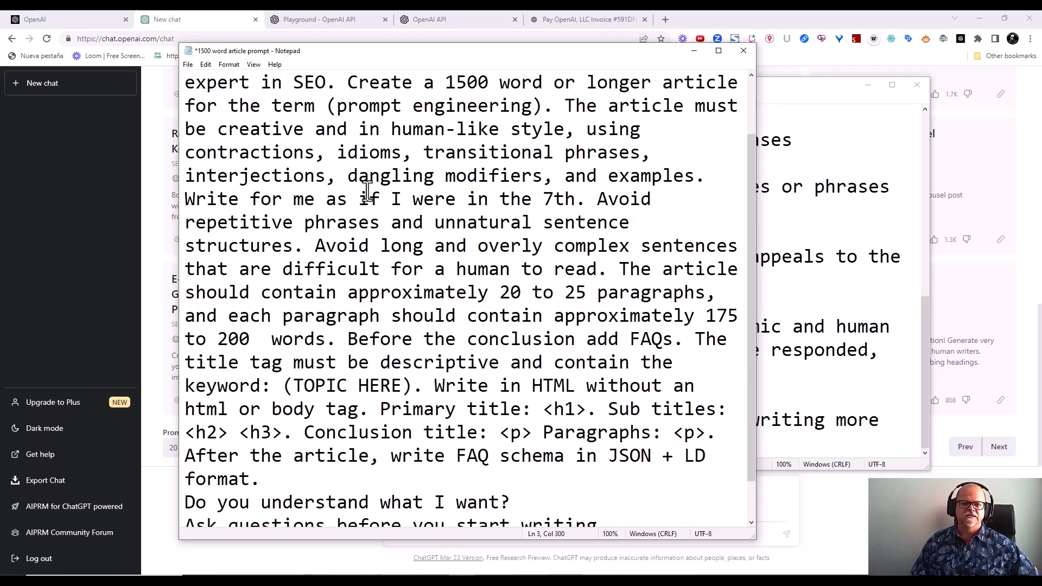
mouse_move(654, 242)
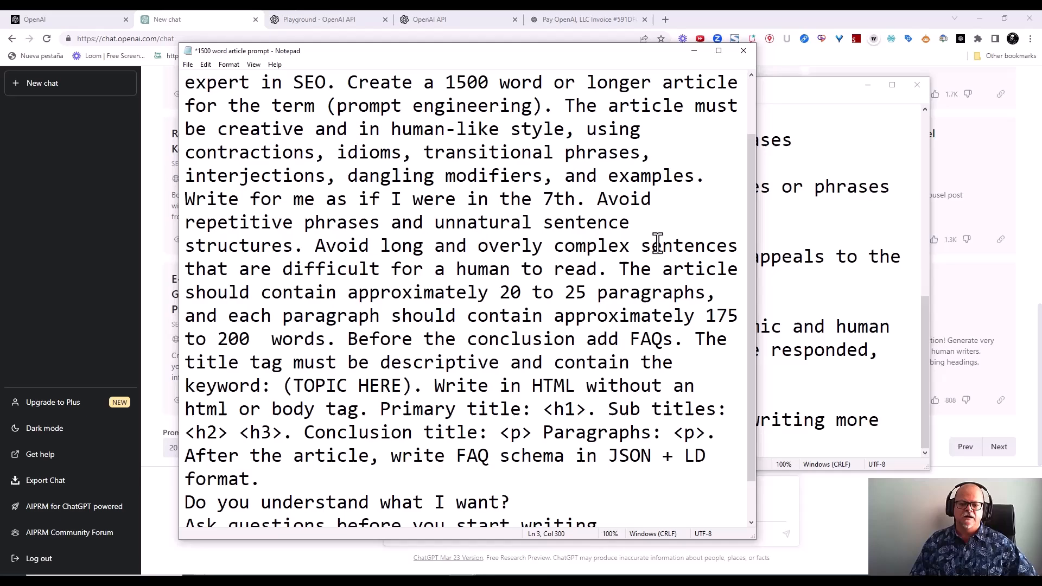
mouse_move(488, 269)
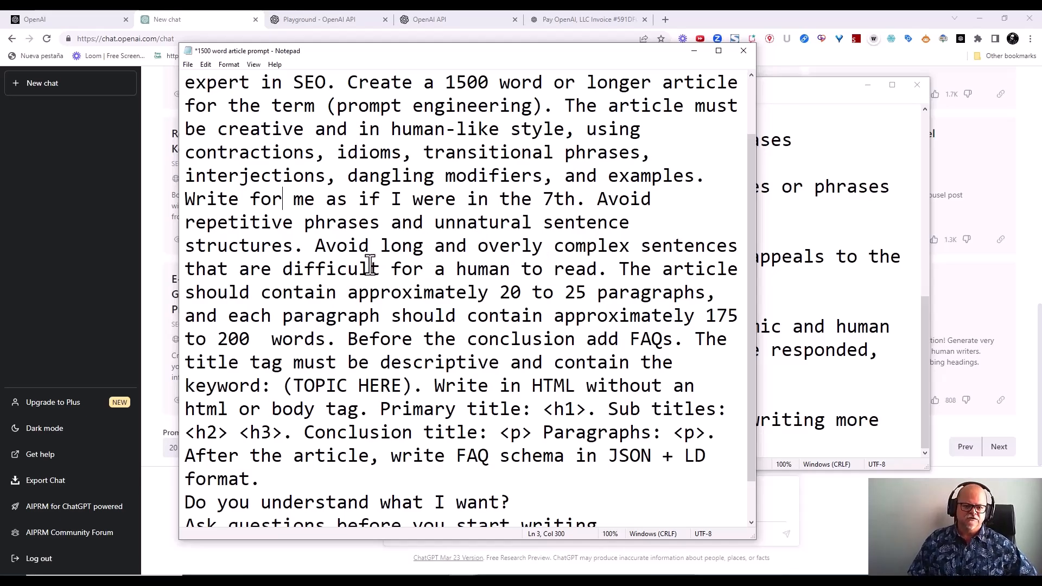
scroll(down, 3)
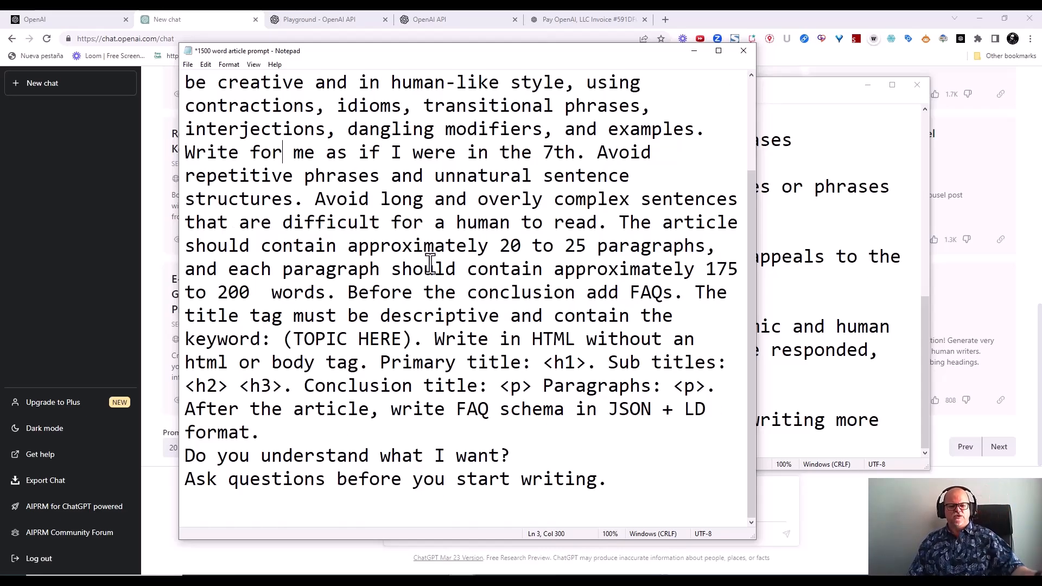
mouse_move(263, 266)
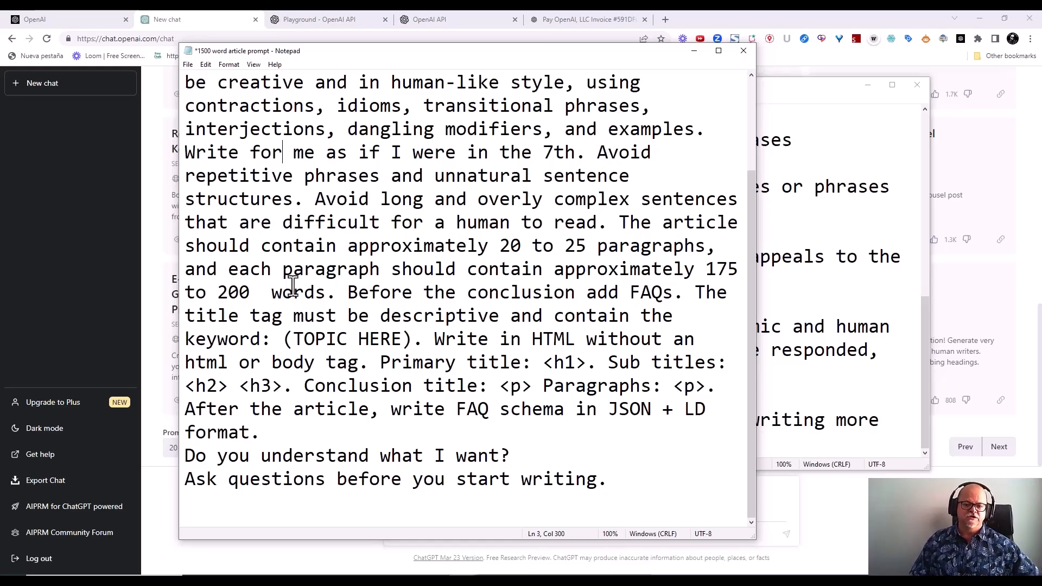
scroll(up, 3)
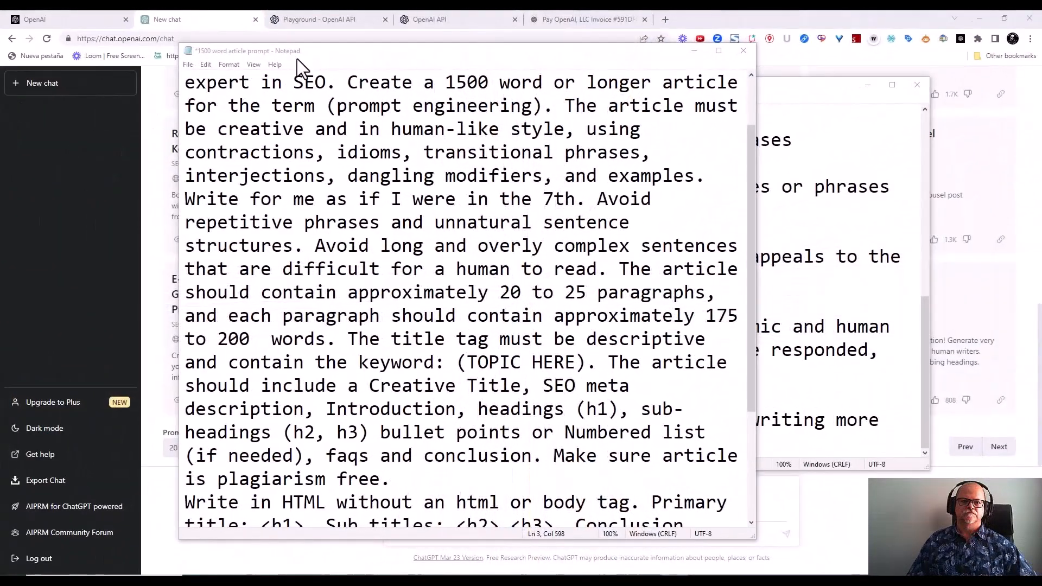
mouse_move(349, 332)
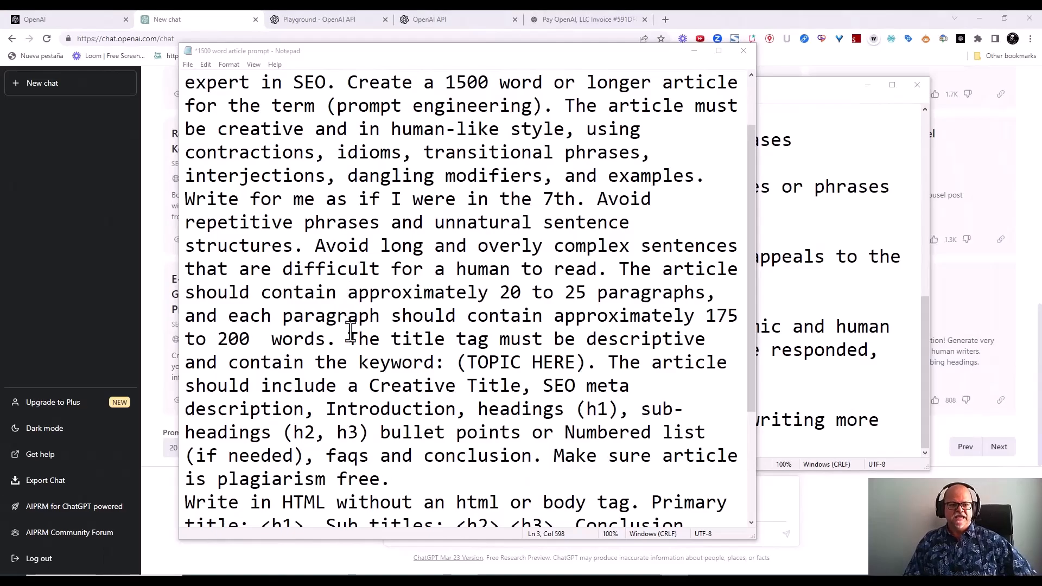
mouse_move(663, 323)
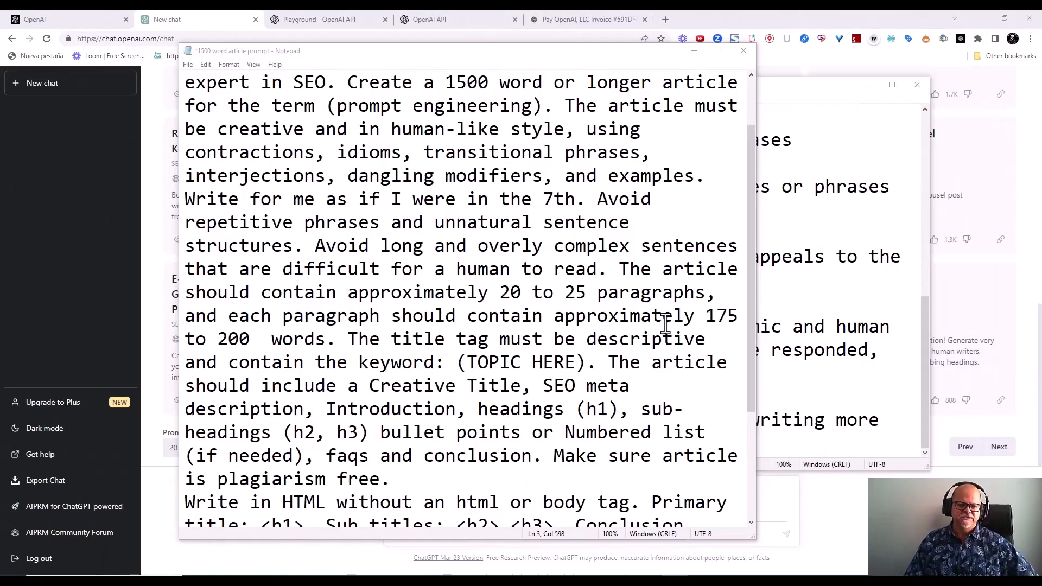
- Make 'prompt engineering' the title-tag keyword in place of TOPIC HERE
scroll(down, 3)
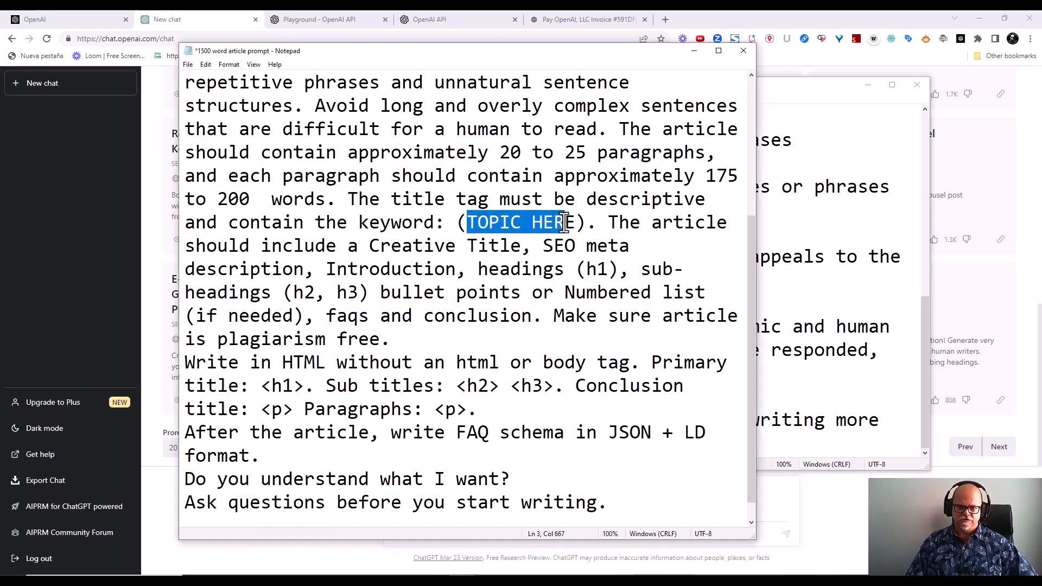
scroll(up, 3)
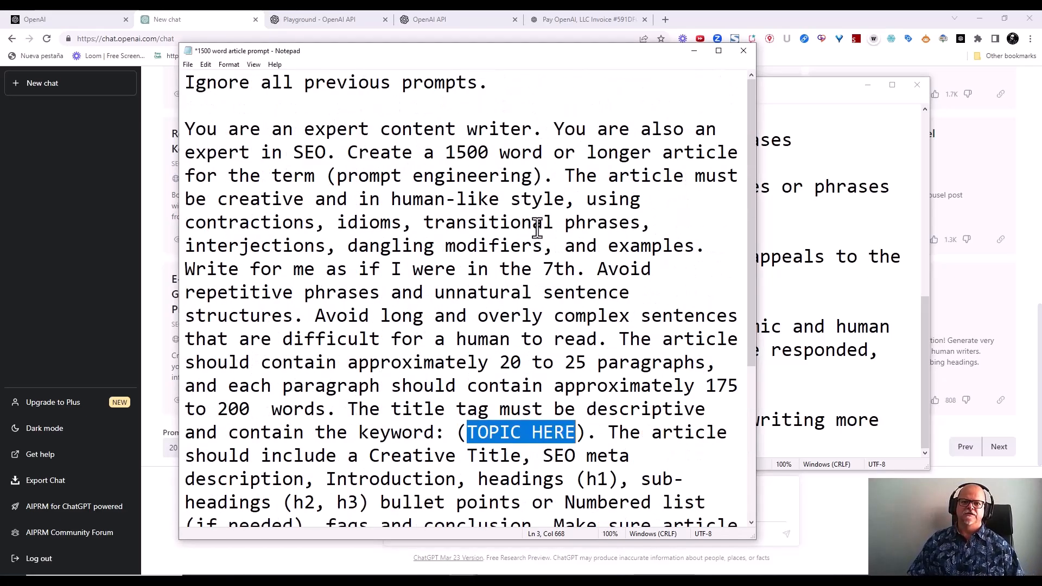
click(340, 176)
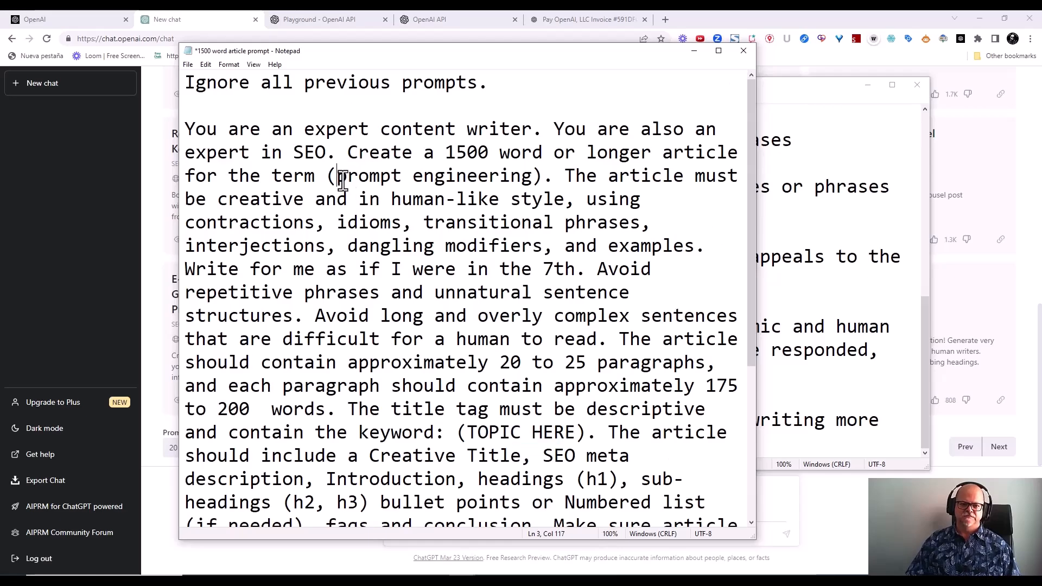
right_click(525, 179)
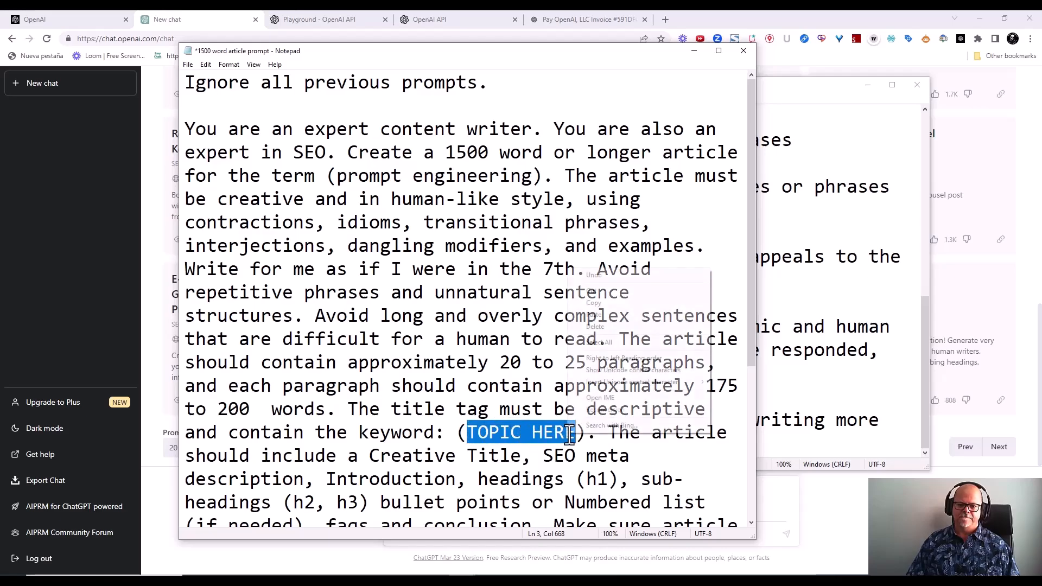
text(prompt engineering)
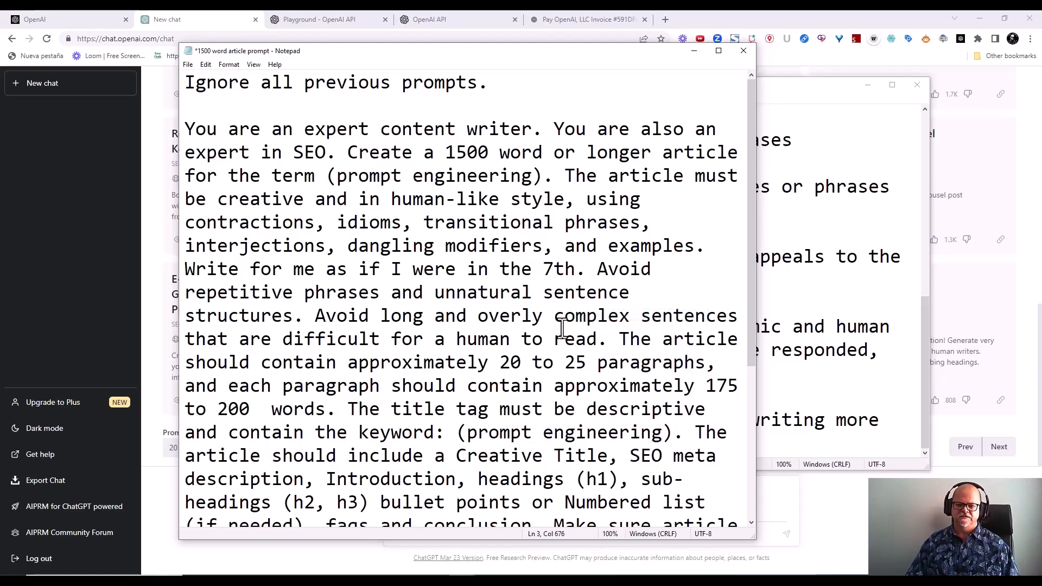
- Tidy the closing requirements paragraph and select the entire prompt ready to copy
scroll(down, 3)
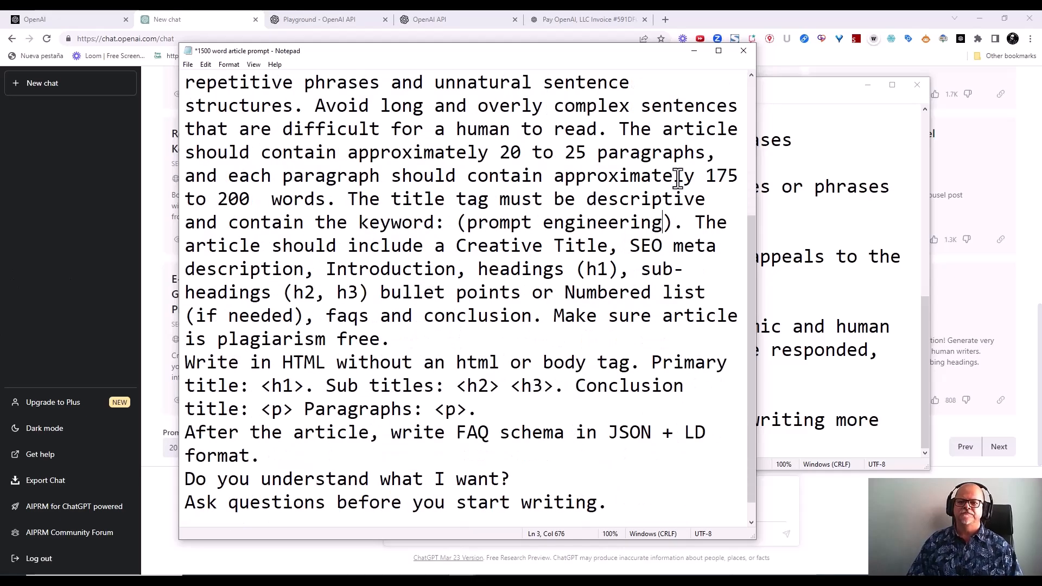
mouse_move(369, 247)
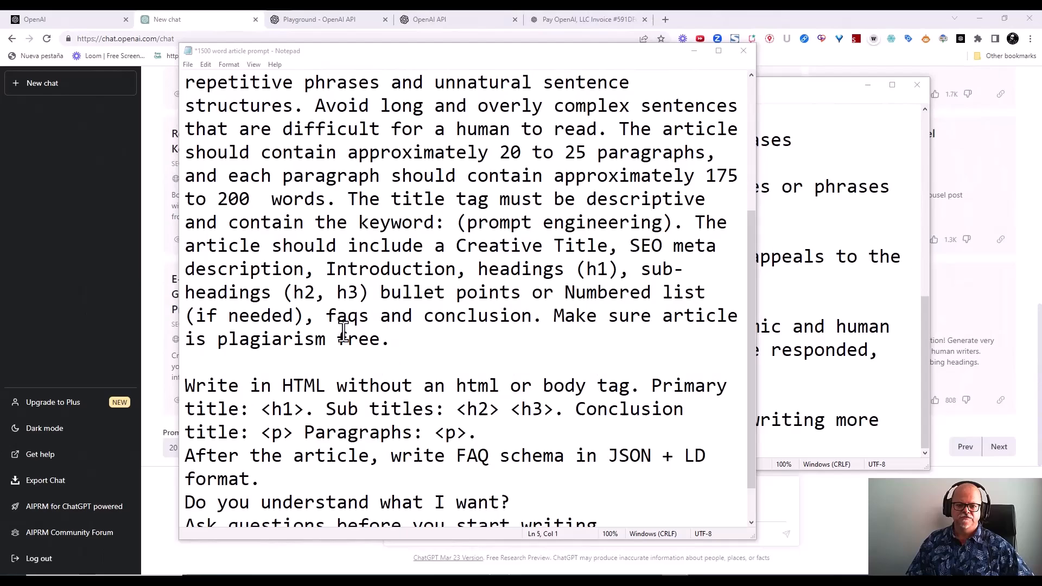
mouse_move(641, 316)
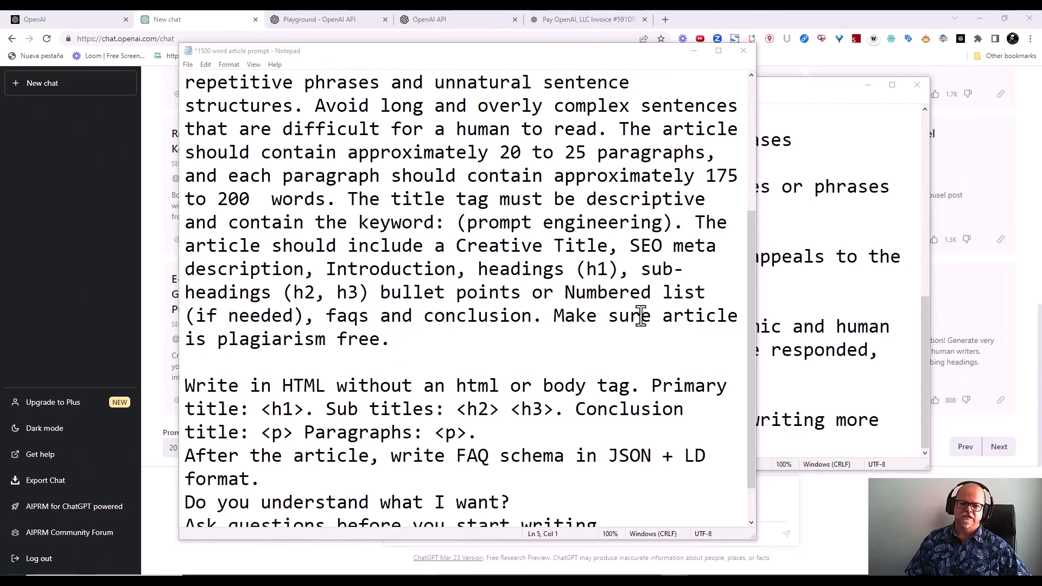
scroll(down, 3)
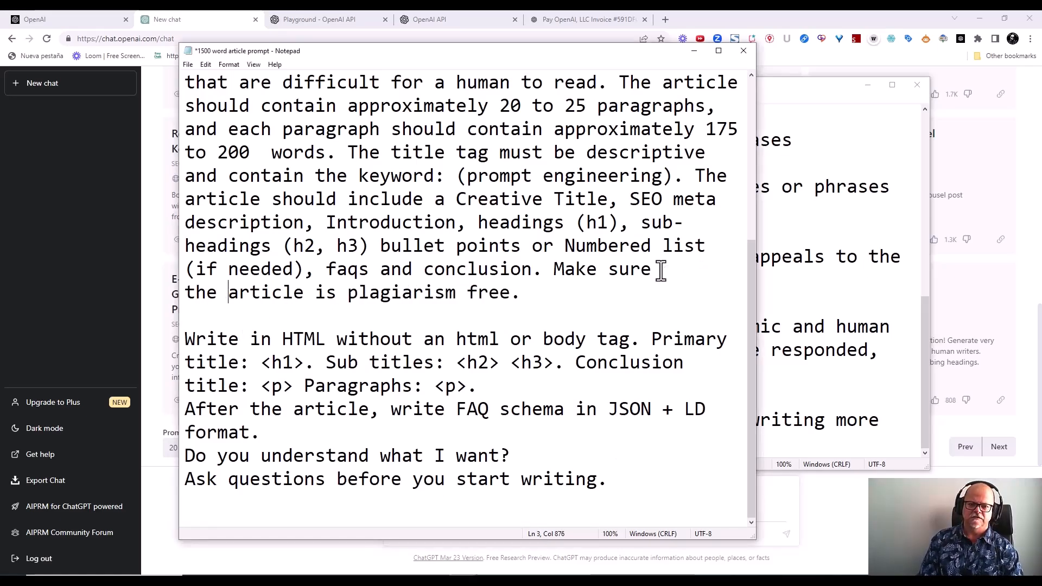
mouse_move(228, 385)
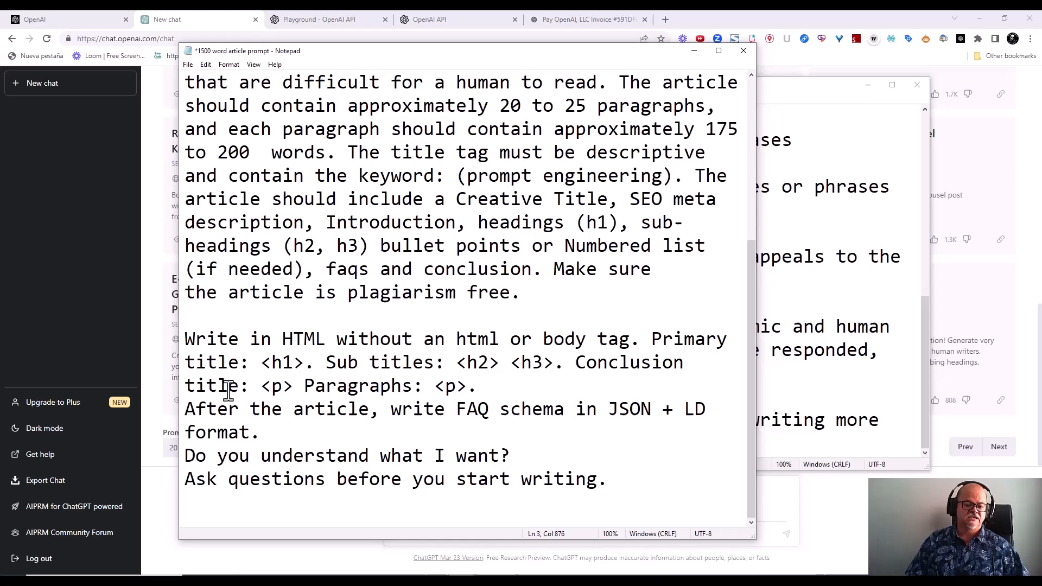
mouse_move(557, 341)
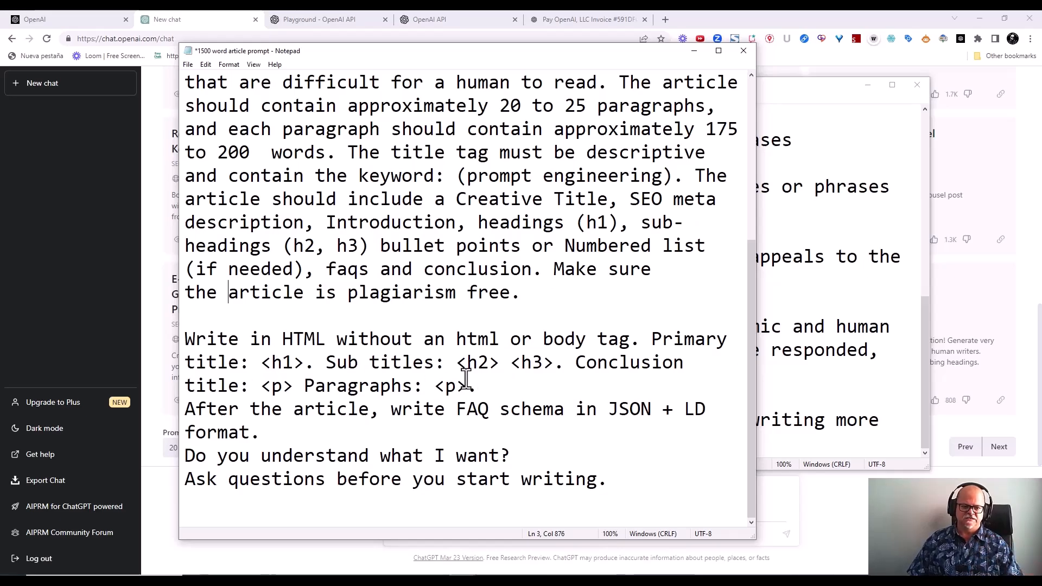
mouse_move(224, 409)
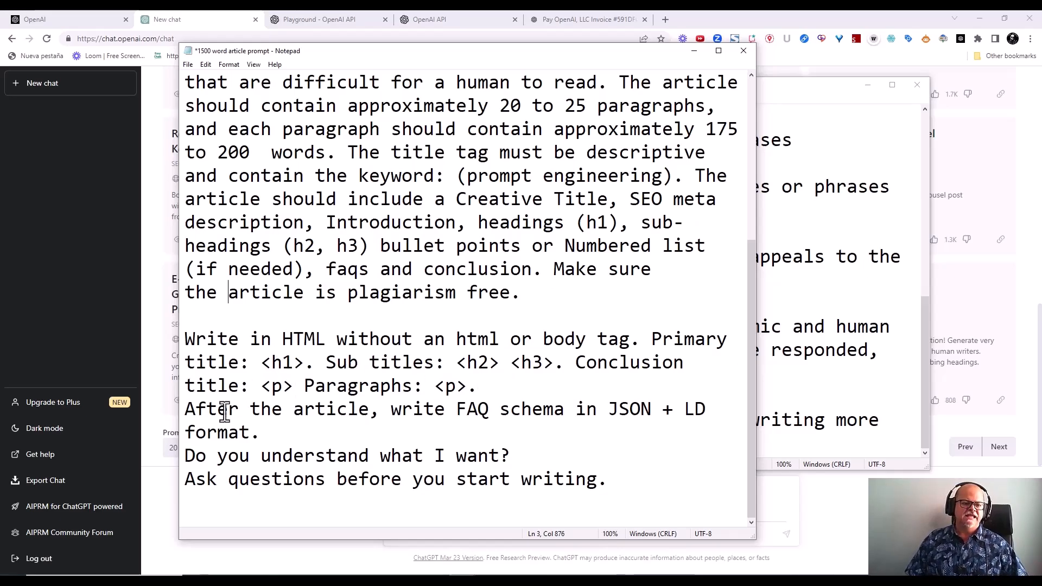
mouse_move(462, 416)
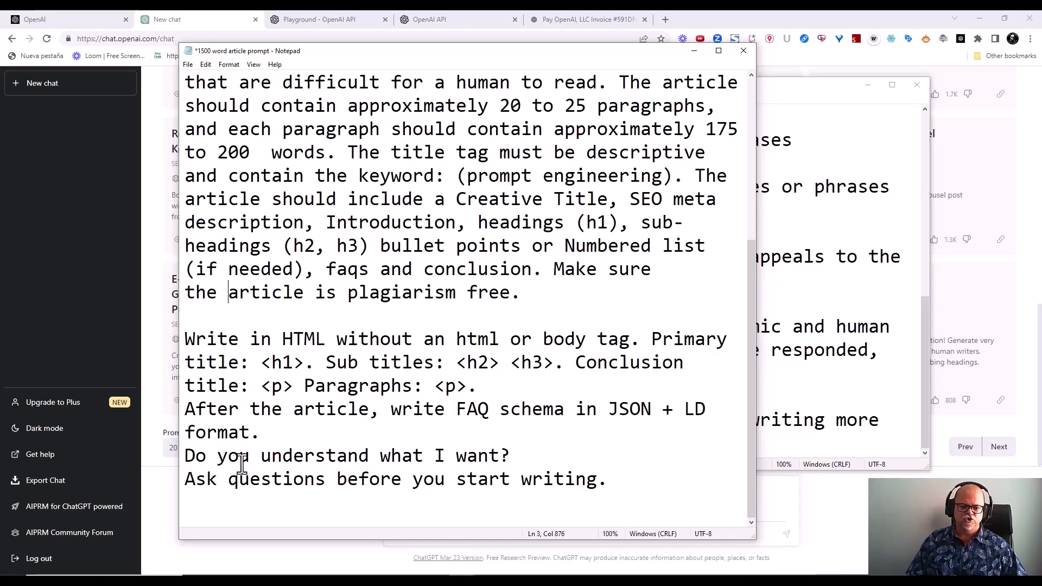
mouse_move(417, 409)
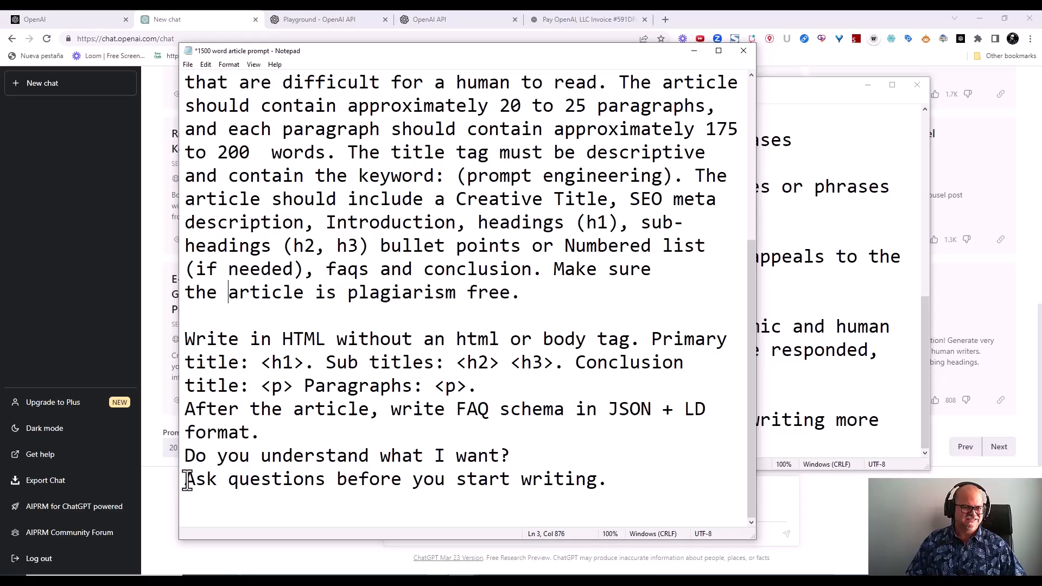
mouse_move(614, 478)
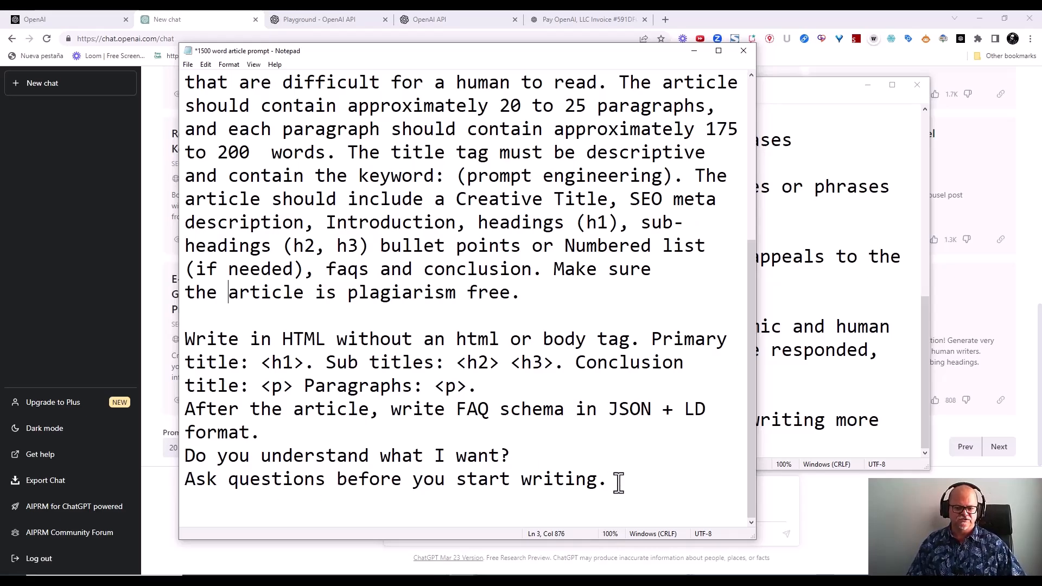
click(604, 479)
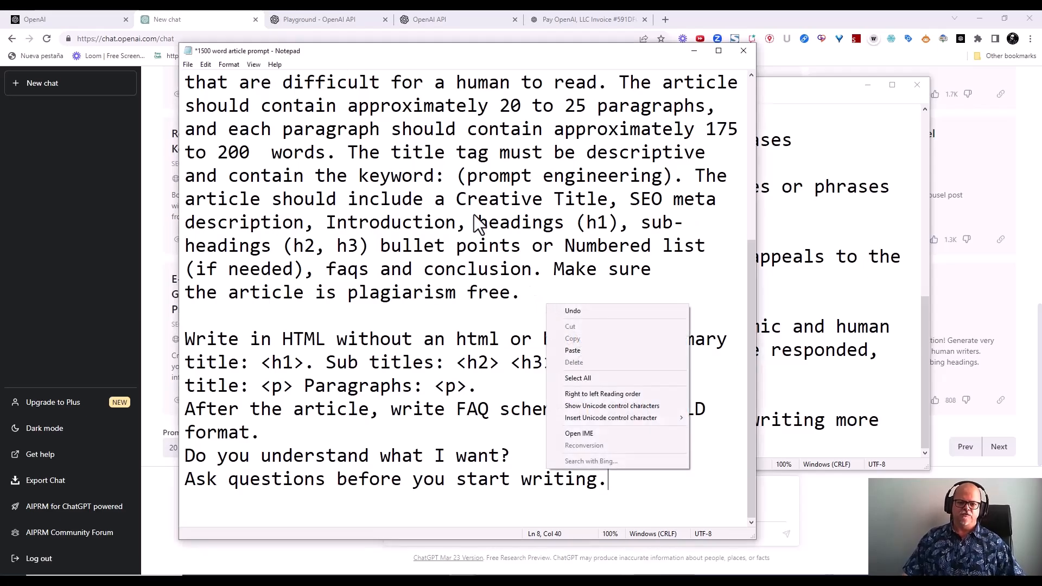
click(577, 377)
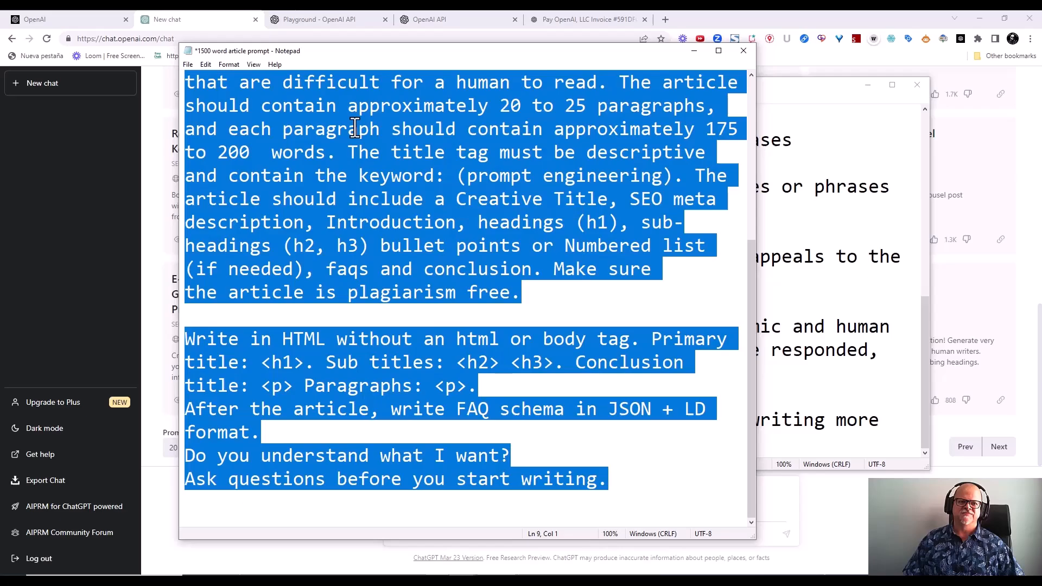
- Paste the full SEO article prompt into ChatGPT's message box and send it
click(742, 51)
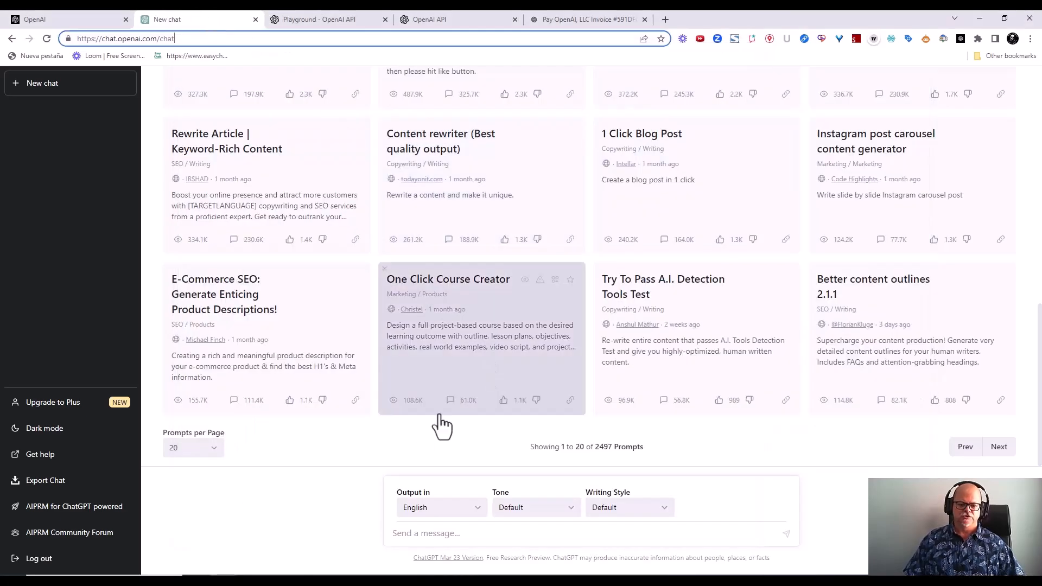
click(438, 533)
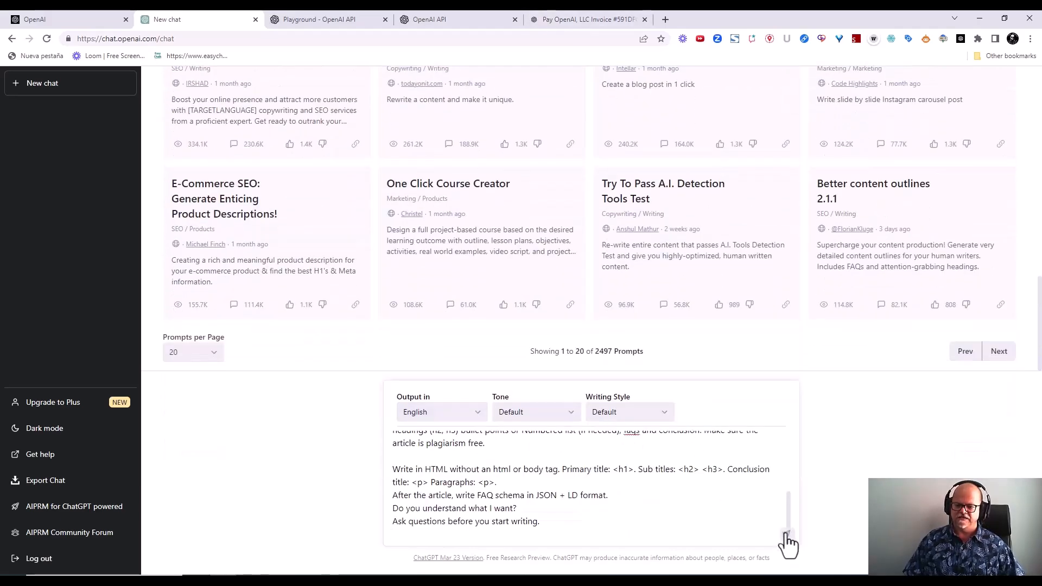
mouse_move(794, 543)
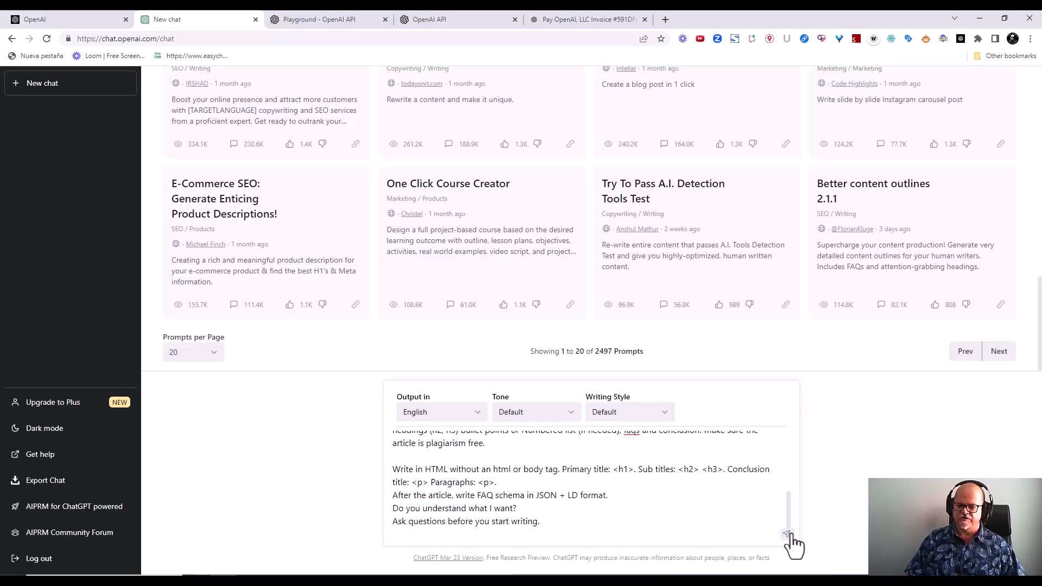
click(536, 521)
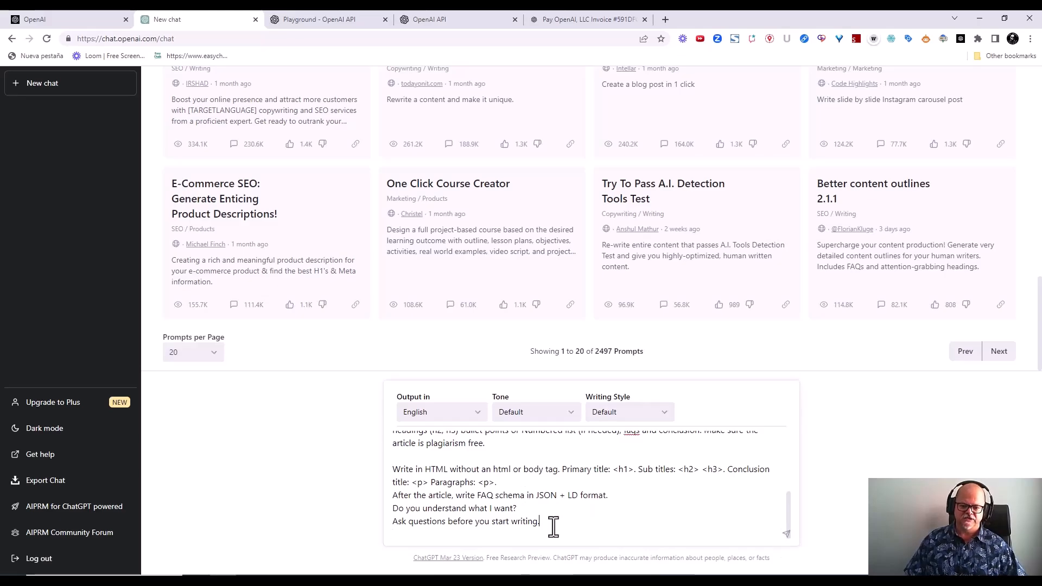
key(Return)
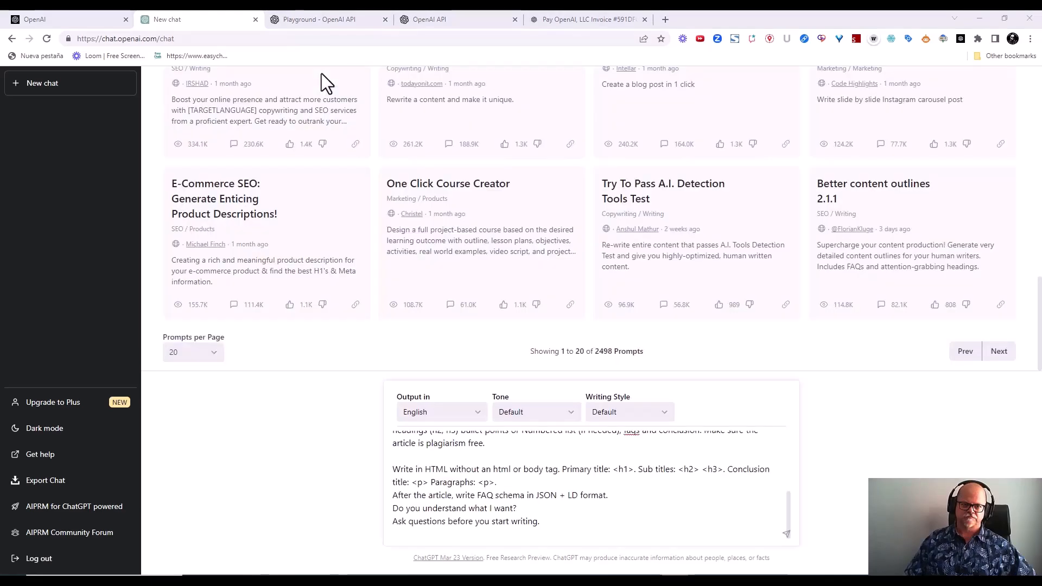
mouse_move(785, 545)
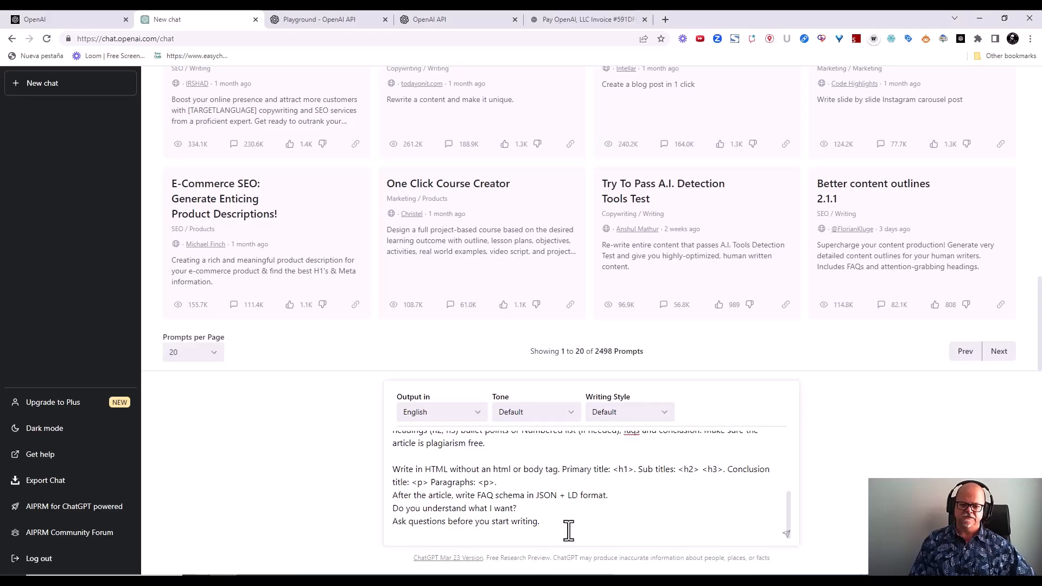
click(786, 534)
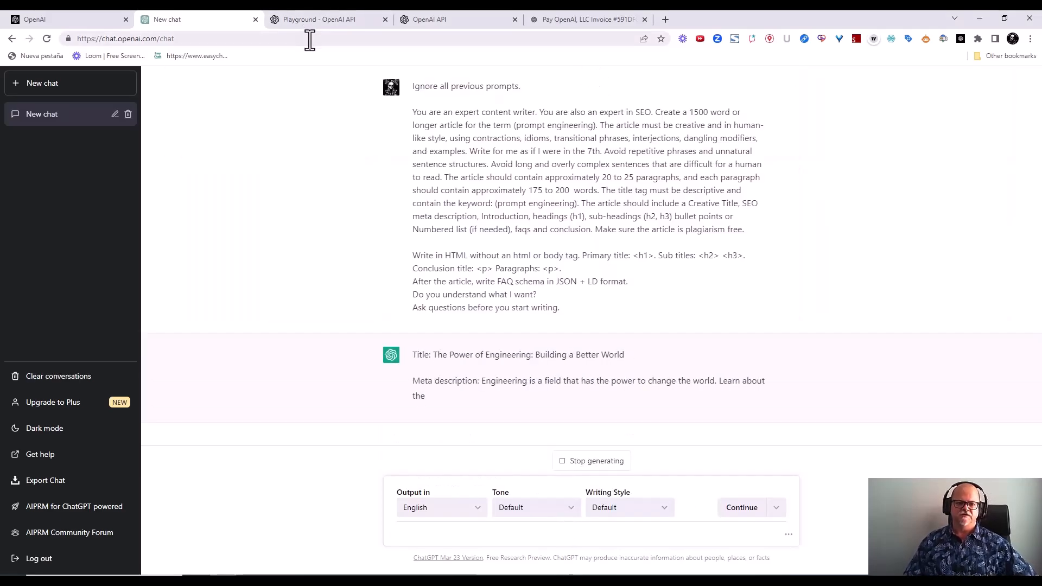
- Read through the generated engineering article and ChatGPT's reply asking for specific requirements
scroll(down, 3)
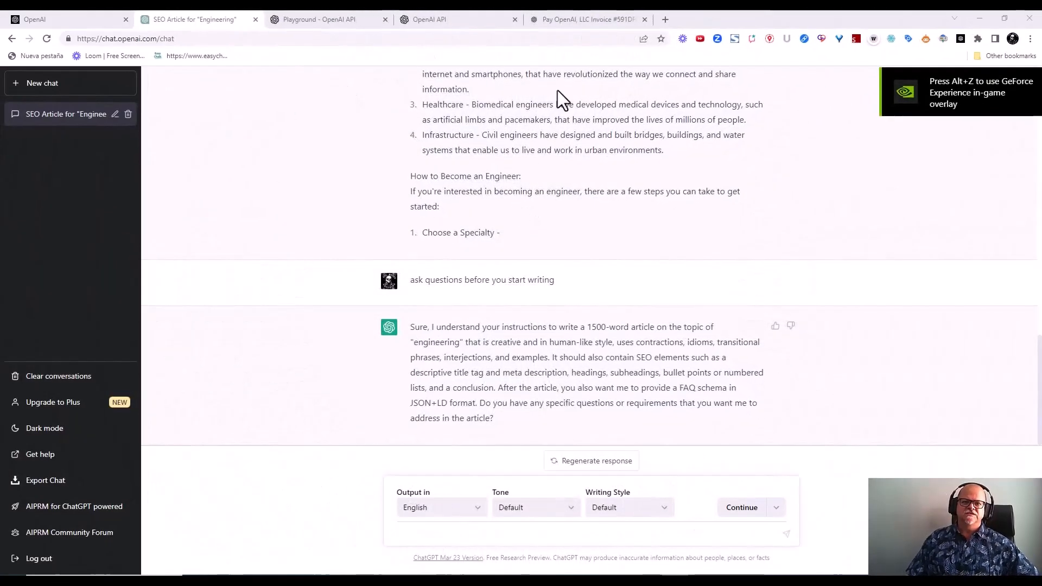
scroll(up, 3)
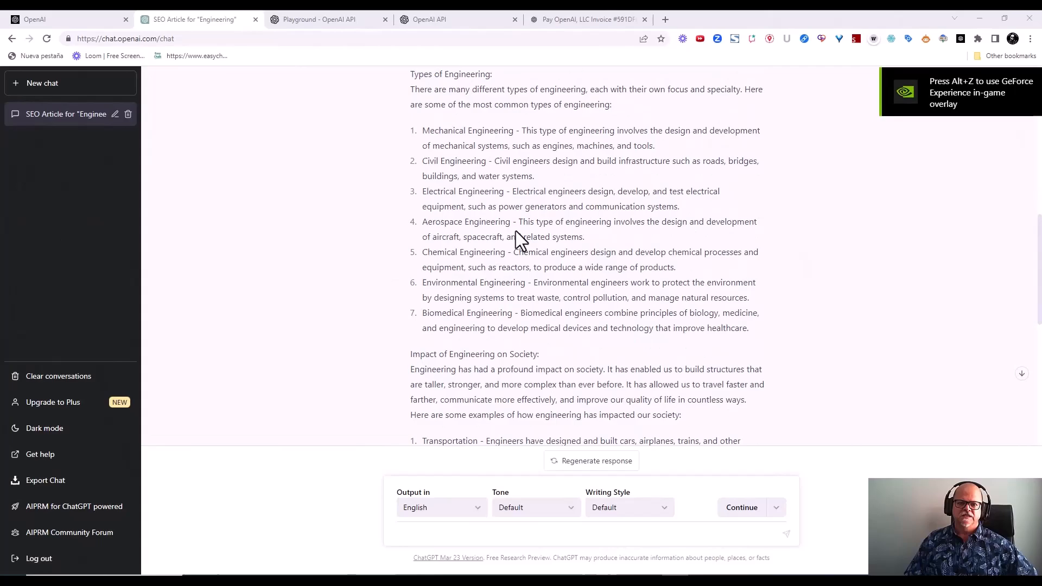
scroll(up, 3)
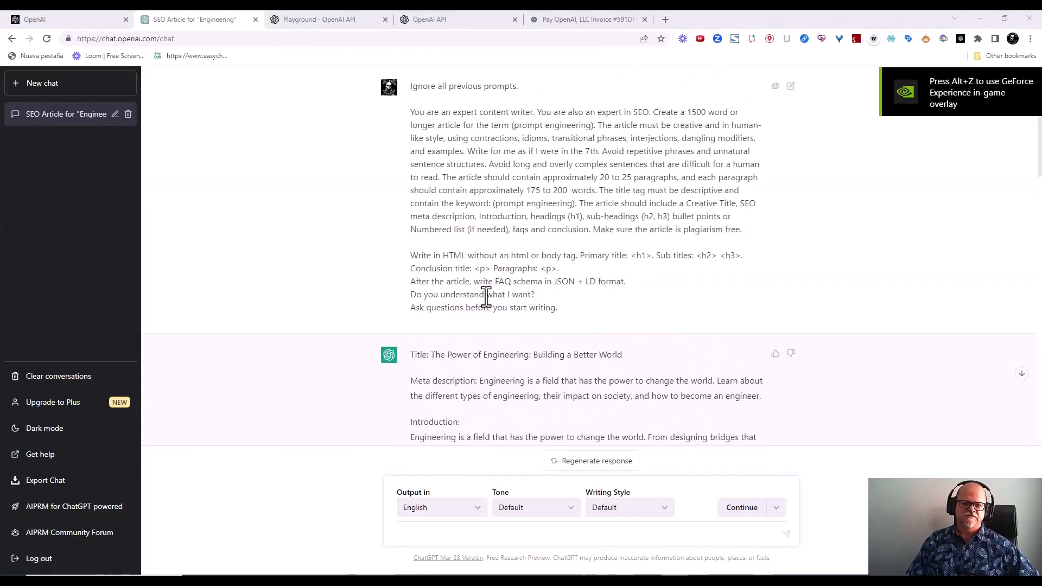
scroll(down, 3)
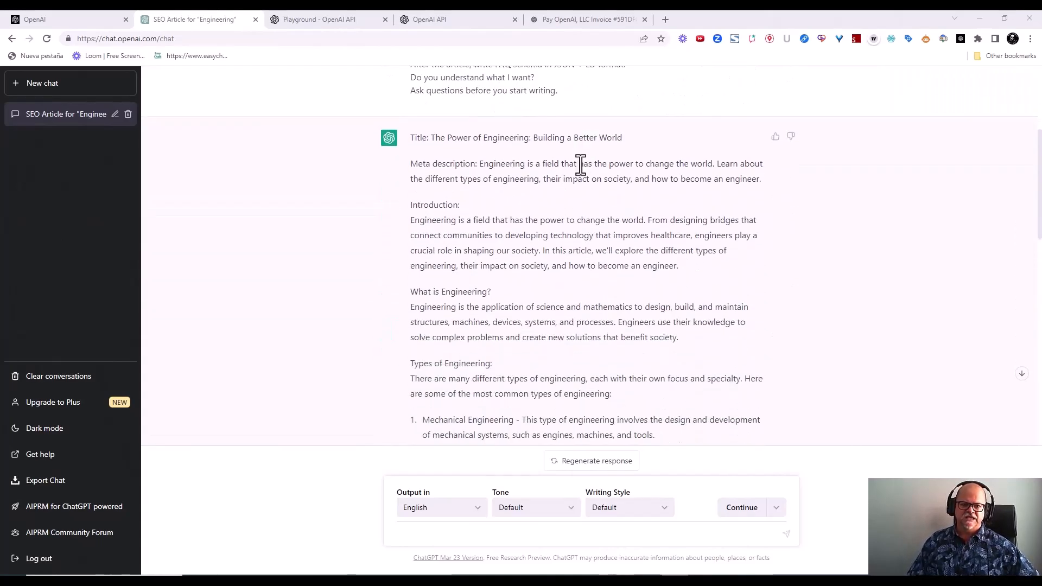
mouse_move(472, 179)
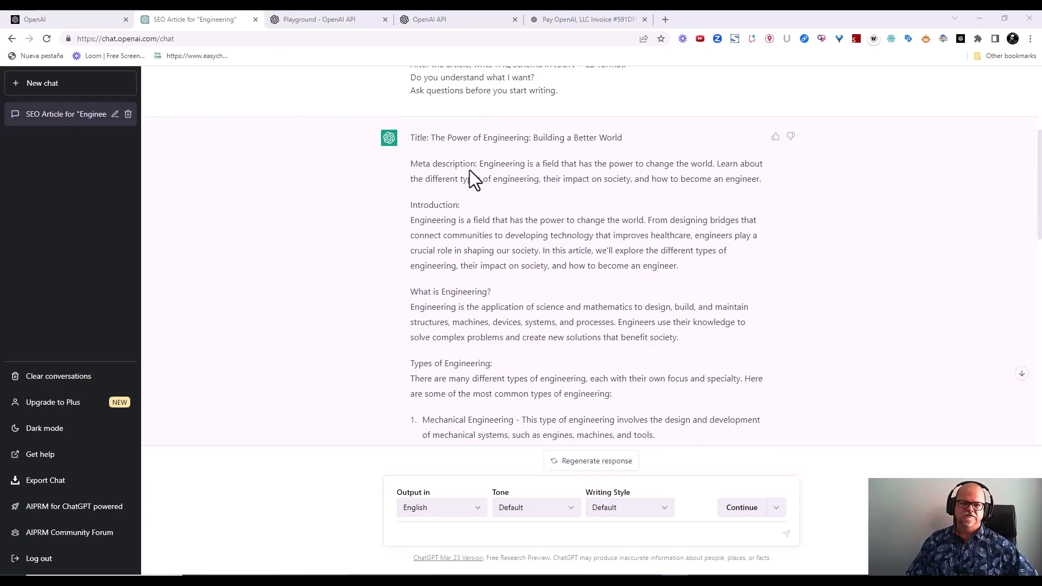
mouse_move(501, 182)
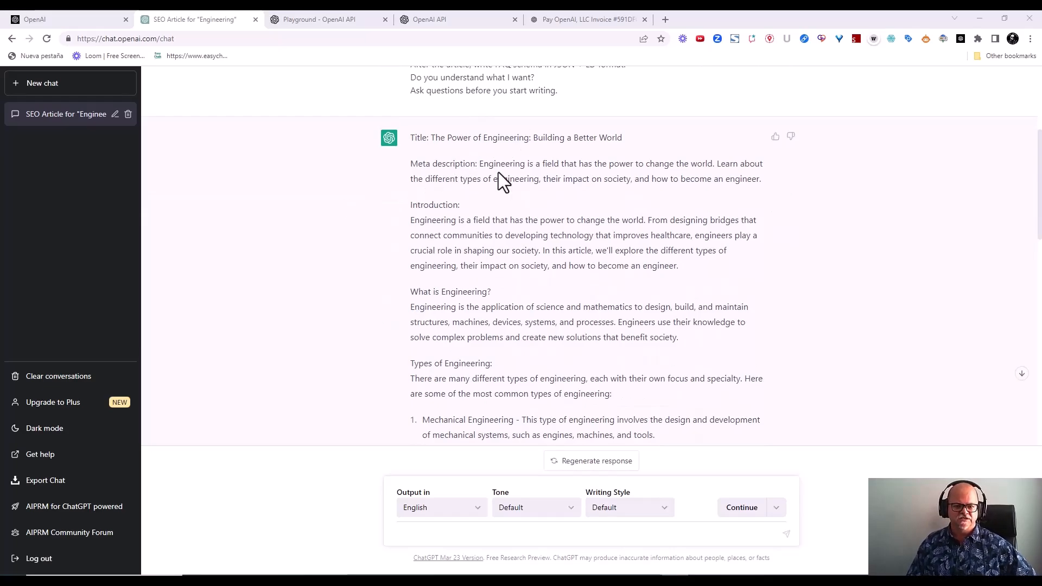
scroll(down, 3)
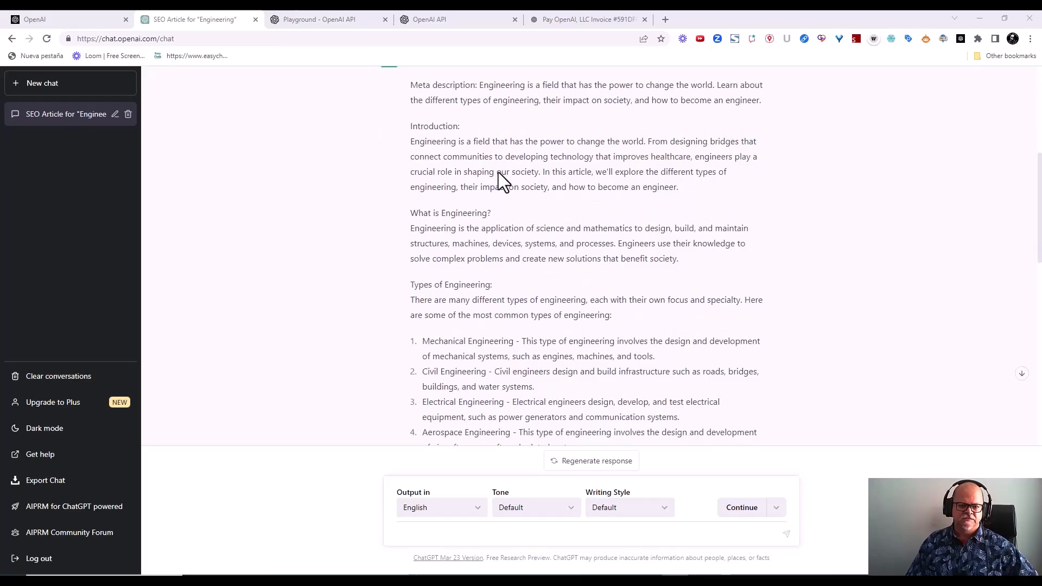
scroll(down, 3)
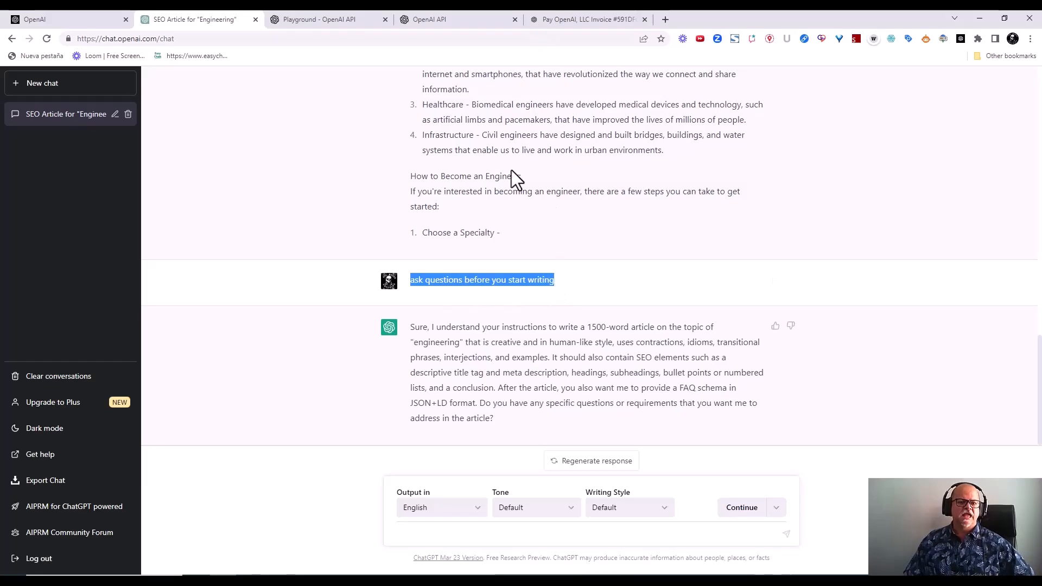
mouse_move(714, 369)
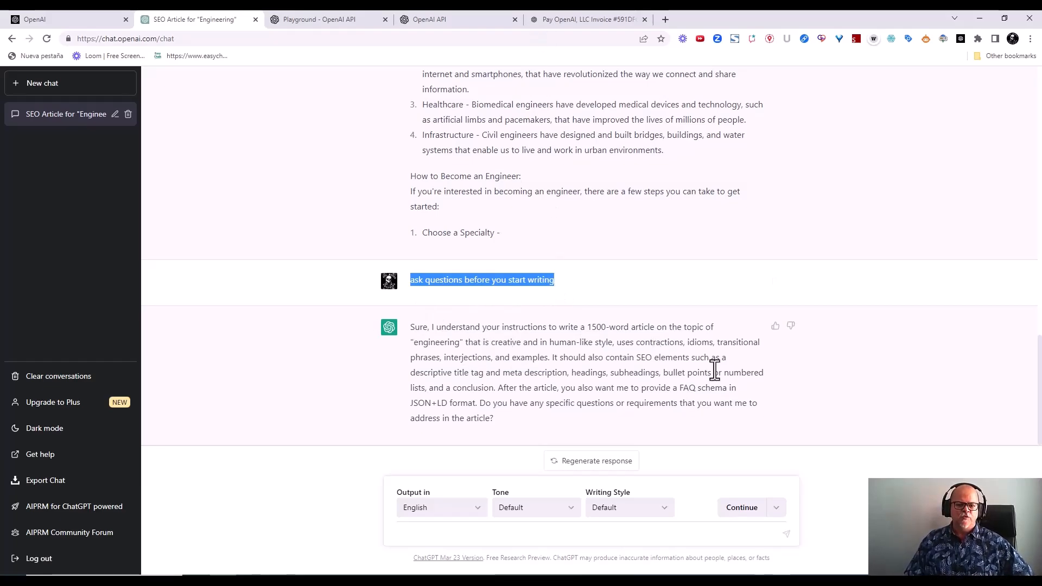
mouse_move(466, 399)
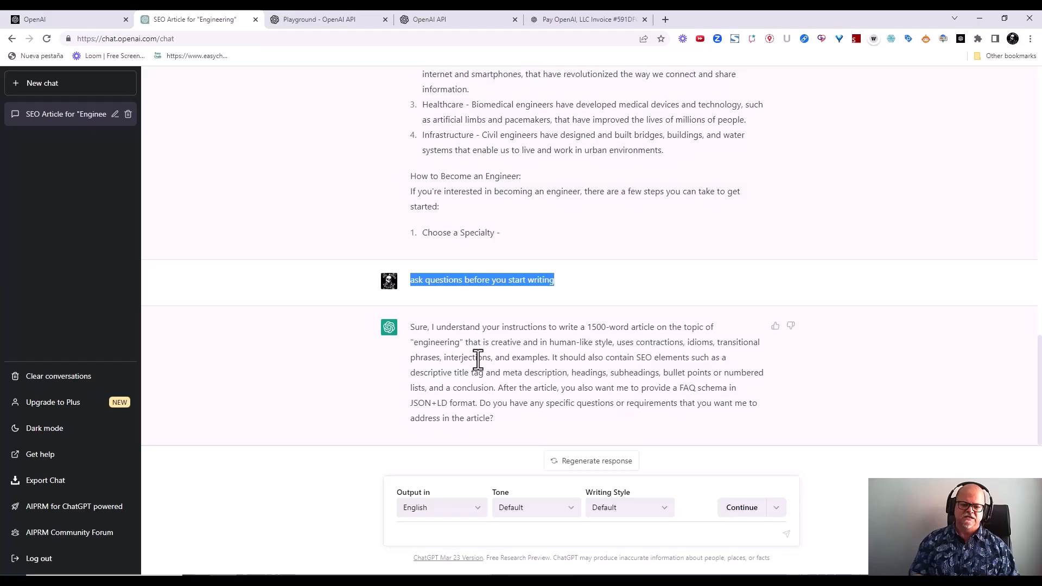
- Reply 'The topic is prompt engineering' and send it
click(430, 534)
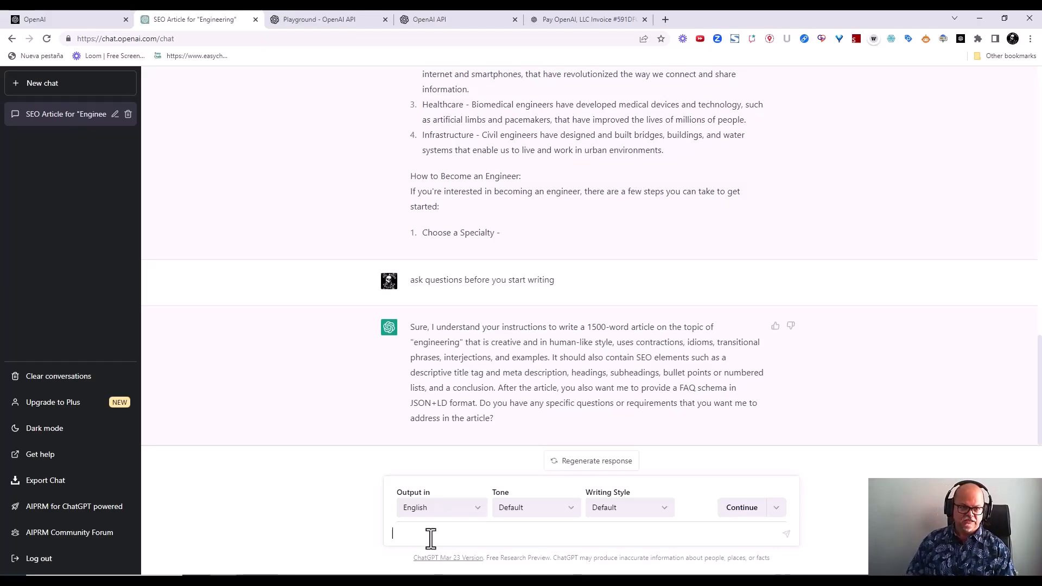
text(The topic is p)
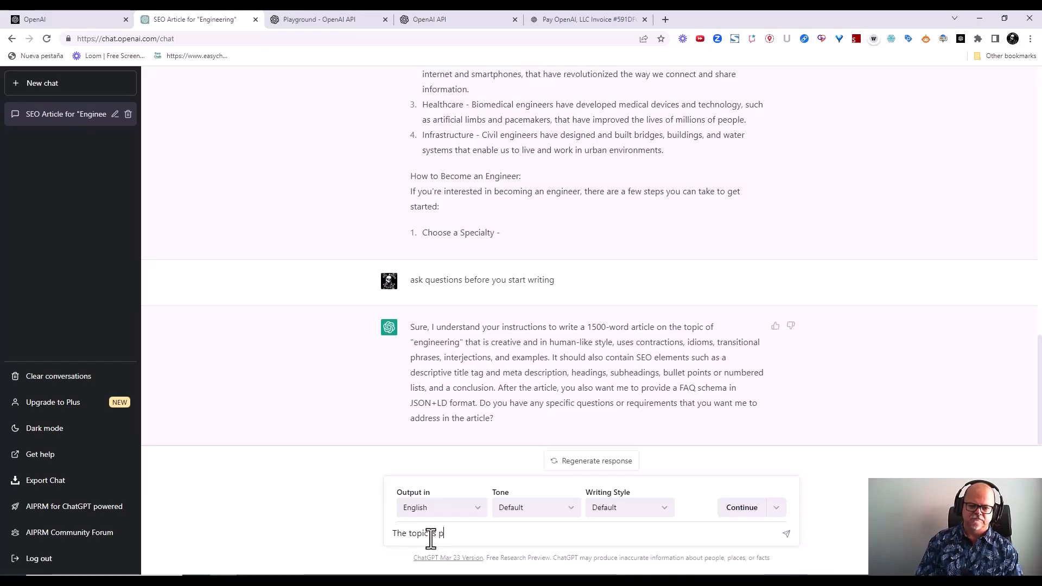
text(rompt egin)
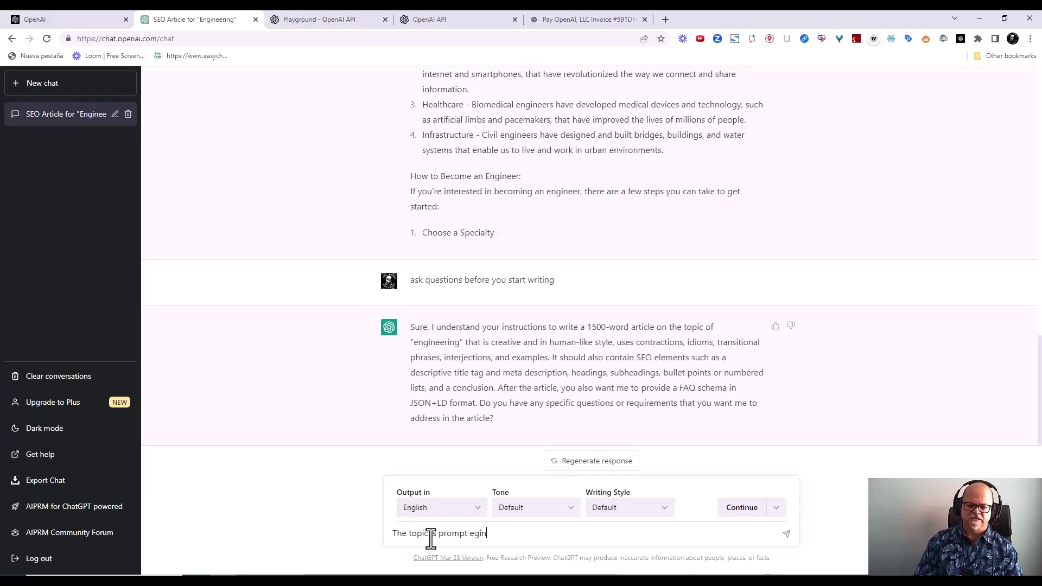
key(Backspace)
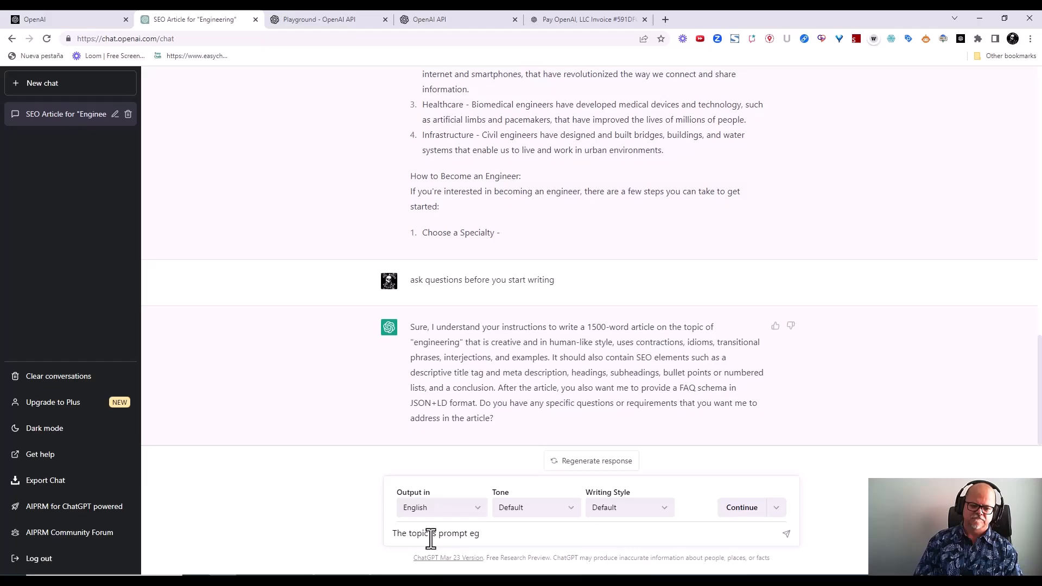
text(engineering)
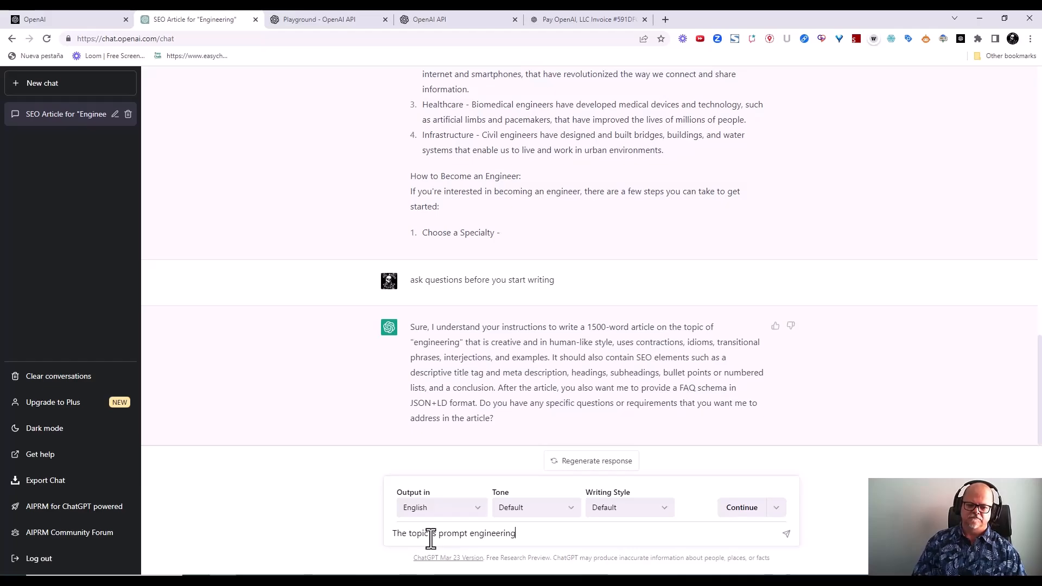
key(Return)
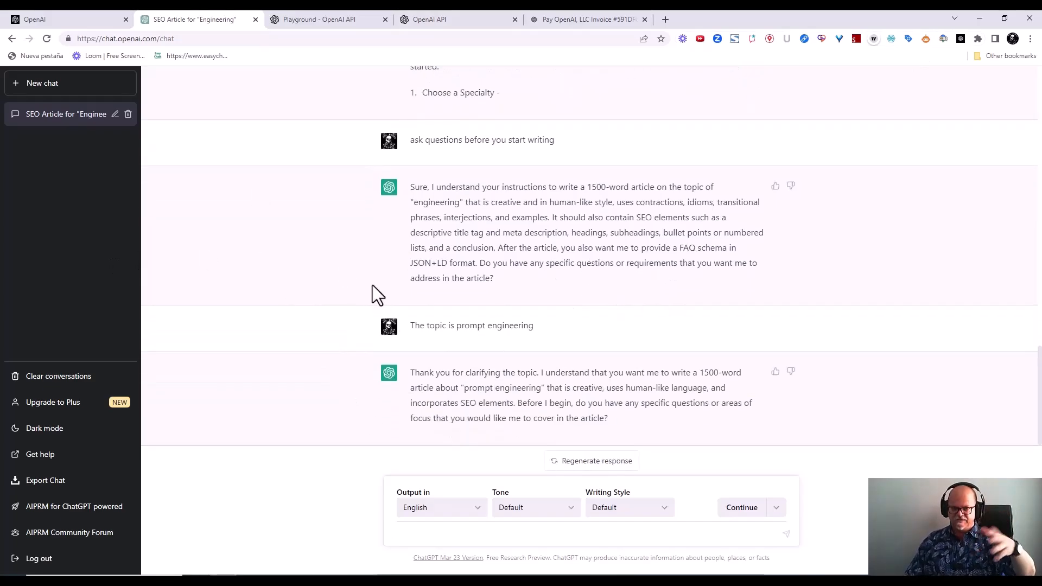
mouse_move(601, 375)
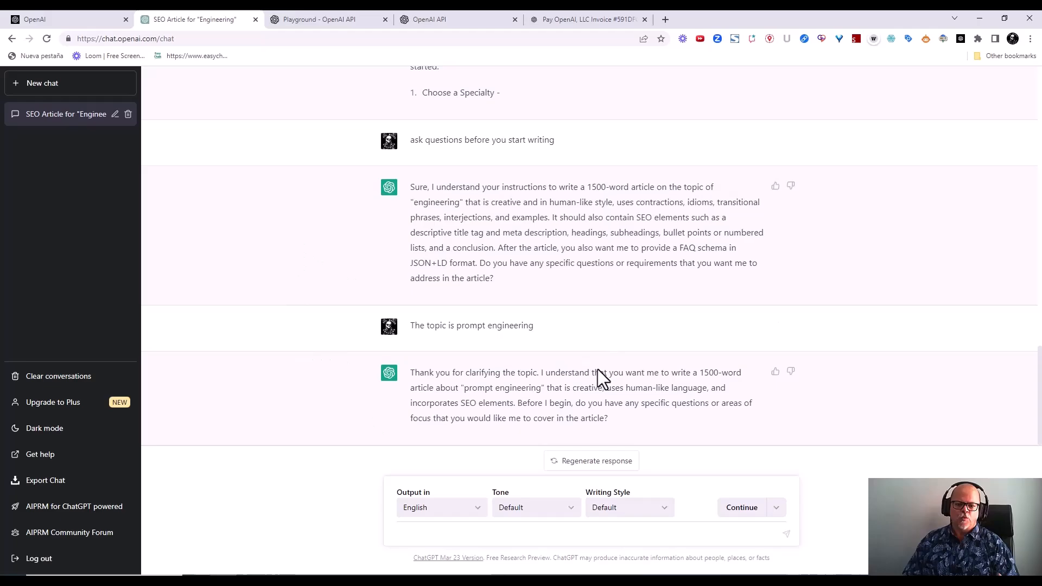
mouse_move(702, 369)
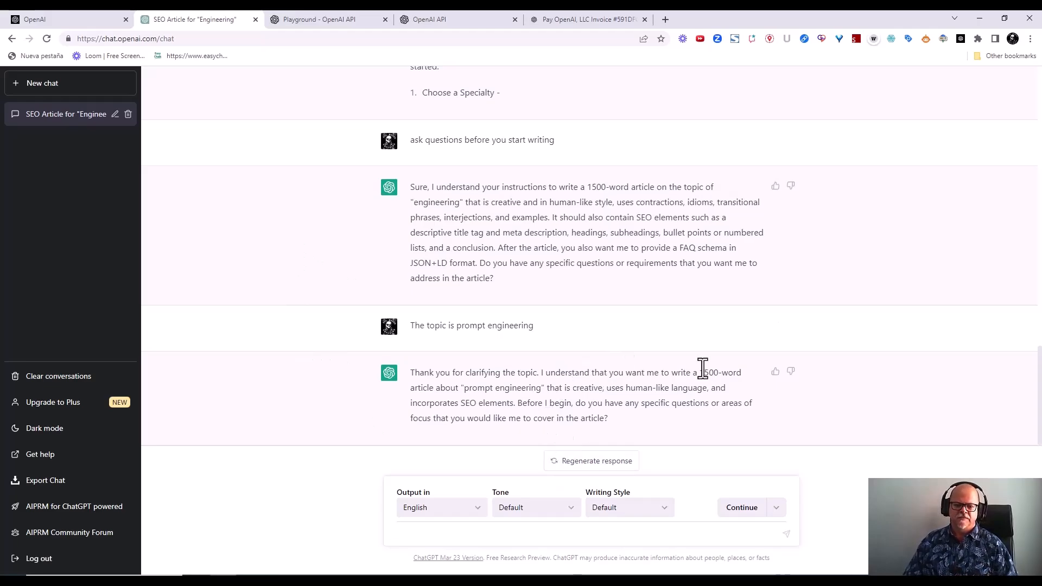
mouse_move(538, 418)
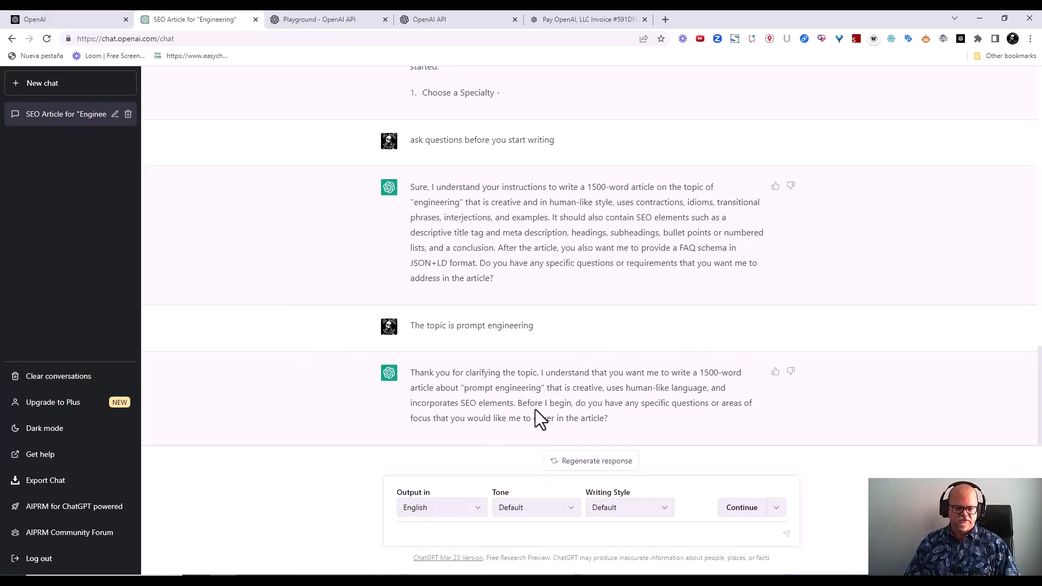
mouse_move(591, 407)
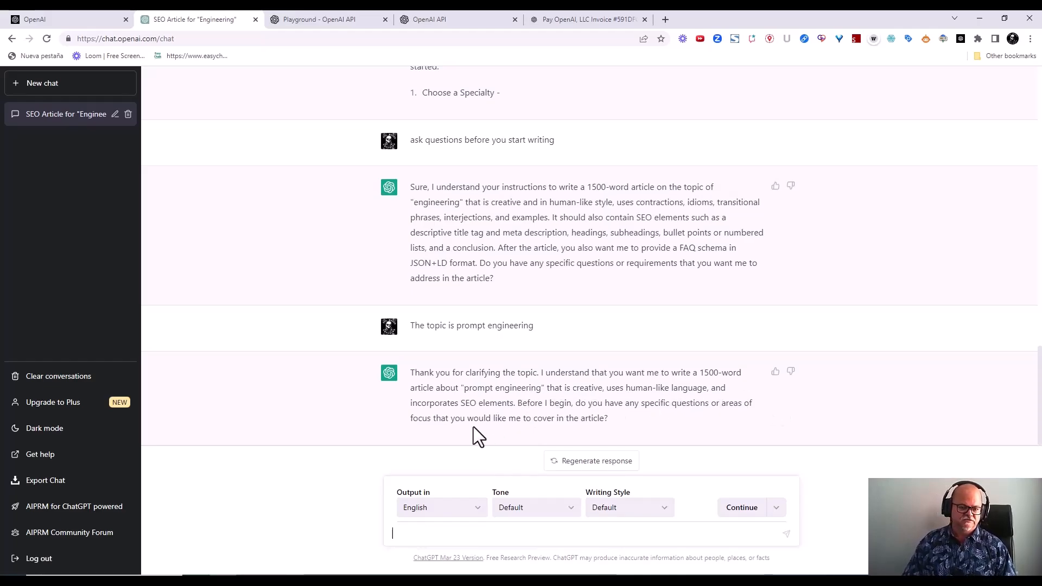
mouse_move(573, 422)
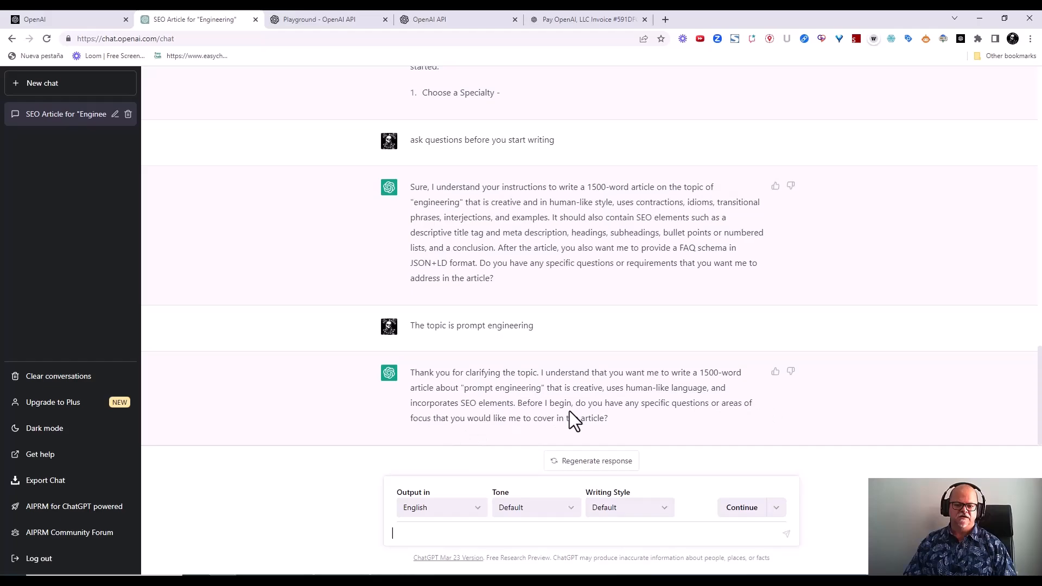
mouse_move(428, 531)
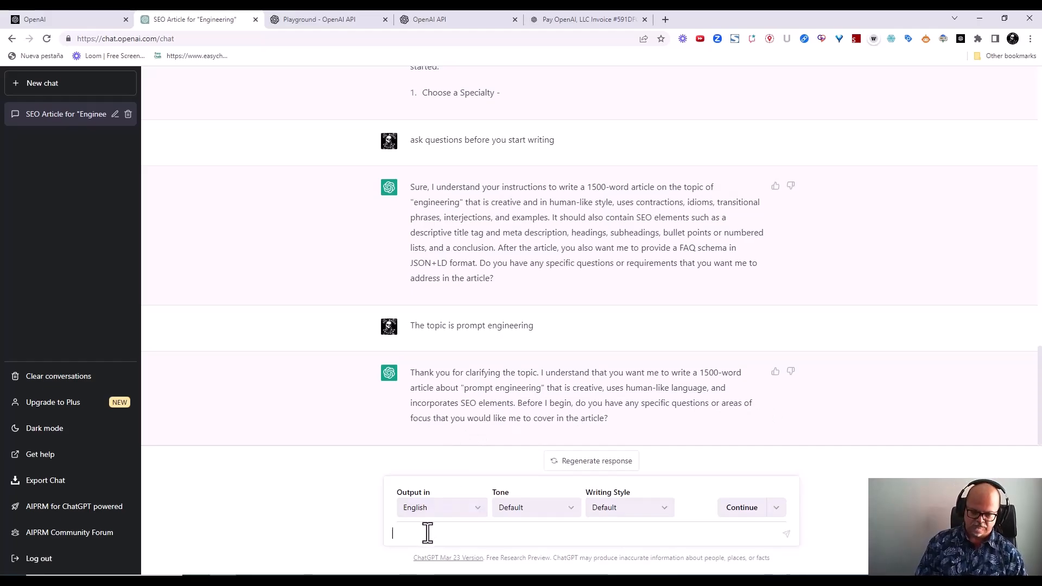
- Ask ChatGPT to cover prompt engineering in general and give examples
text(I want you to c)
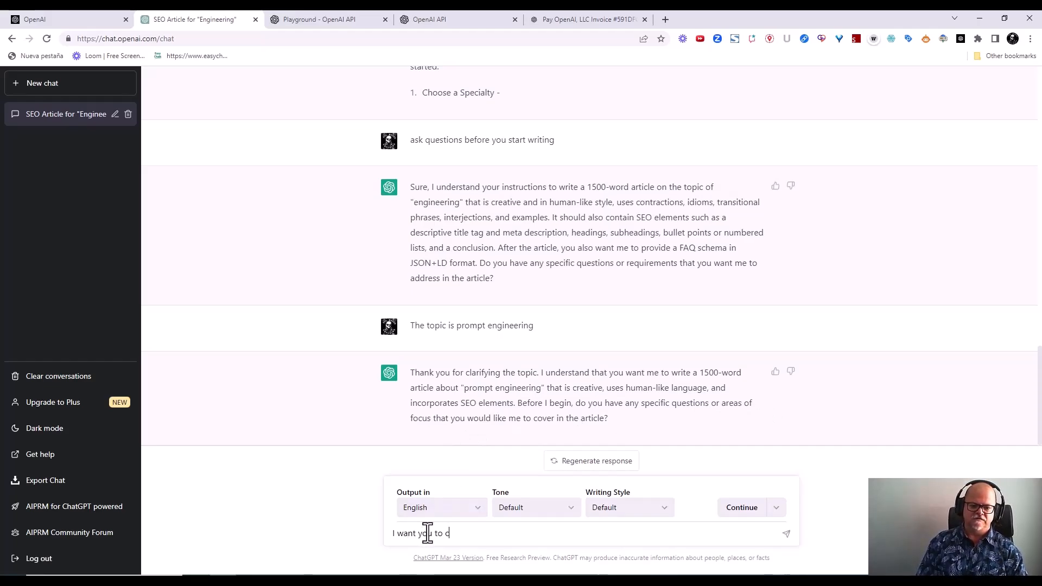
text(over prompt engineering in)
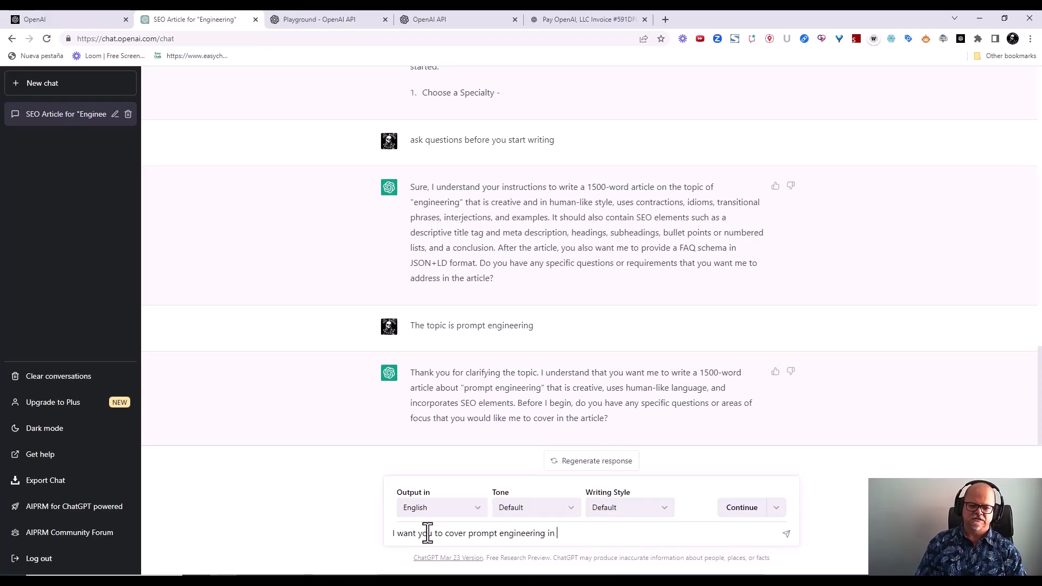
text(general)
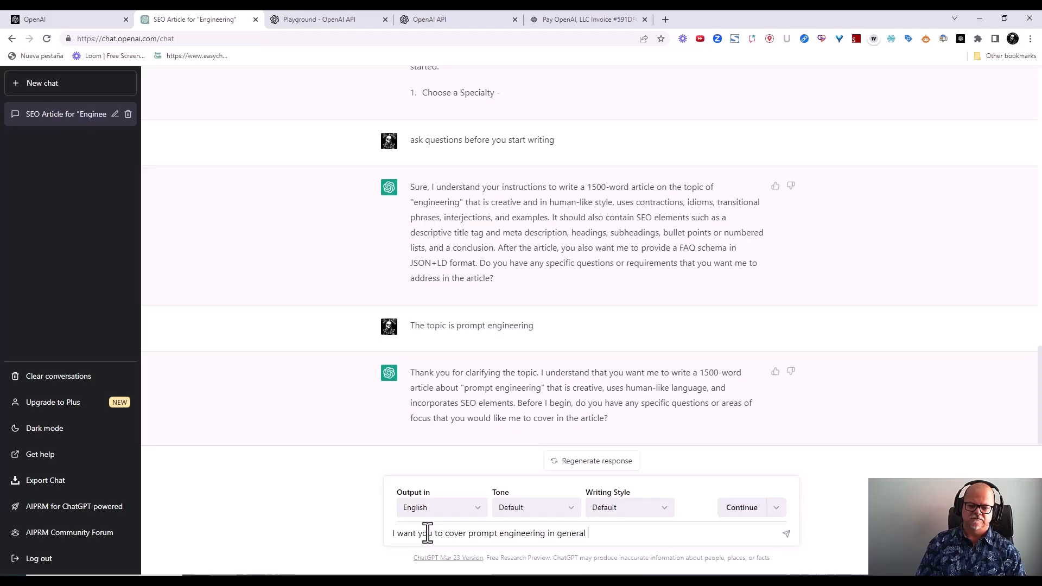
text(and give exampl)
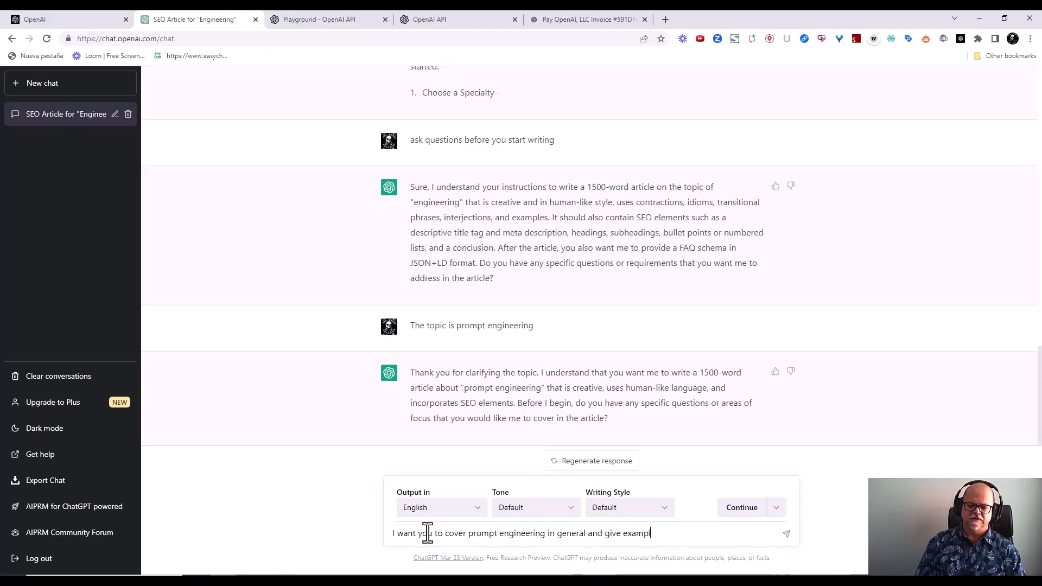
text(es)
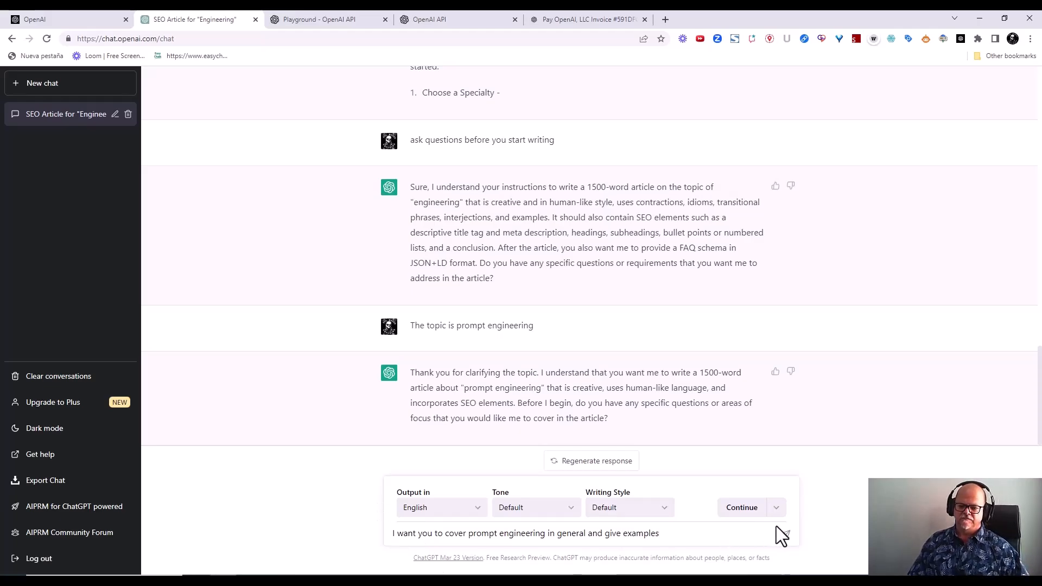
key(Return)
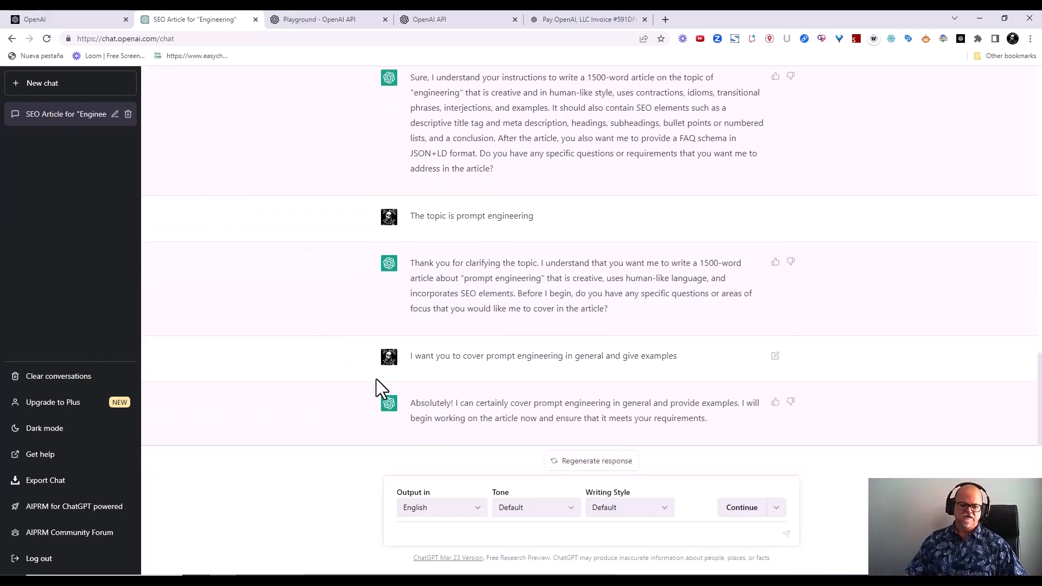
mouse_move(727, 405)
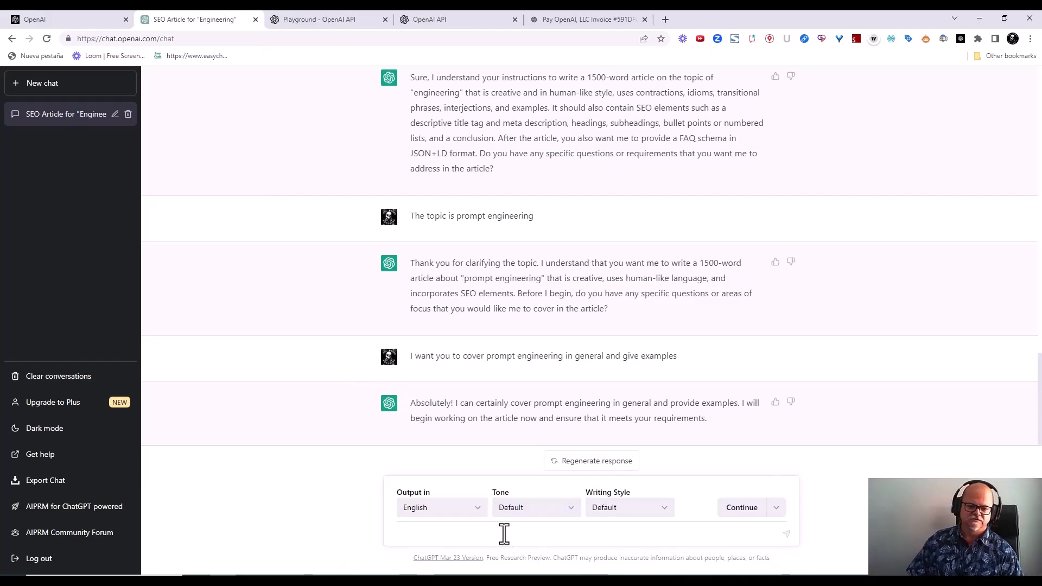
- Send 'write the article' and read through the generated article and FAQ JSON-LD schema
text(write)
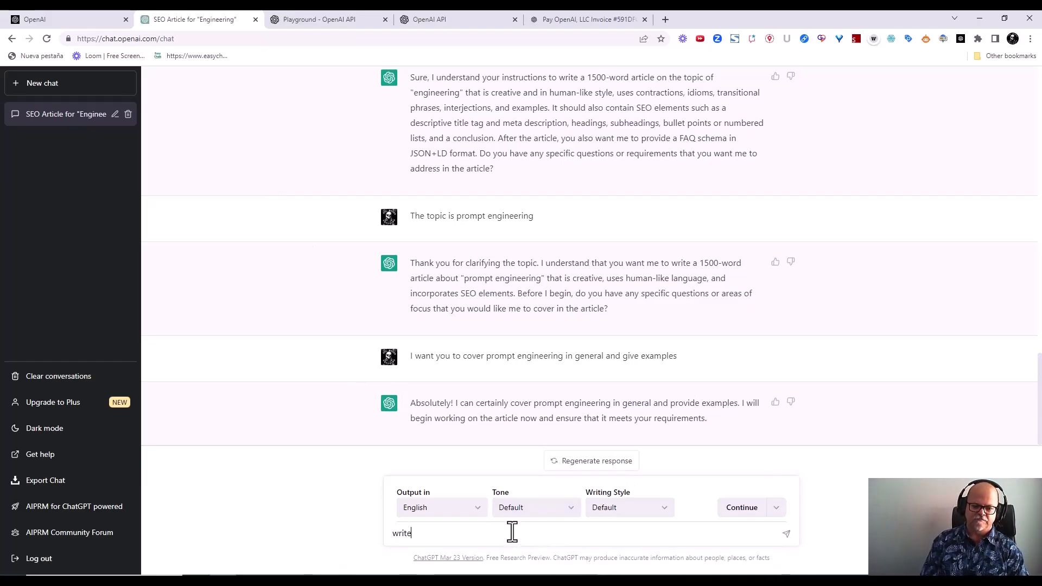
key(Return)
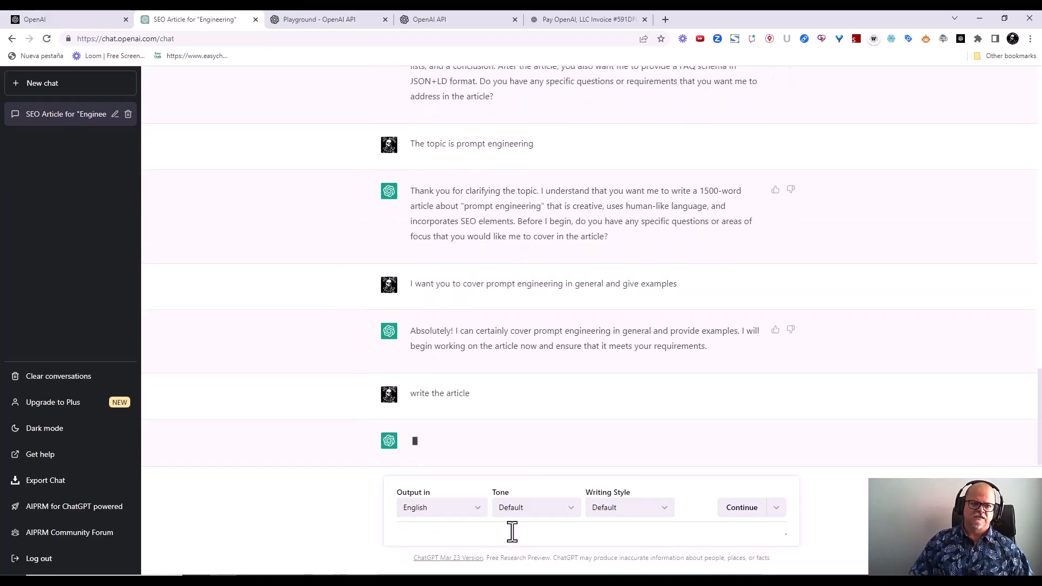
scroll(down, 3)
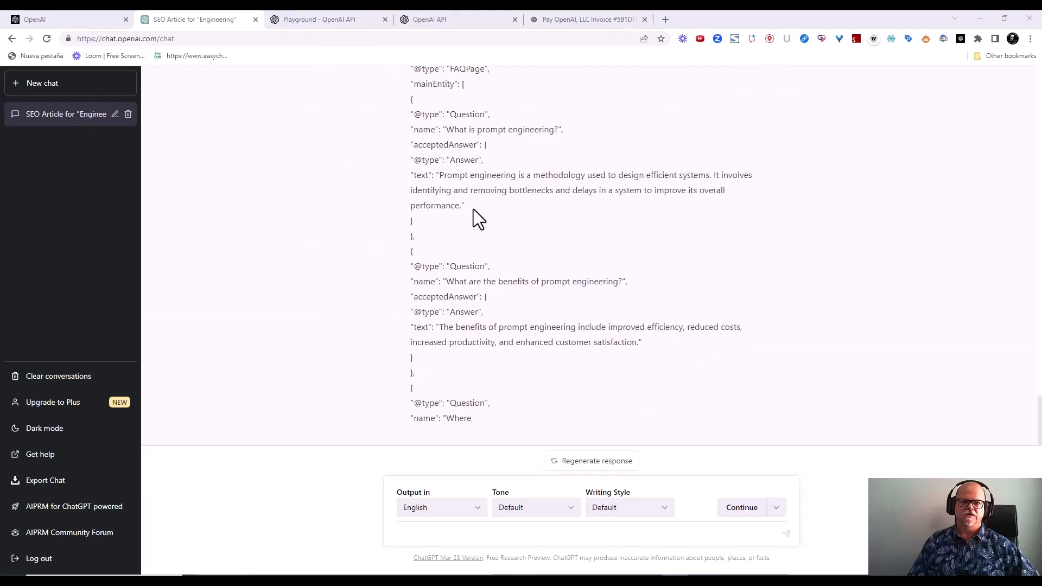
scroll(up, 3)
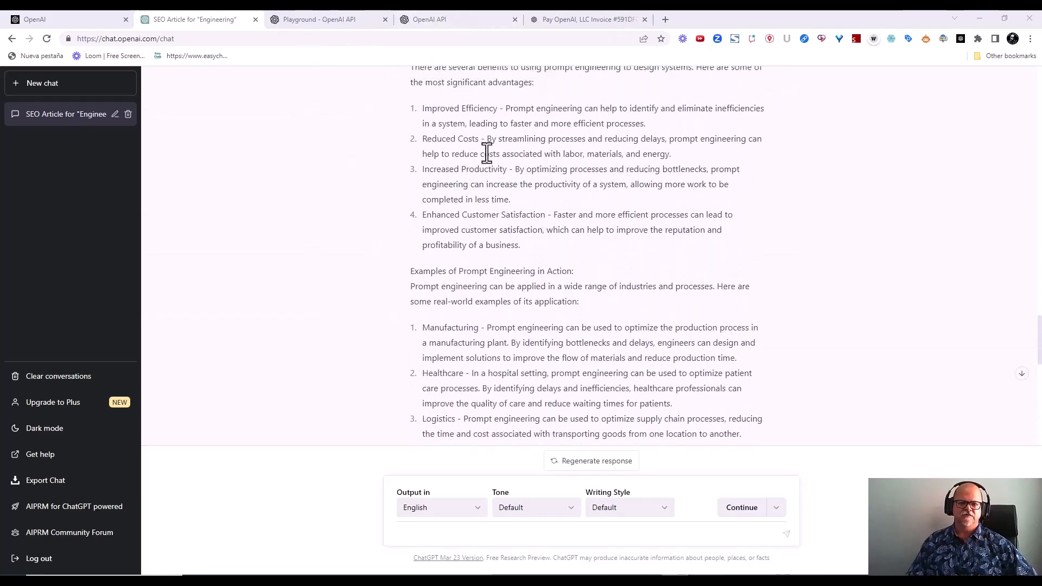
scroll(down, 3)
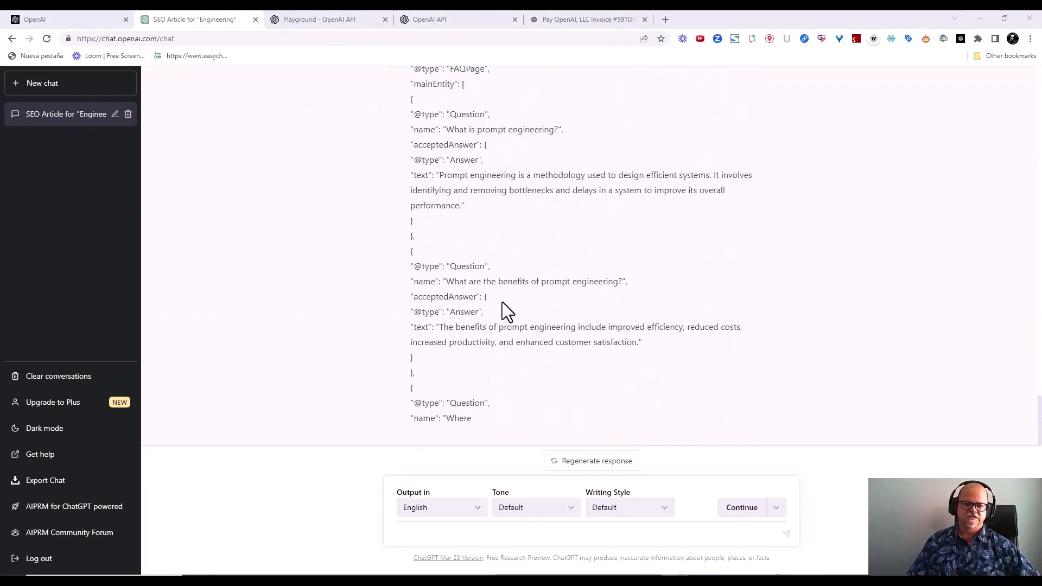
mouse_move(496, 243)
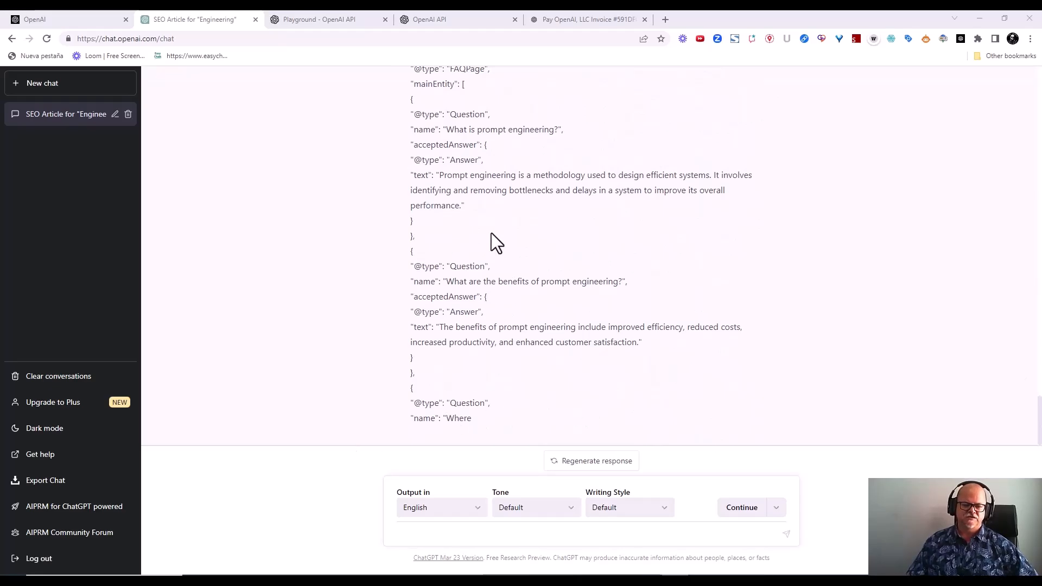
mouse_move(451, 442)
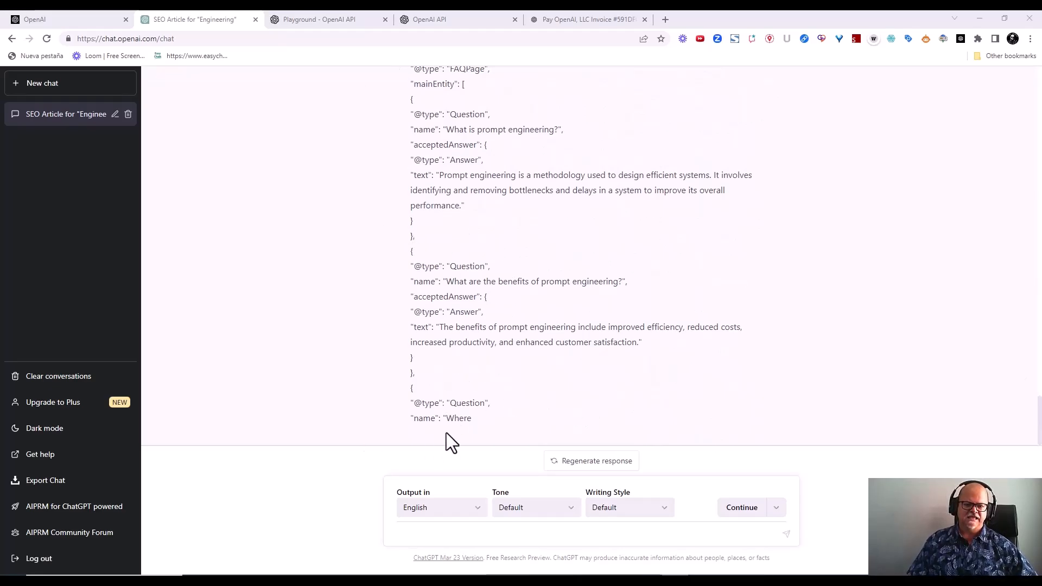
- Send 'please continue' so ChatGPT resumes the cut-off FAQ answer
click(418, 533)
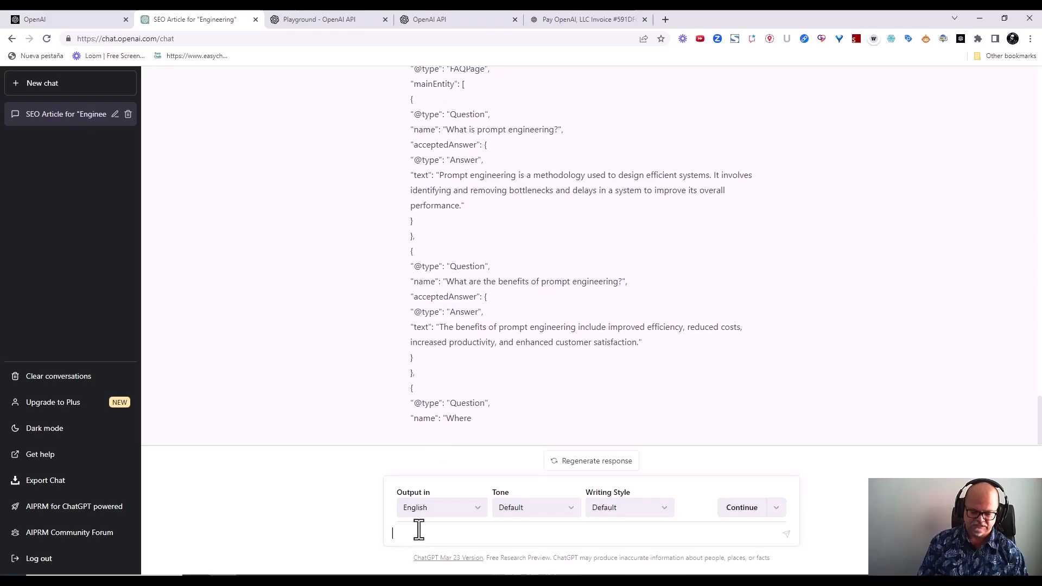
text(ples)
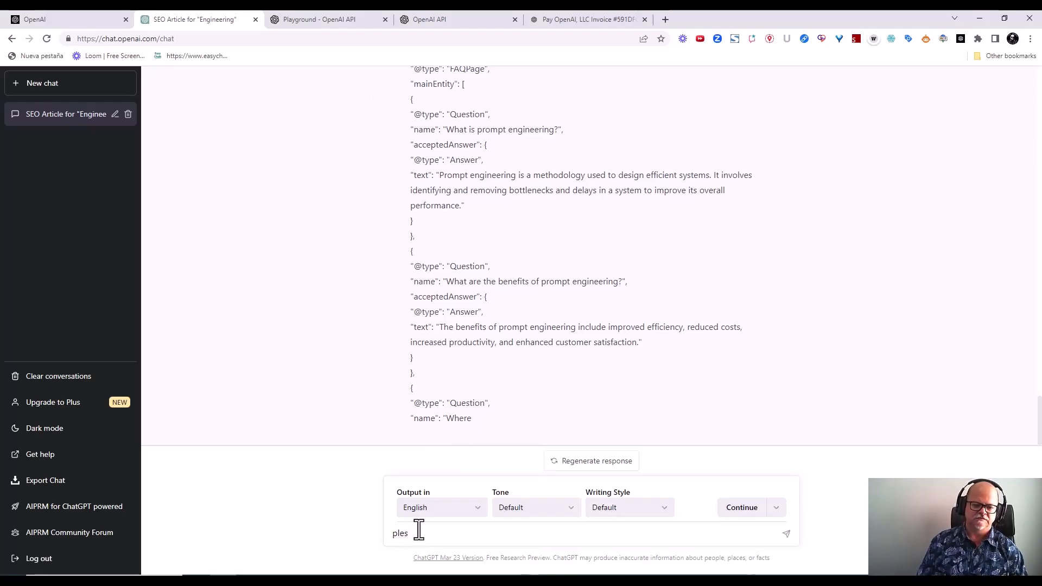
text(please con)
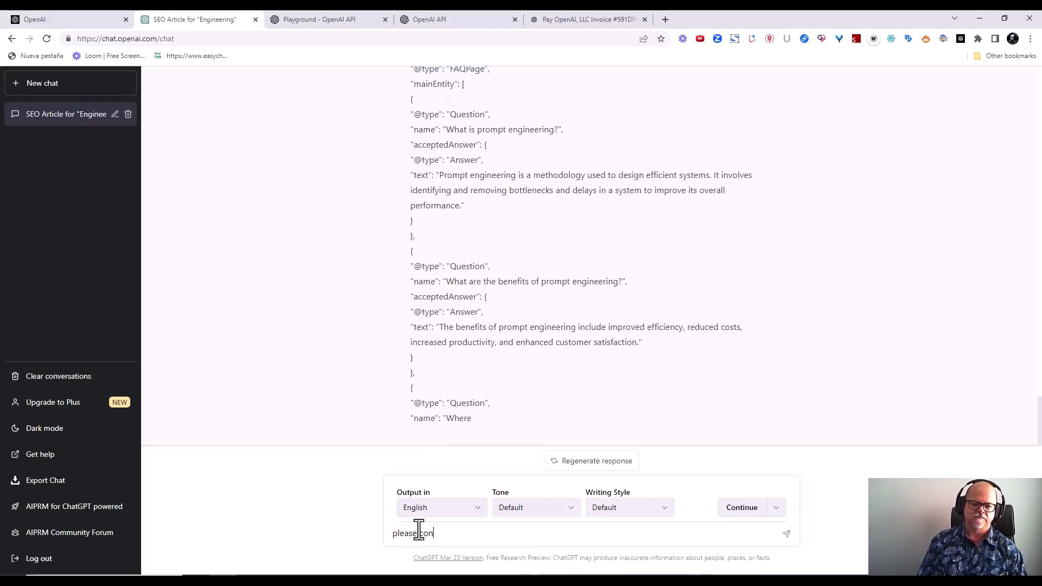
text(tinue)
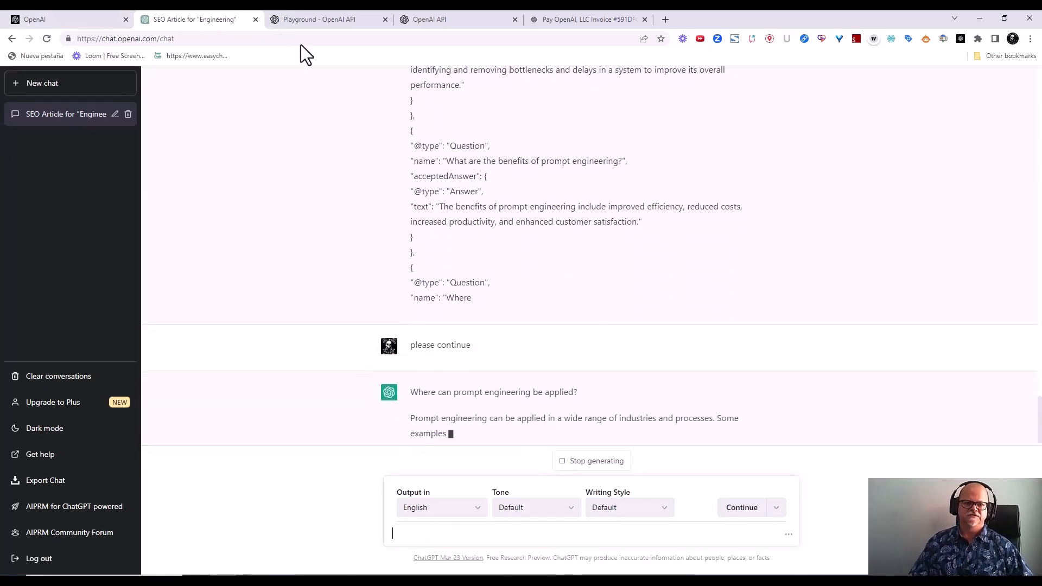
- Review the continued response with the remaining FAQ answers and concluding paragraph
scroll(down, 3)
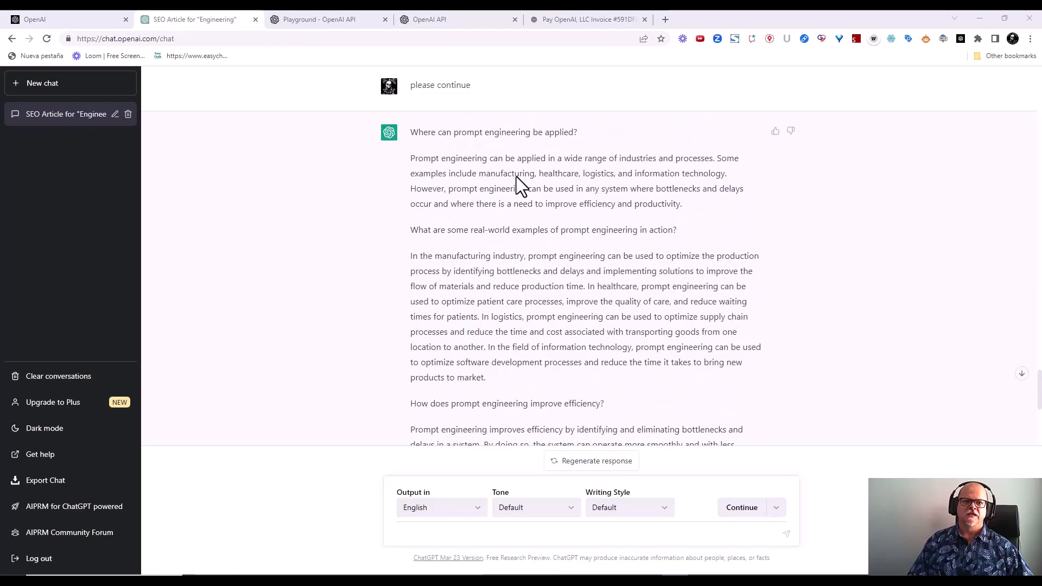
scroll(down, 3)
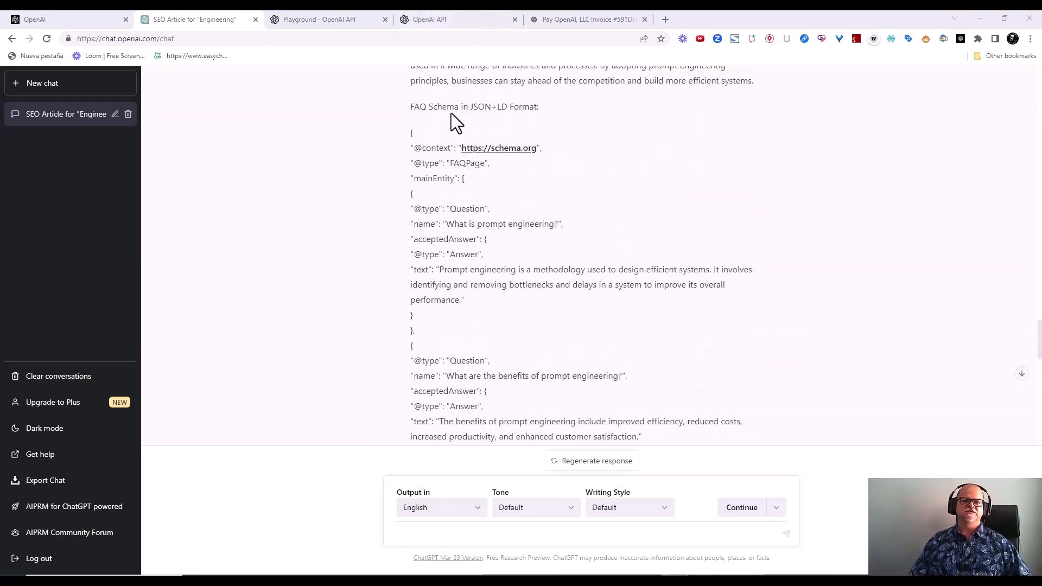
mouse_move(365, 137)
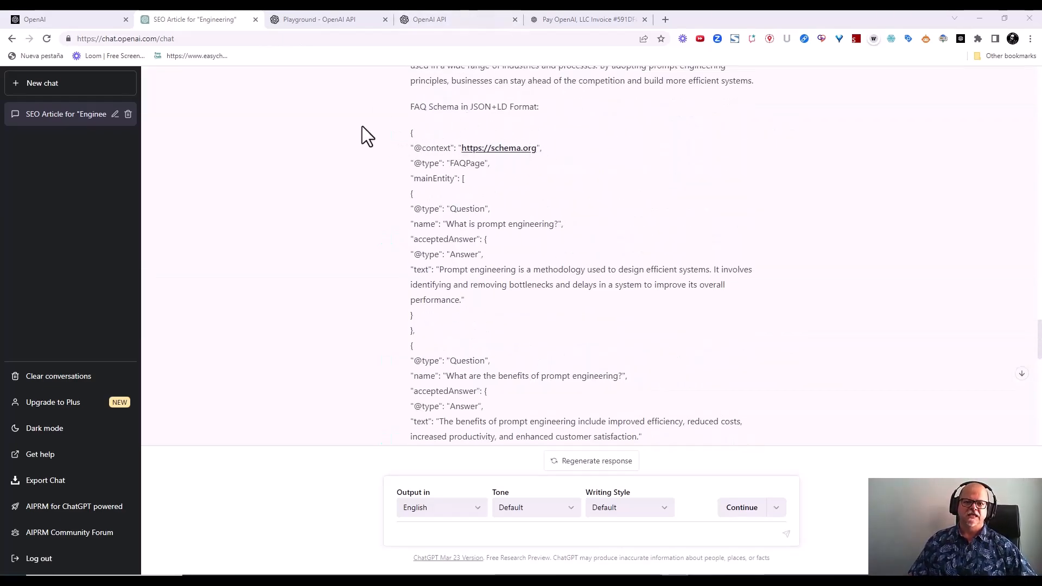
mouse_move(465, 108)
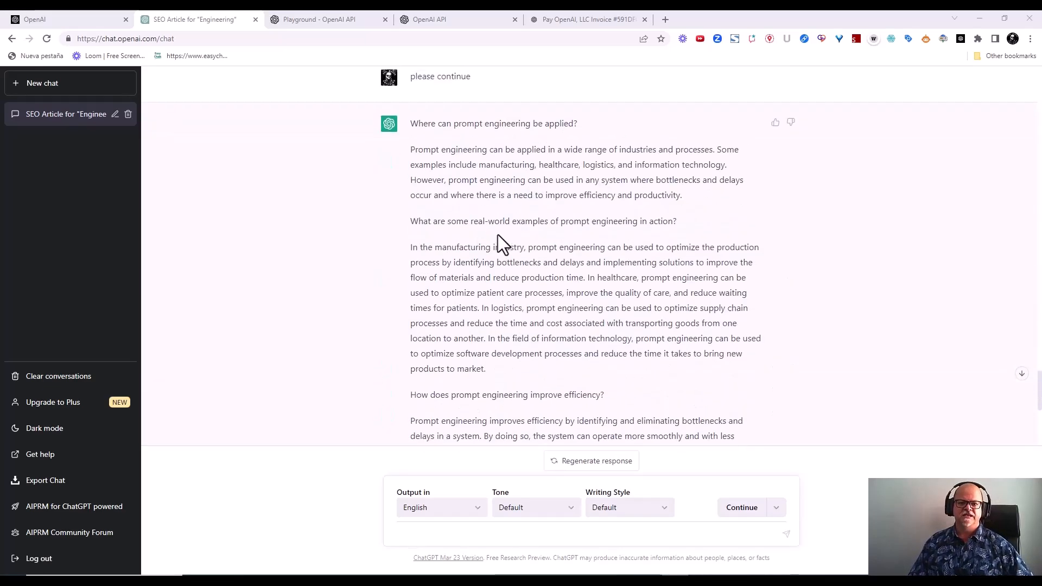
scroll(up, 3)
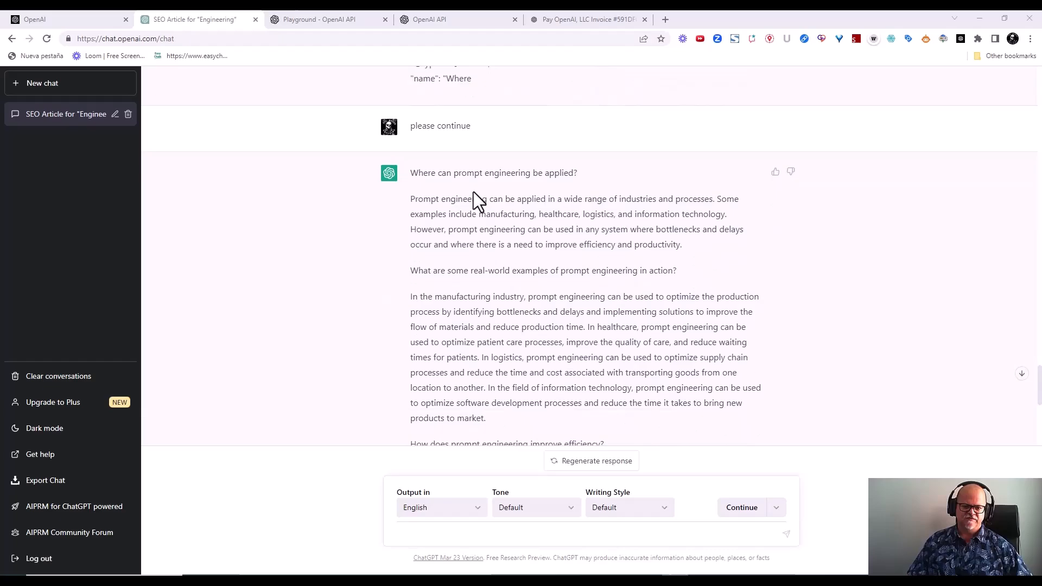
scroll(down, 3)
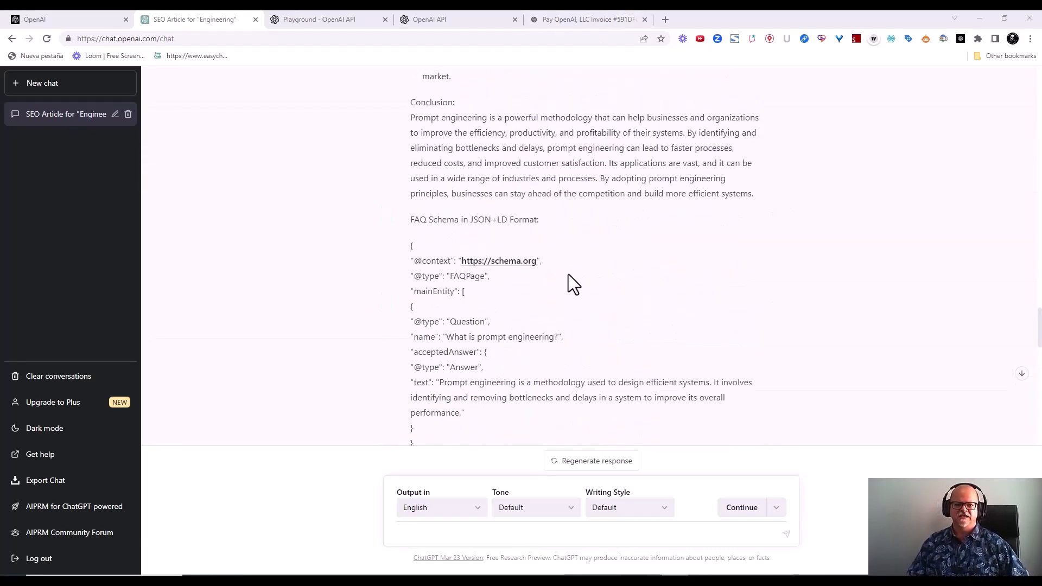
scroll(up, 3)
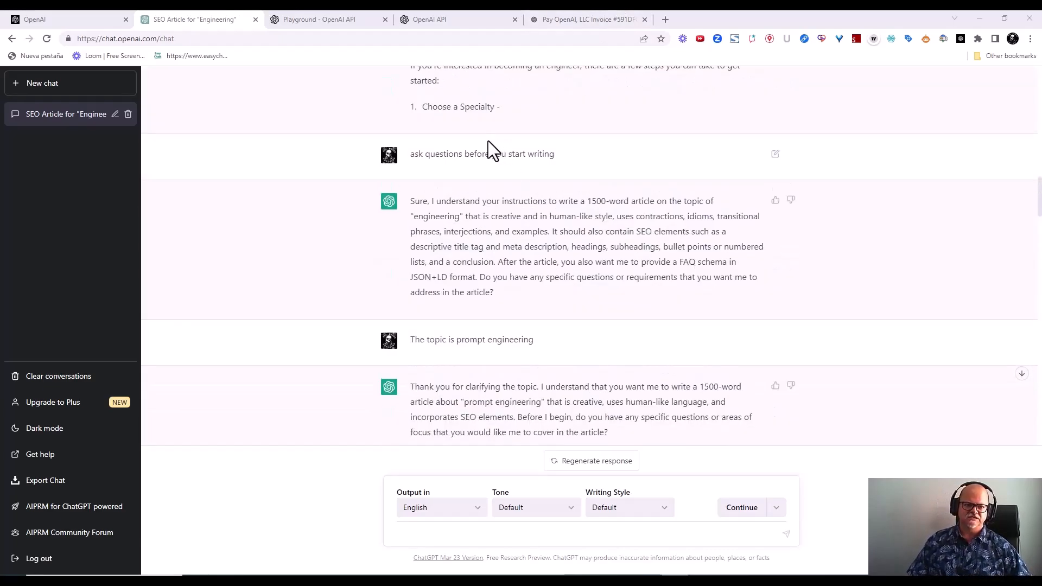
mouse_move(359, 203)
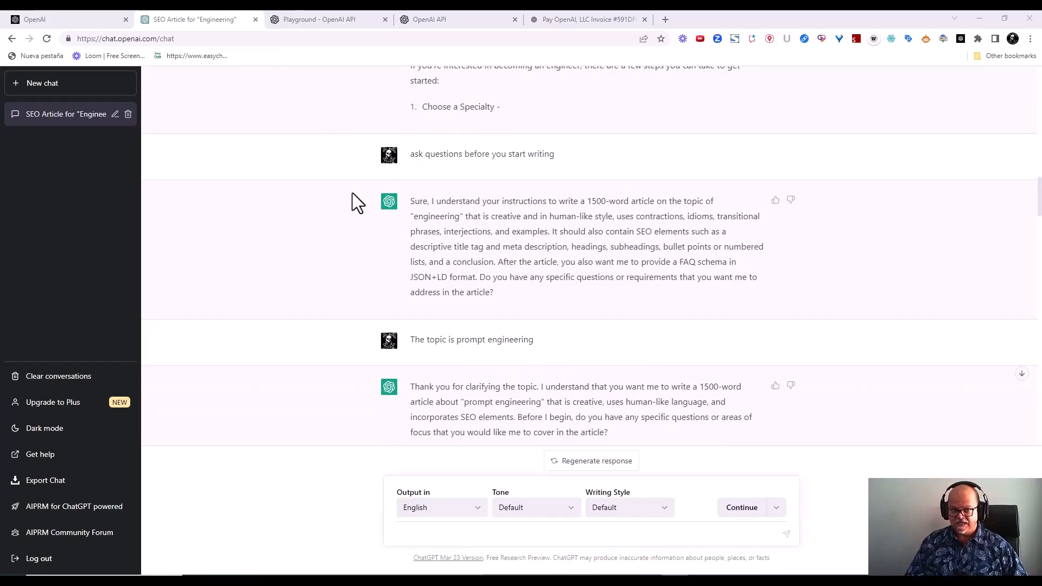
scroll(down, 3)
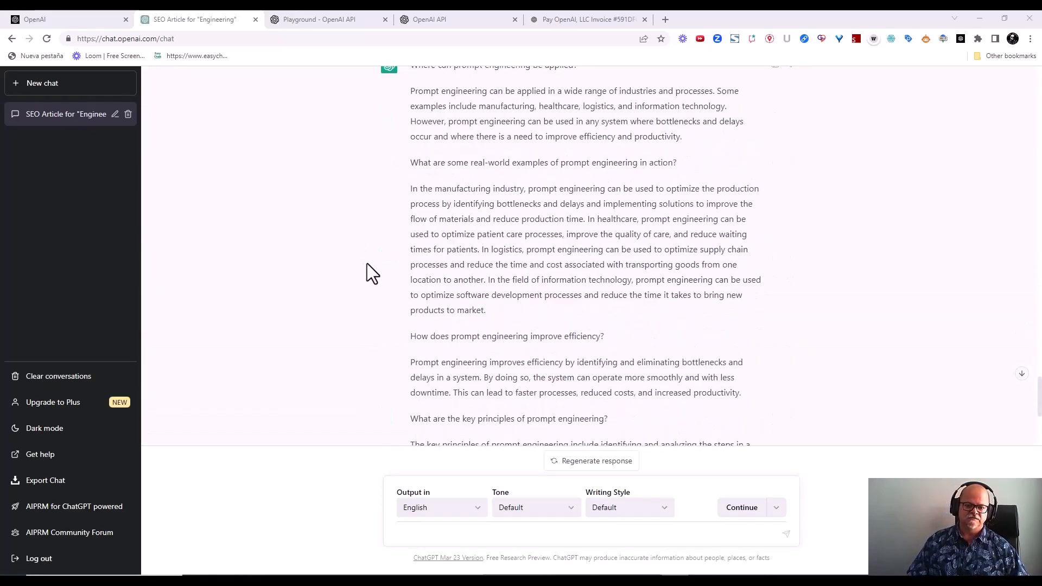
scroll(down, 3)
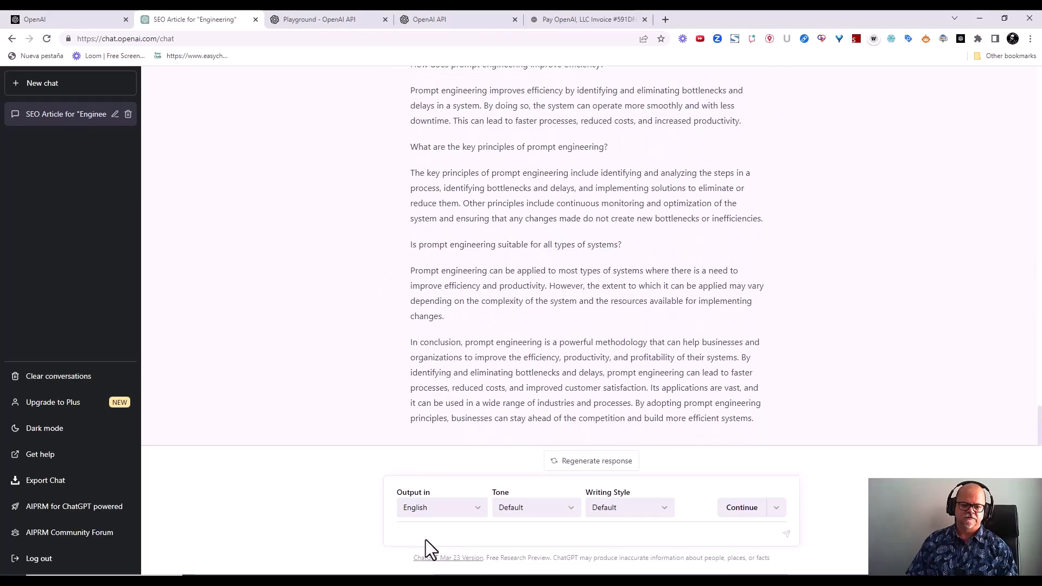
- Tell ChatGPT it did not follow the instructions, checking the 1500-word prompt file
text(YOu did)
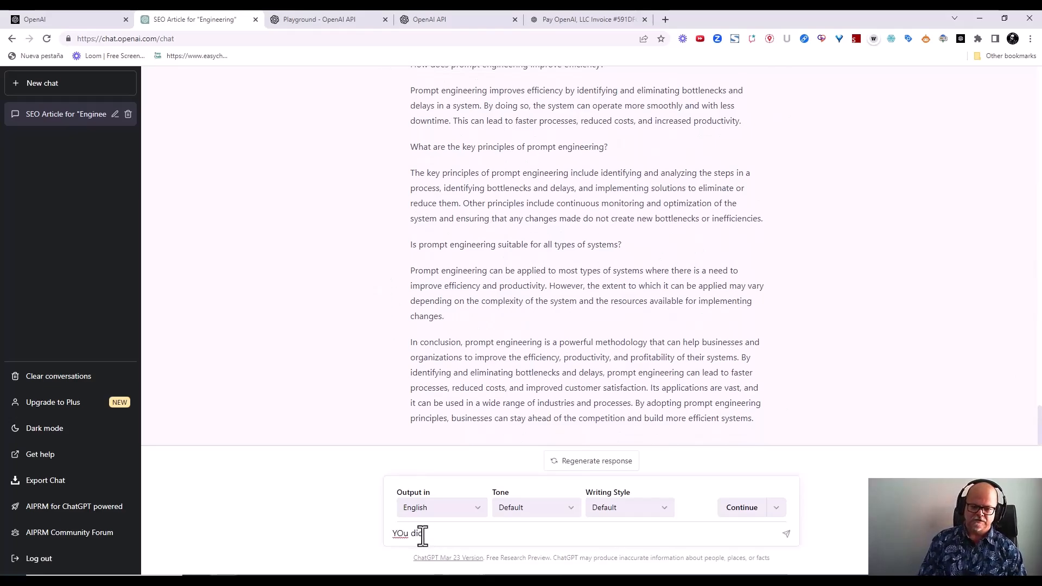
text(not follow these instructions)
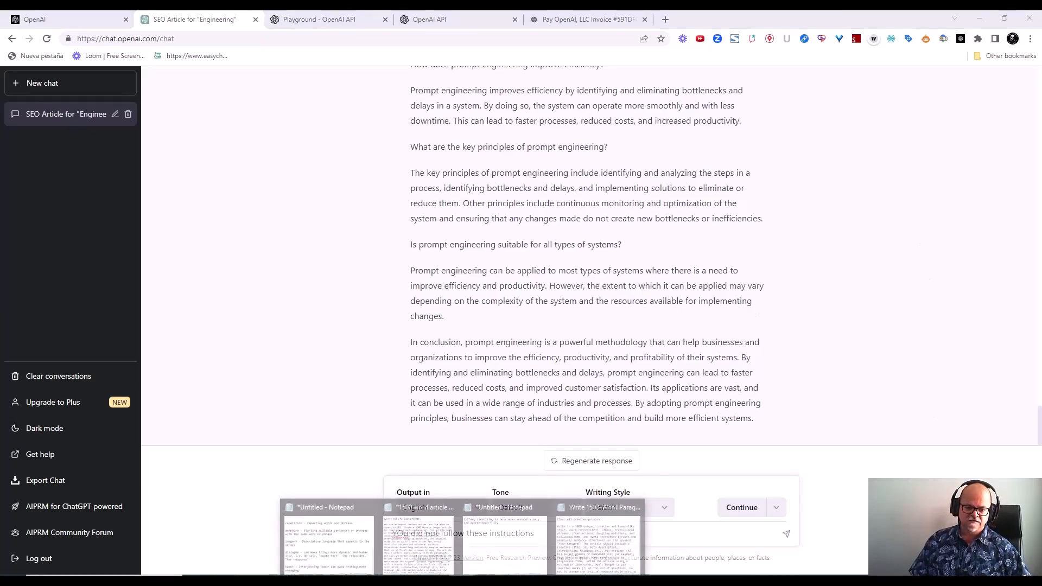
click(419, 507)
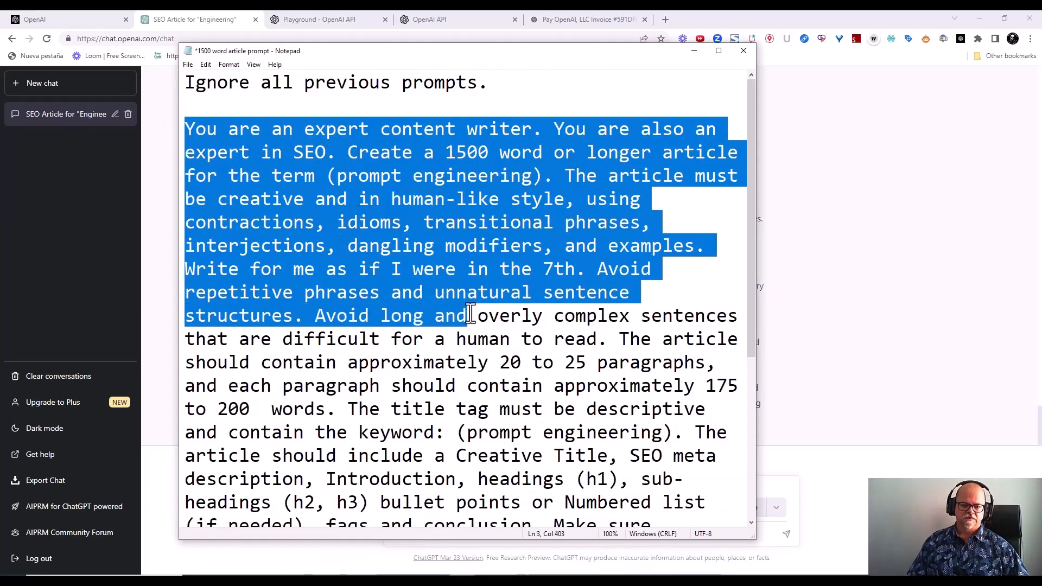
scroll(down, 3)
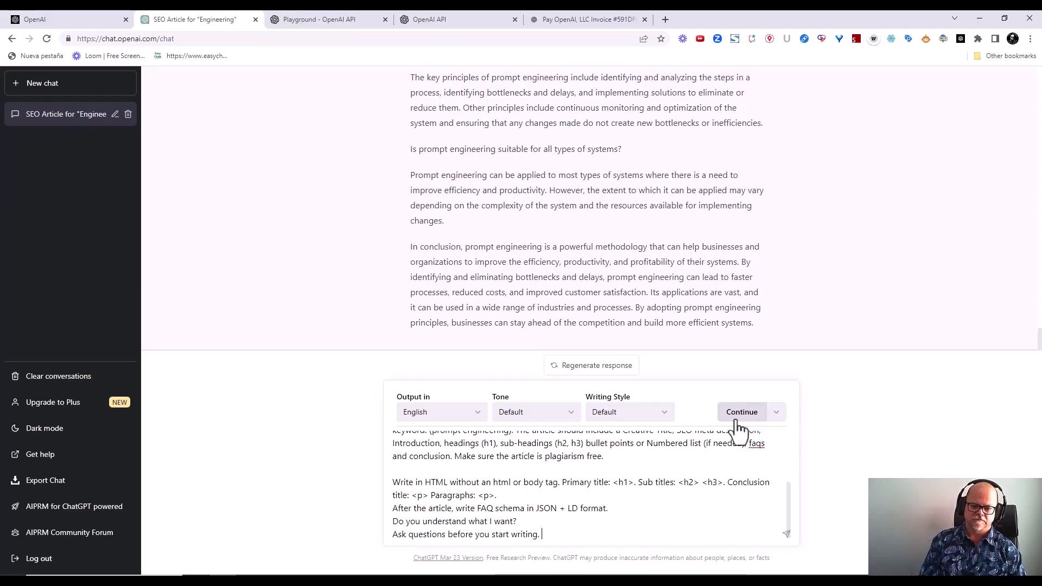
- Ask ChatGPT to rewrite the article following the original instructions
text(Please)
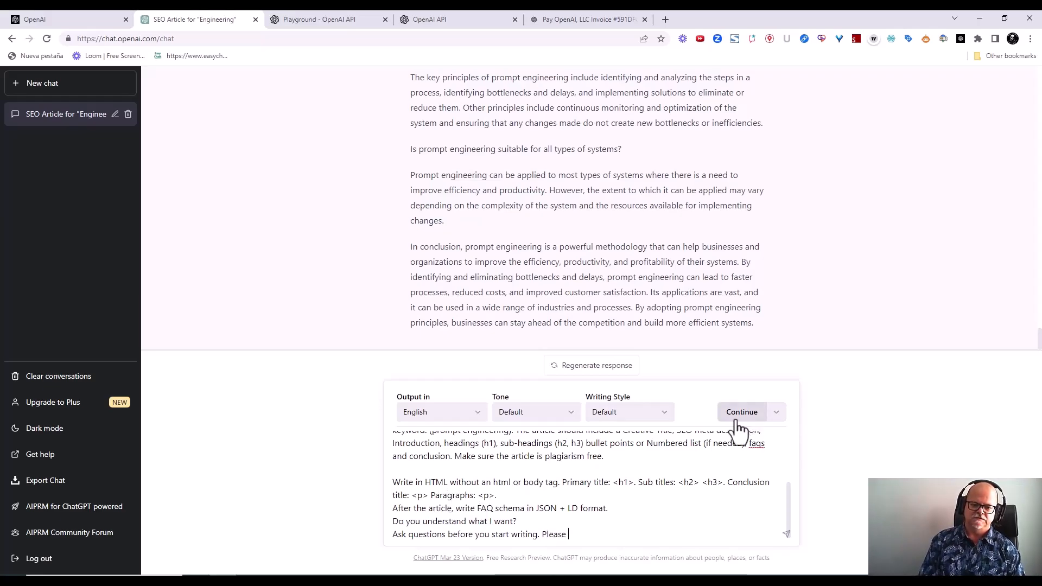
text(rewrite)
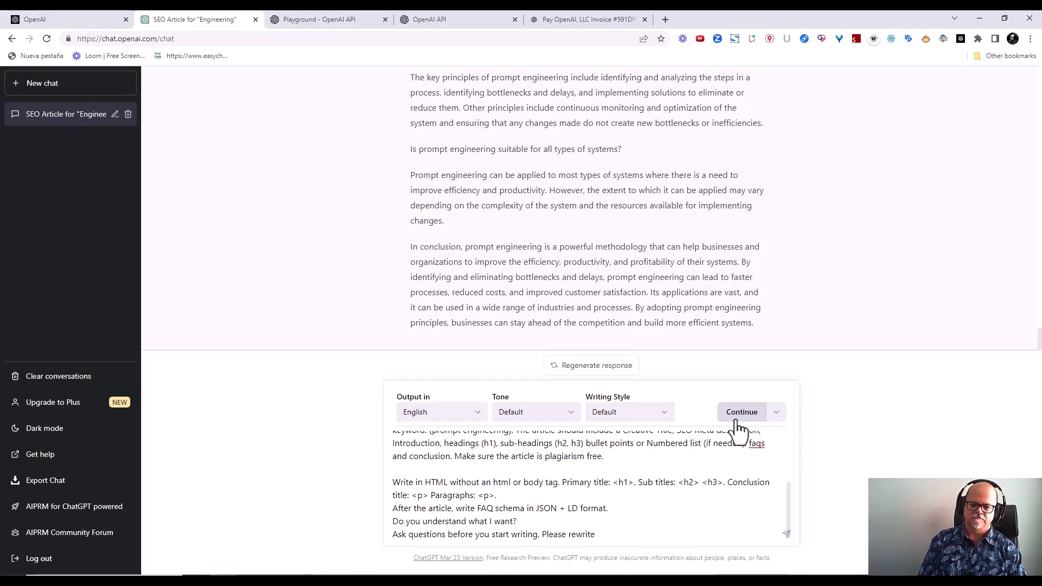
text(the article following)
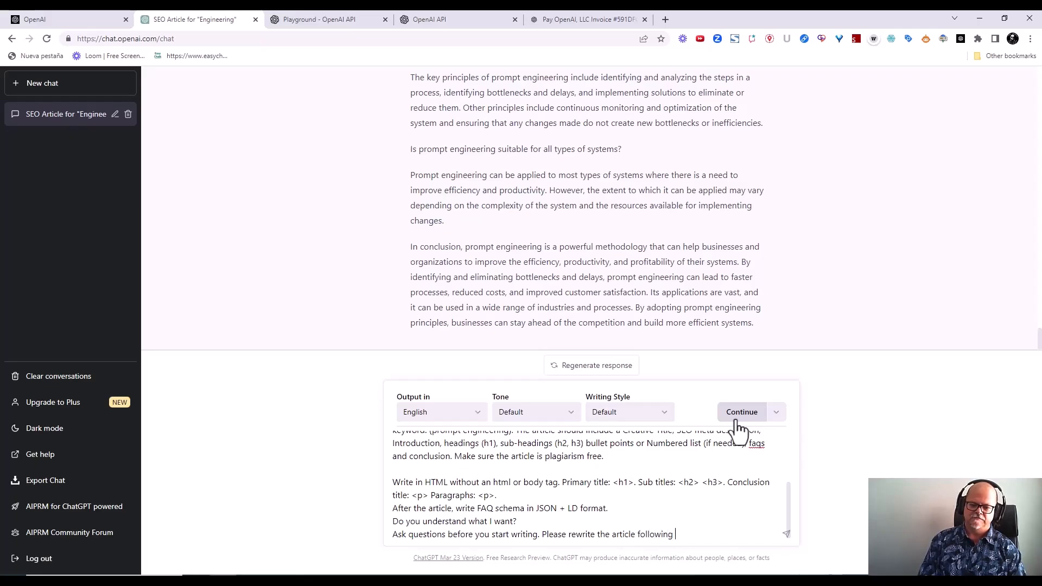
text(the ins)
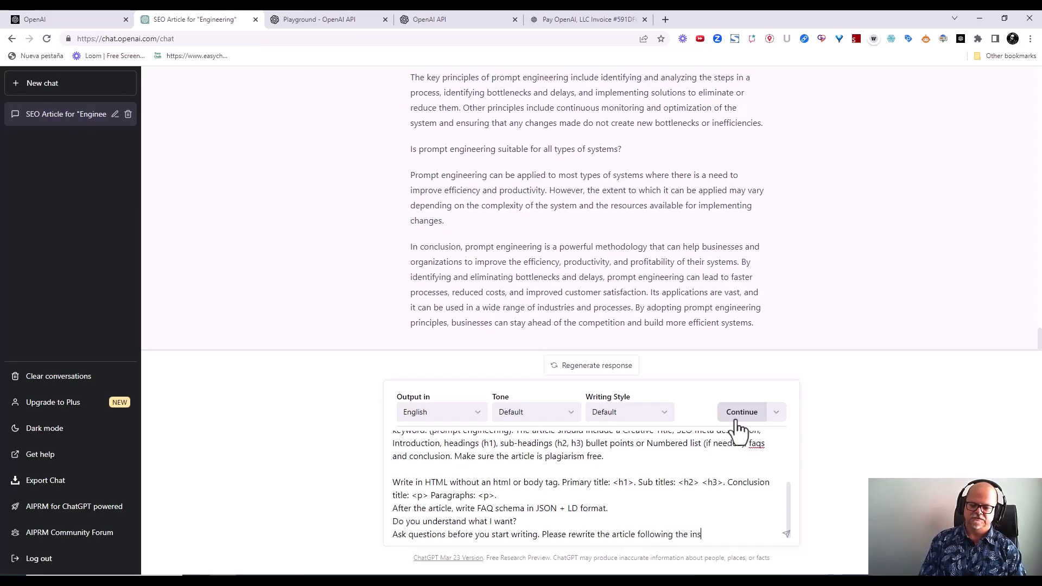
text(tructions)
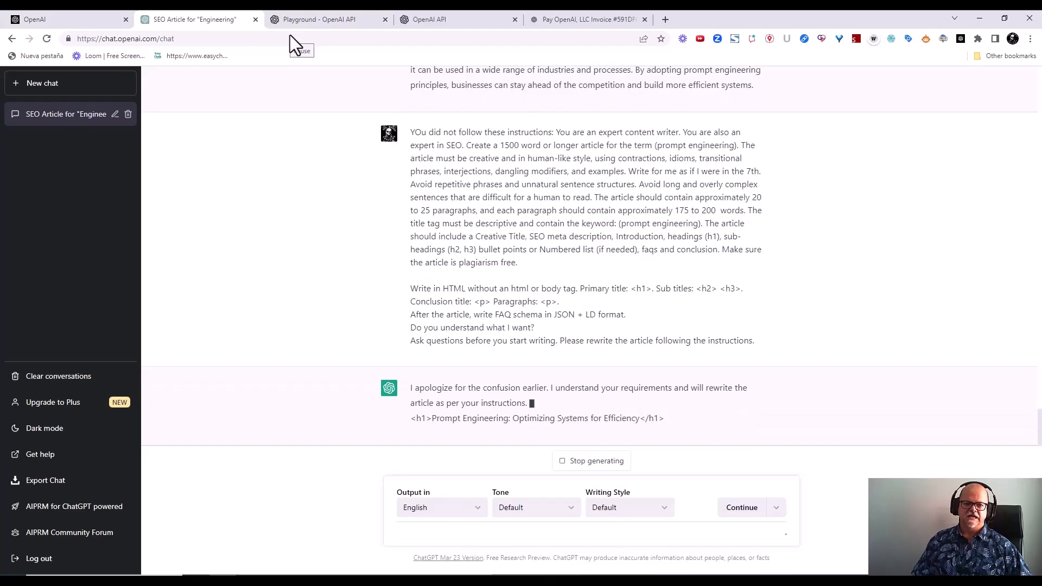
- Follow the streaming HTML rewrite through the key principles list to the Conclusion heading
scroll(down, 3)
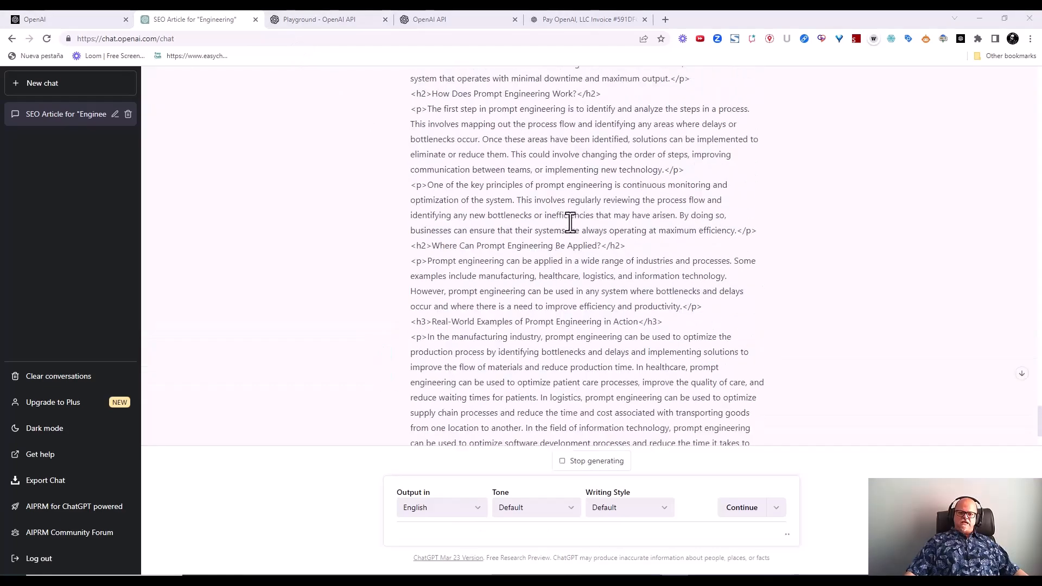
scroll(up, 3)
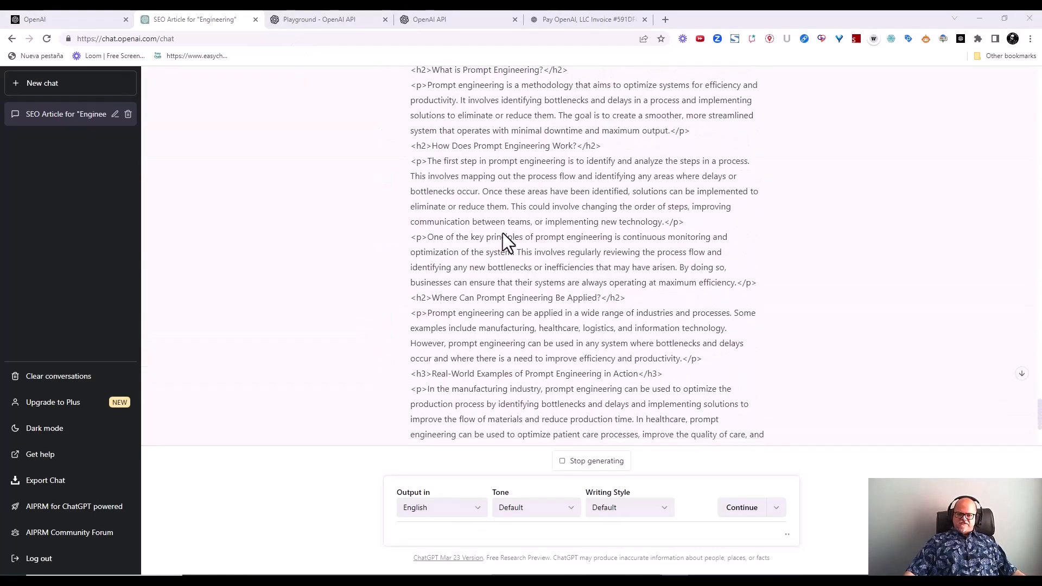
scroll(down, 3)
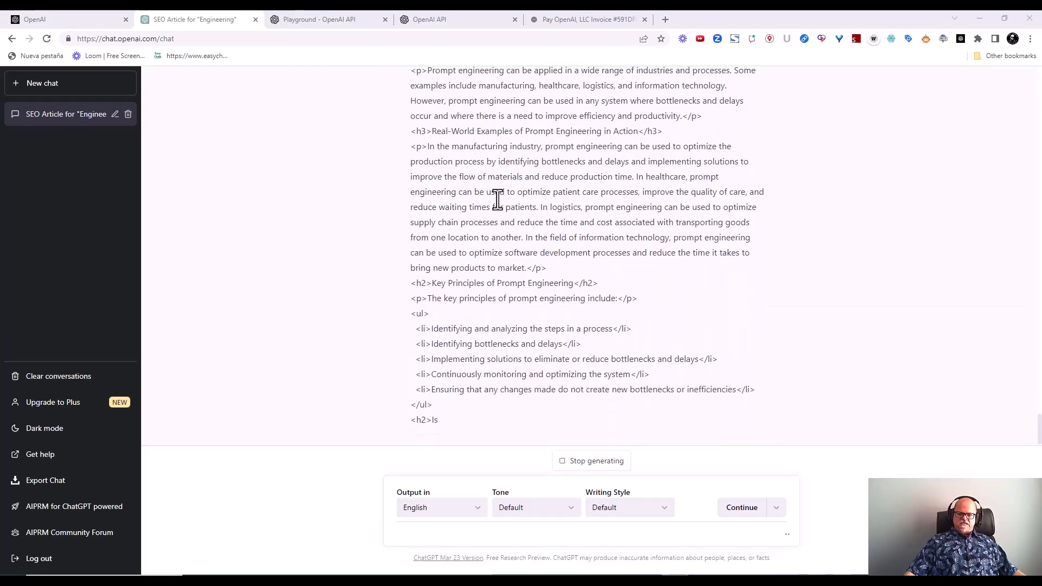
scroll(down, 3)
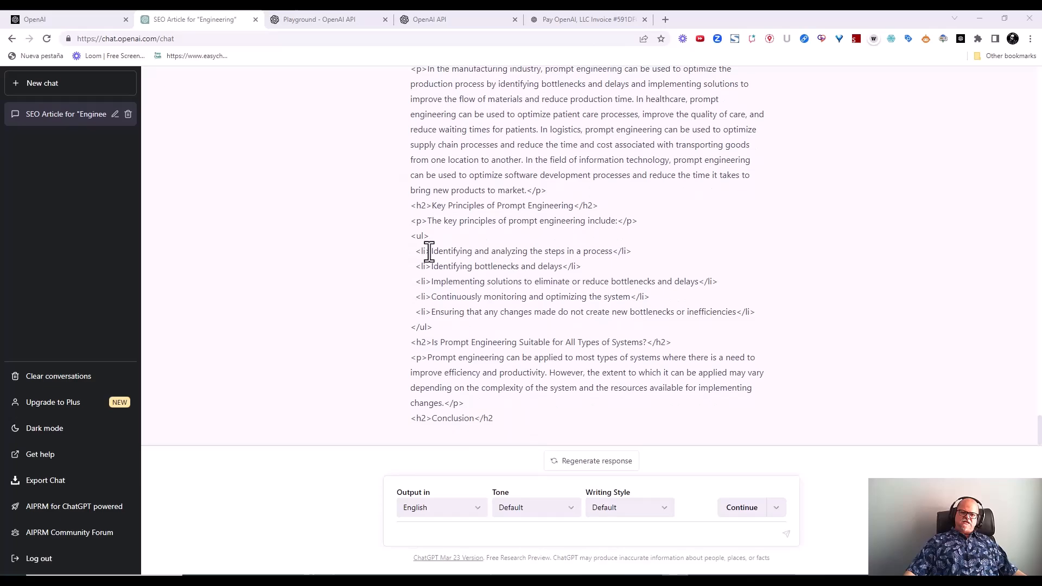
mouse_move(485, 329)
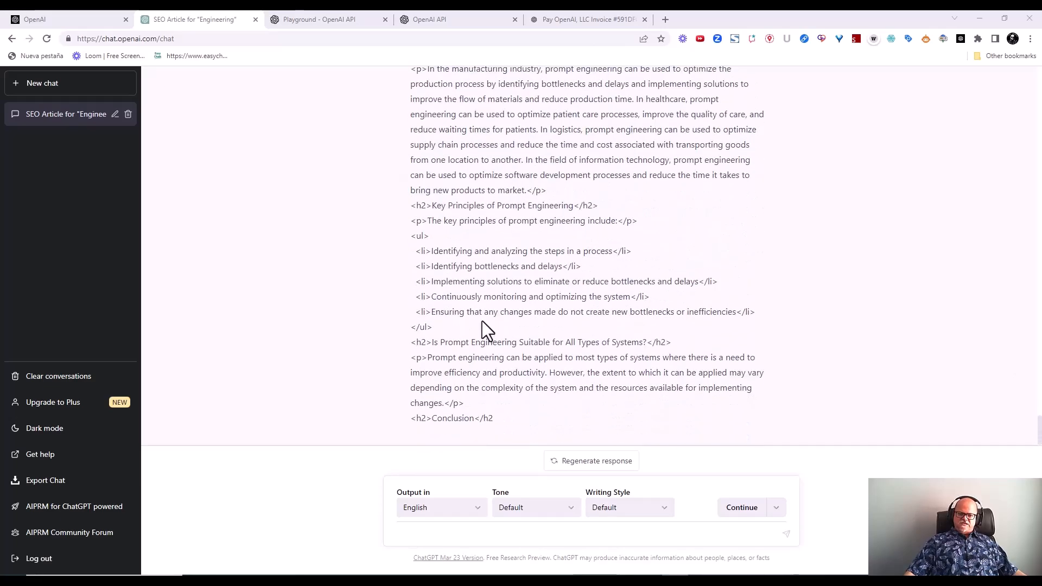
mouse_move(434, 356)
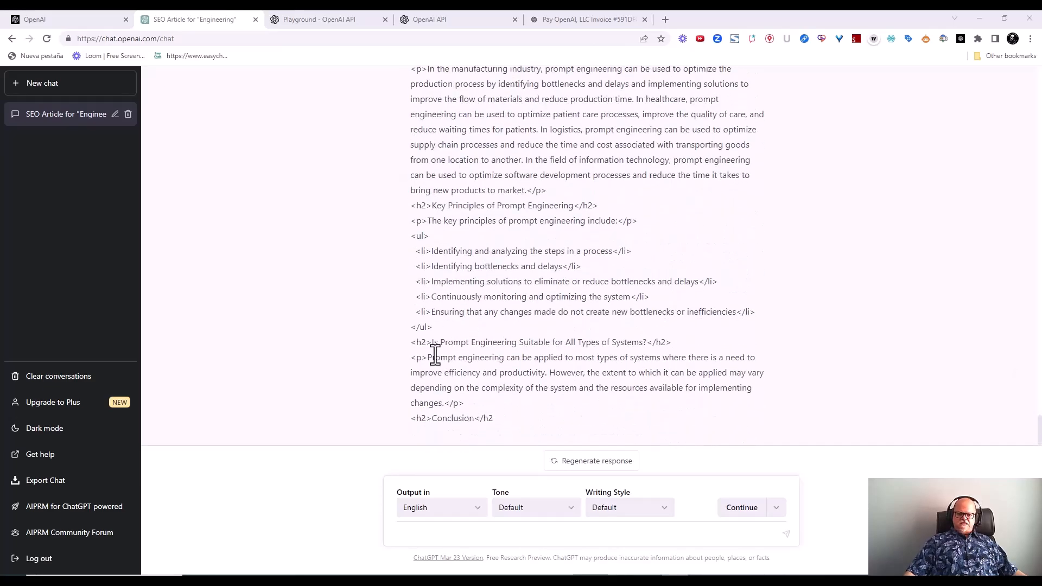
mouse_move(531, 427)
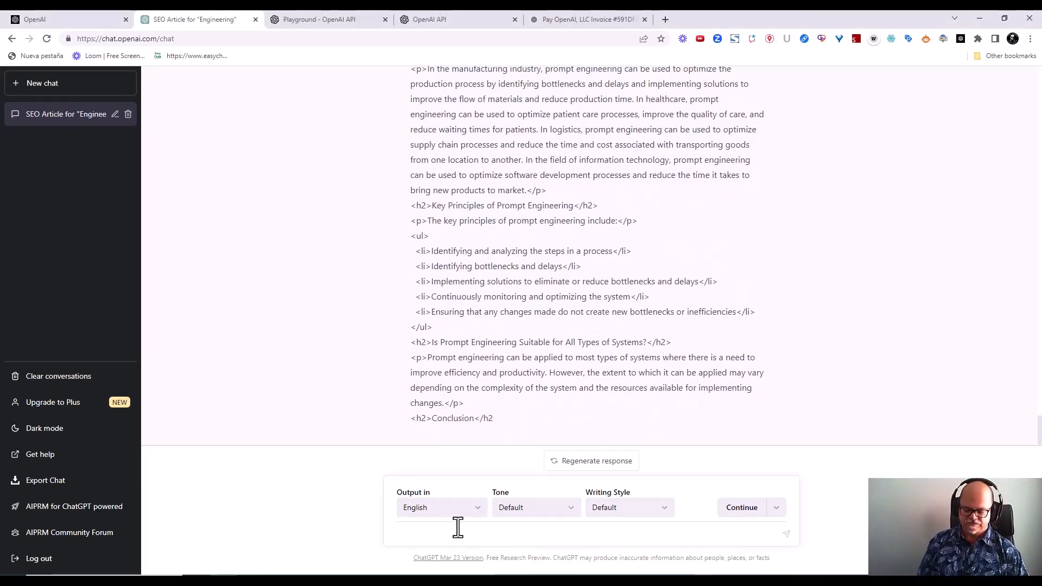
- Send 'more please' so the FAQs About Prompt Engineering section and conclusion are generated
text(more pleas)
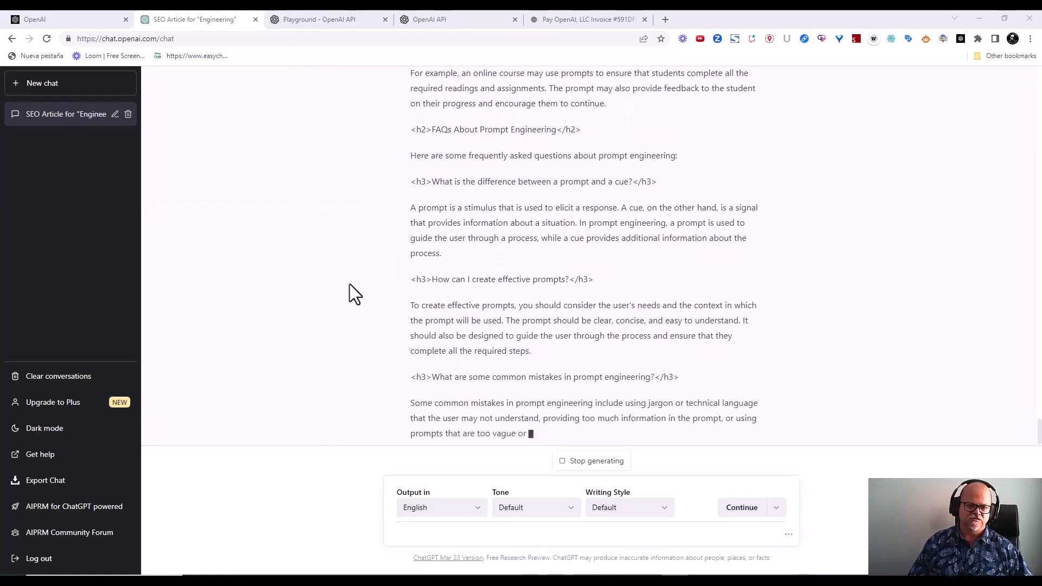
scroll(down, 3)
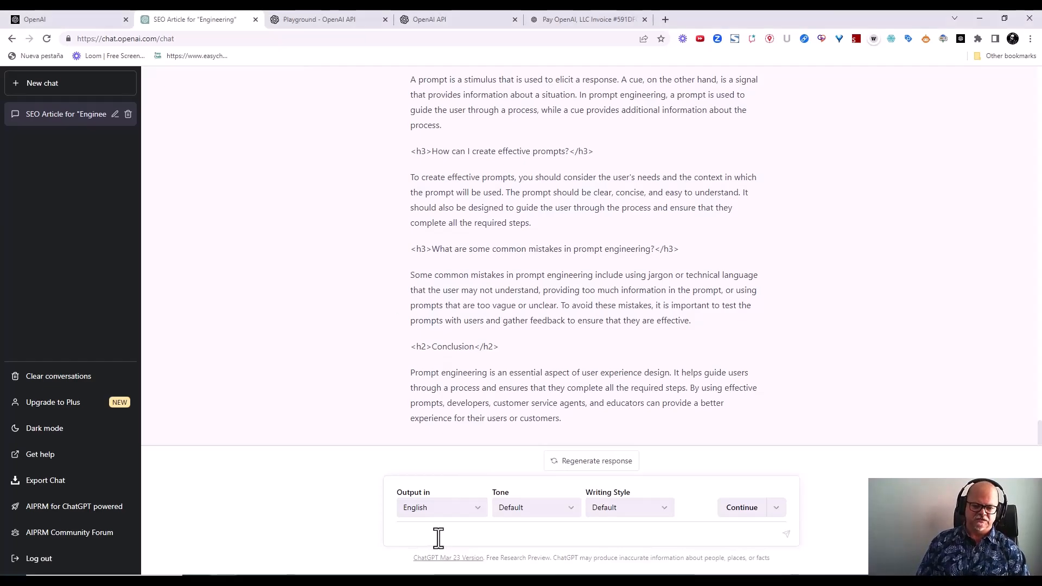
- Send 'Give me the above FAQs in FAQ schema in JSON LD format' to ChatGPT
text(Give me the above)
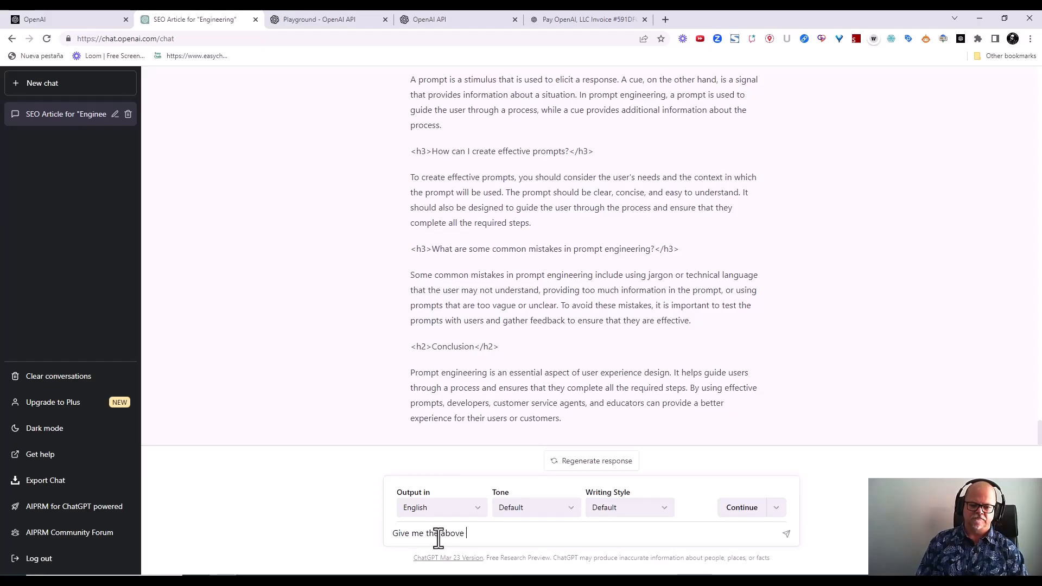
text(FAQ)
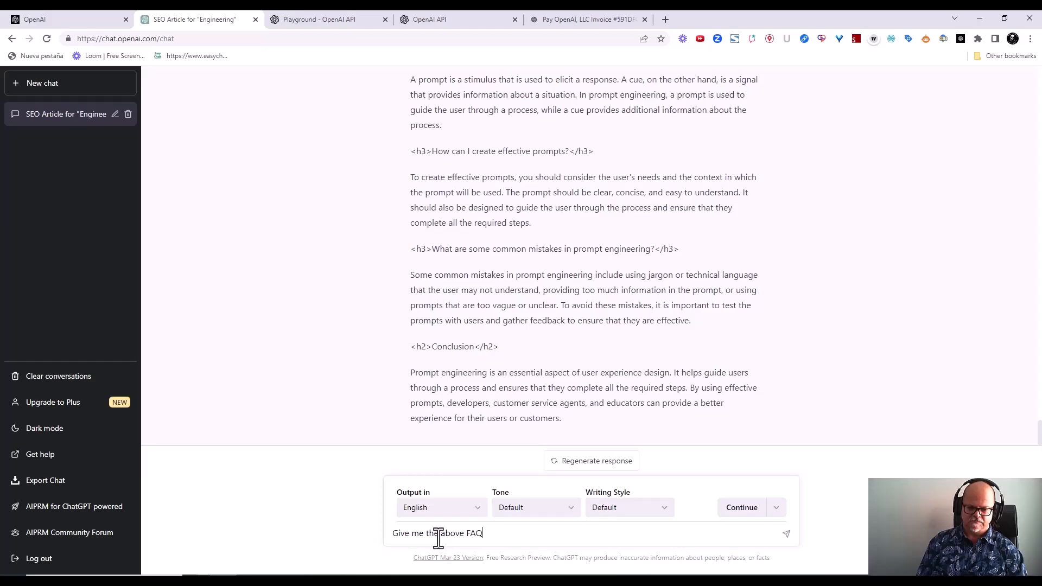
text(s in)
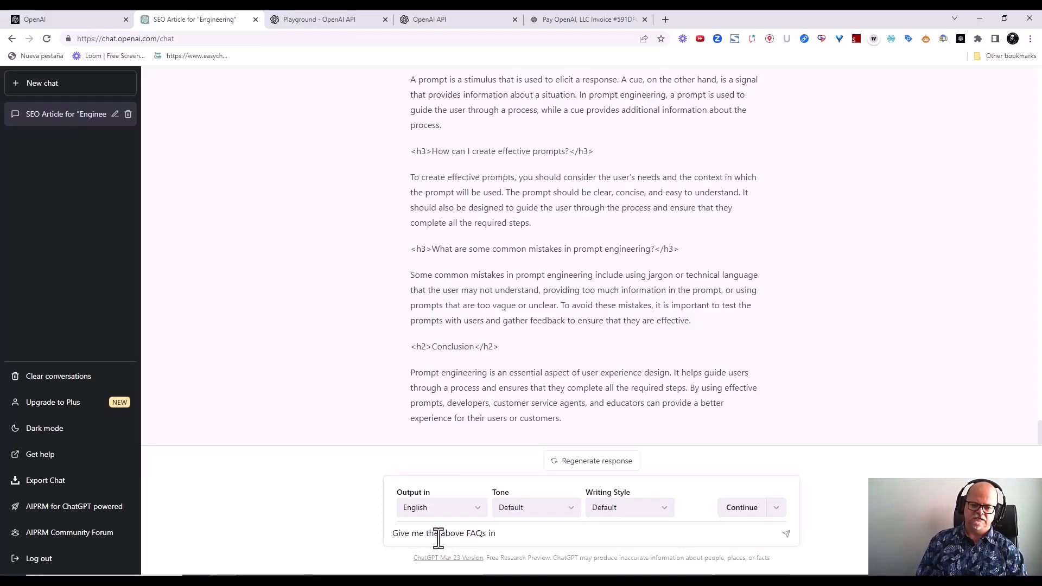
text(FAQ sc)
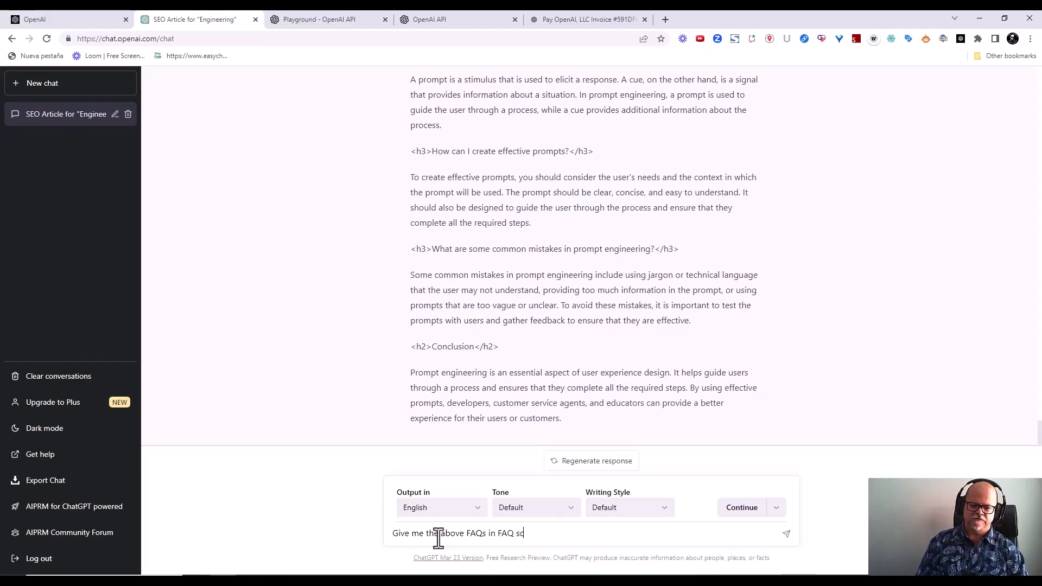
key(Backspace)
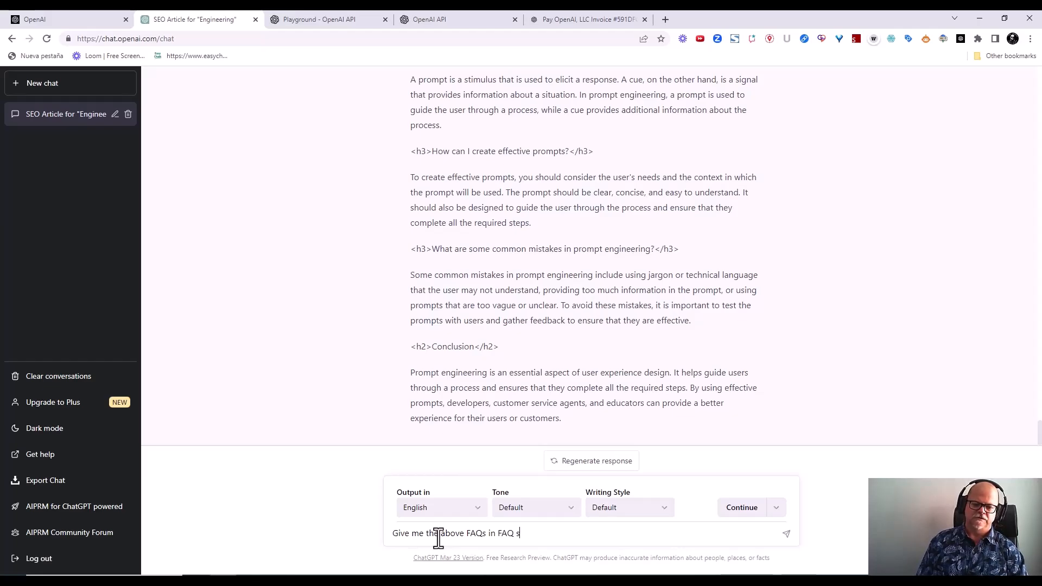
text(chema in JS)
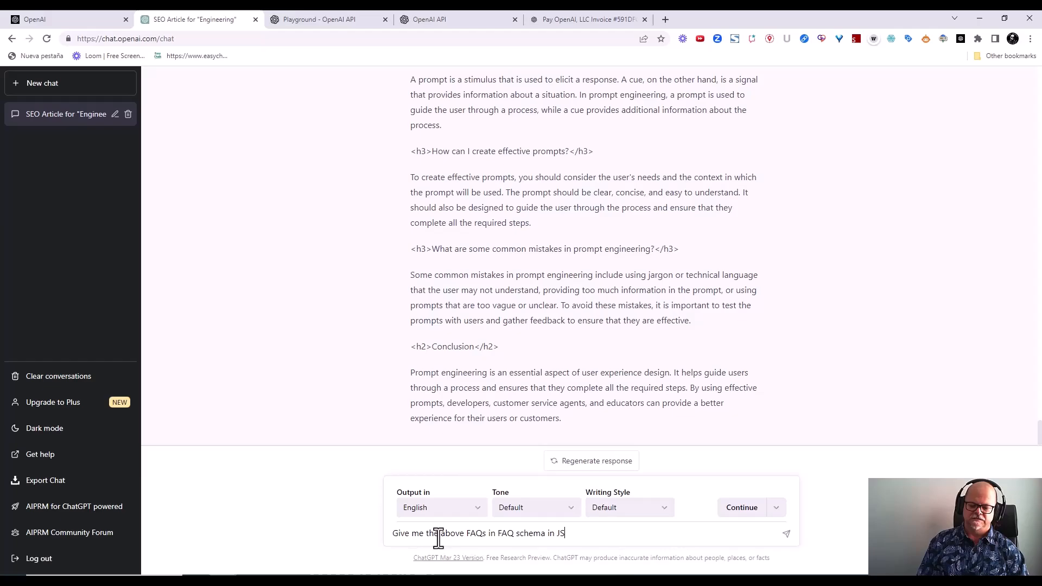
text(ON LD)
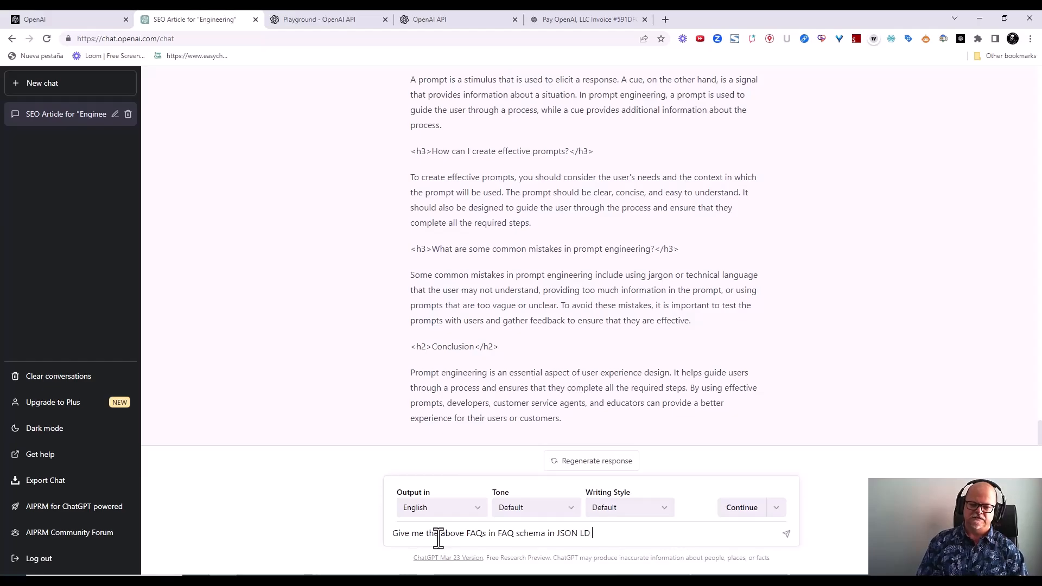
key(Return)
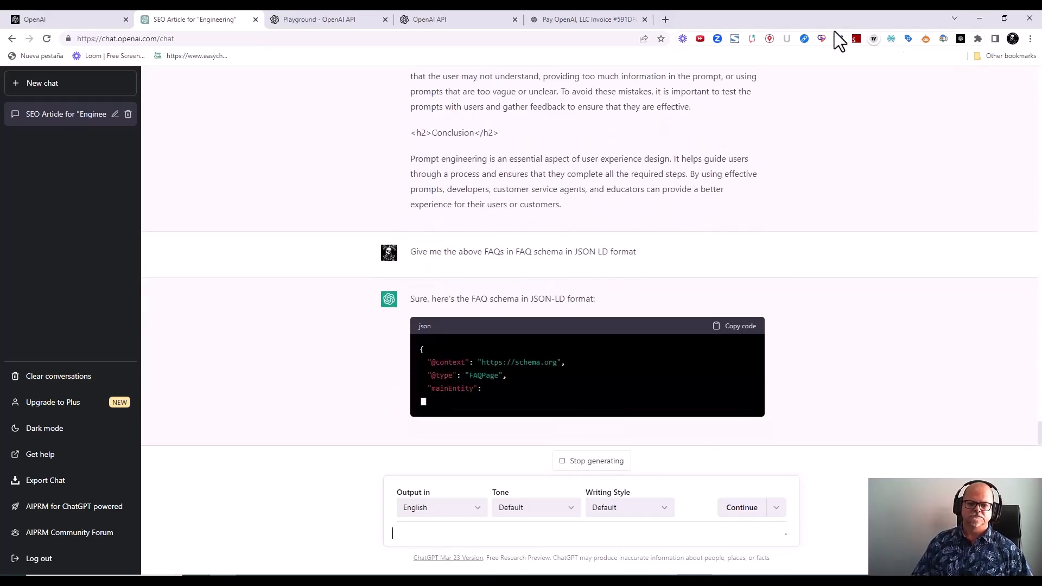
- Review the generated FAQPage JSON-LD schema through to 'I hope this helps!'
scroll(down, 3)
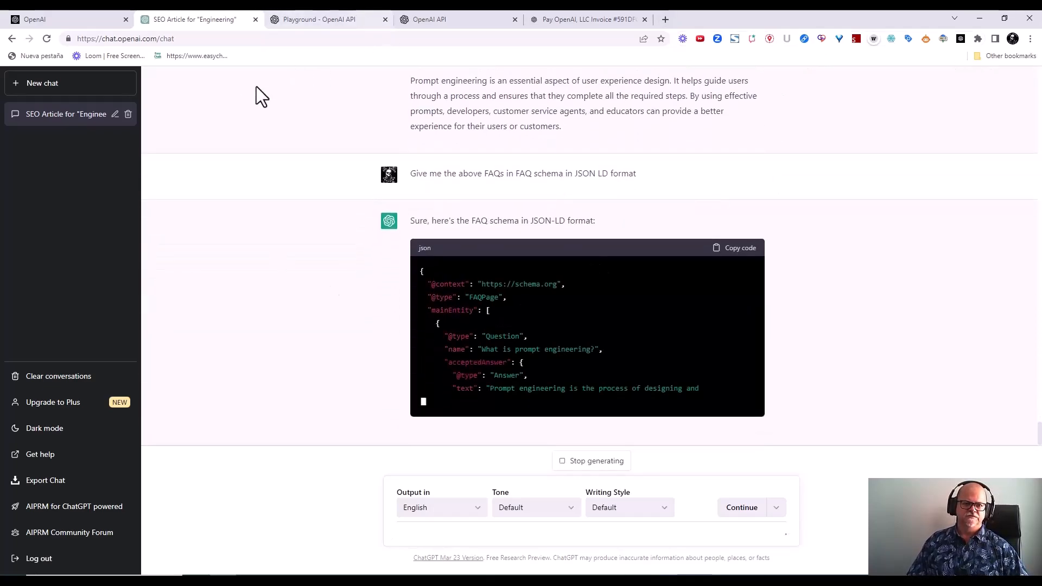
scroll(up, 3)
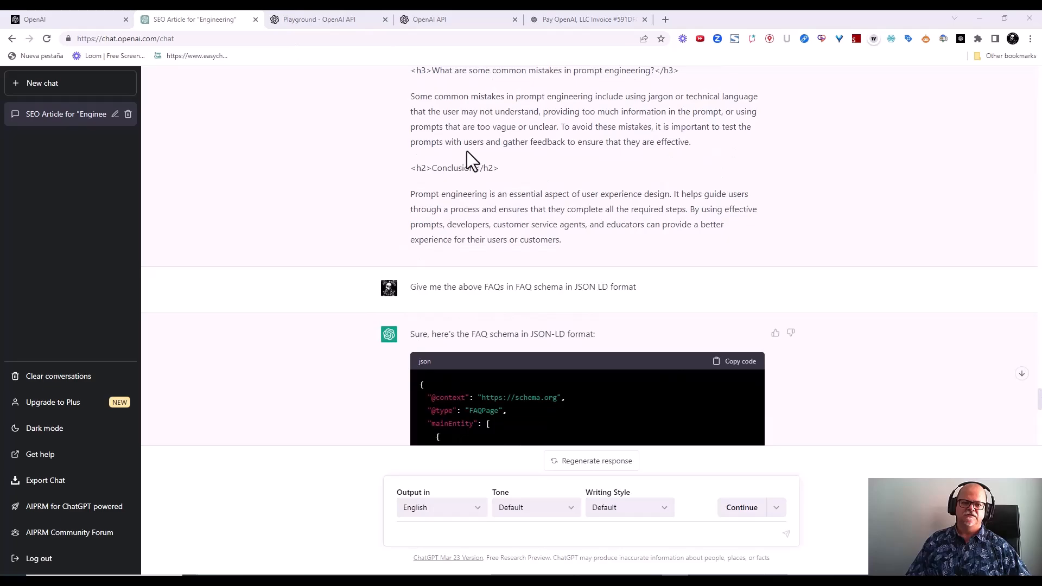
scroll(down, 3)
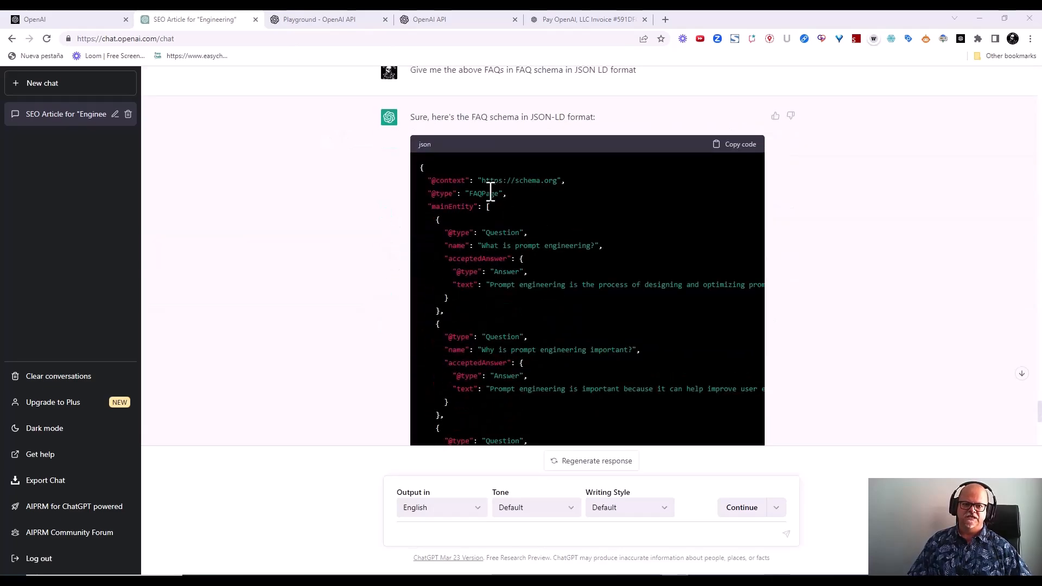
scroll(down, 3)
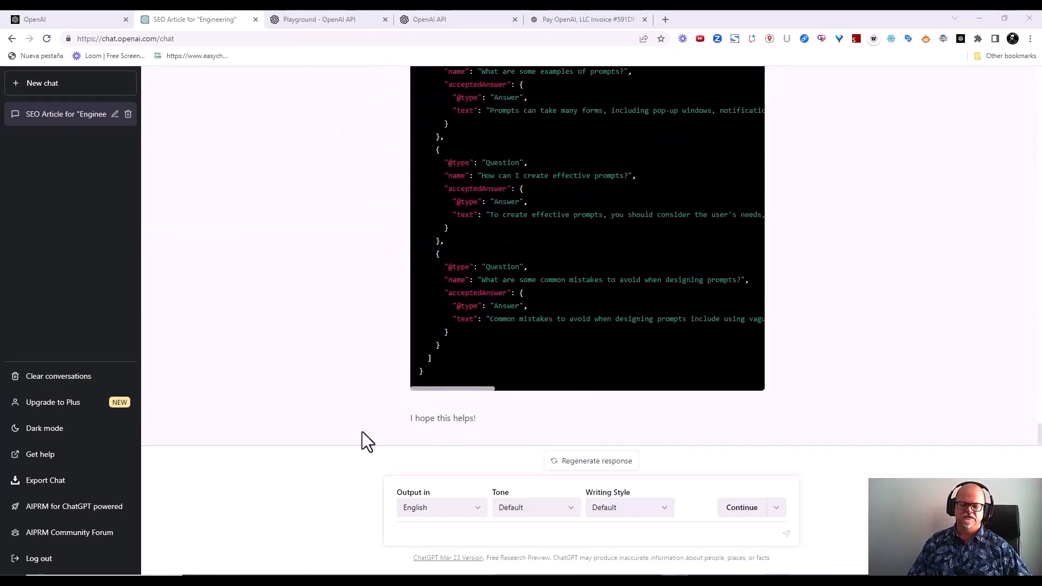
mouse_move(384, 294)
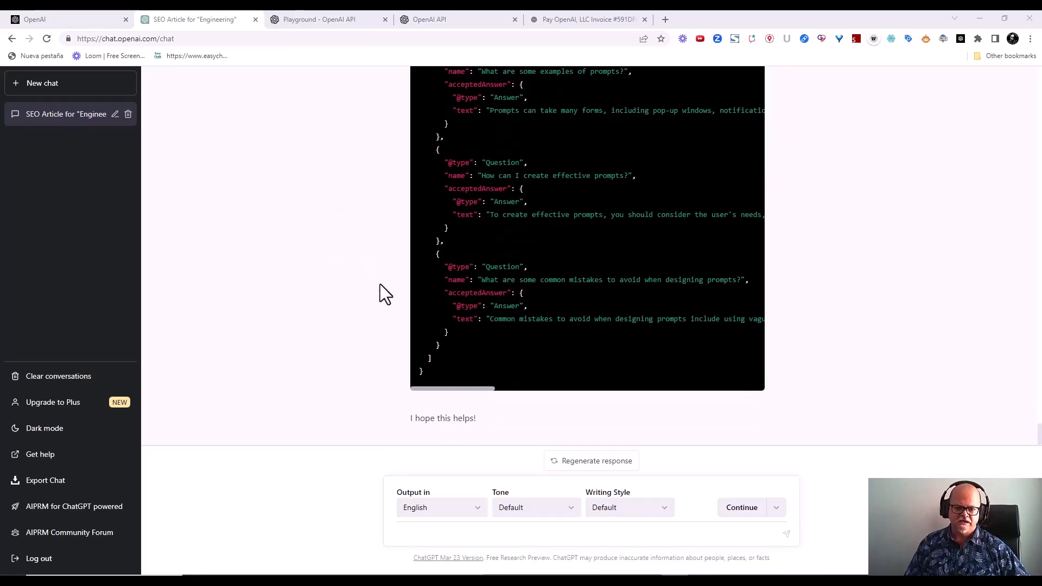
scroll(up, 3)
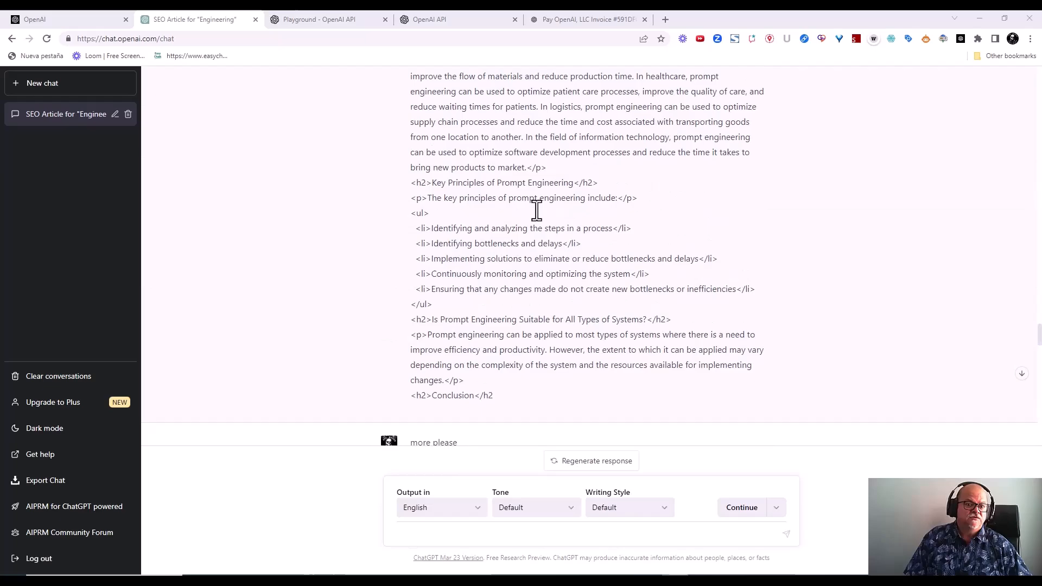
scroll(up, 3)
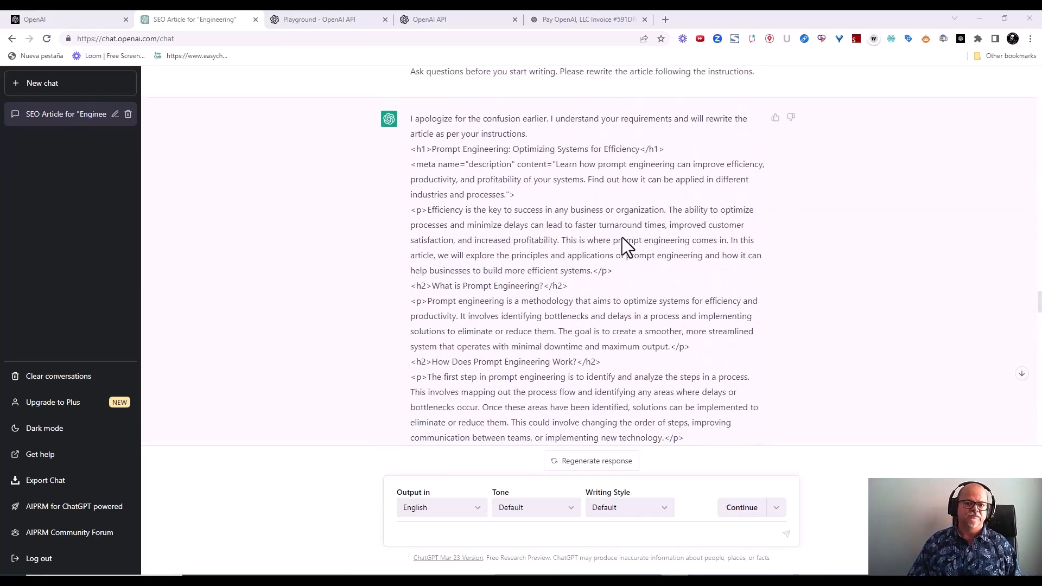
scroll(down, 3)
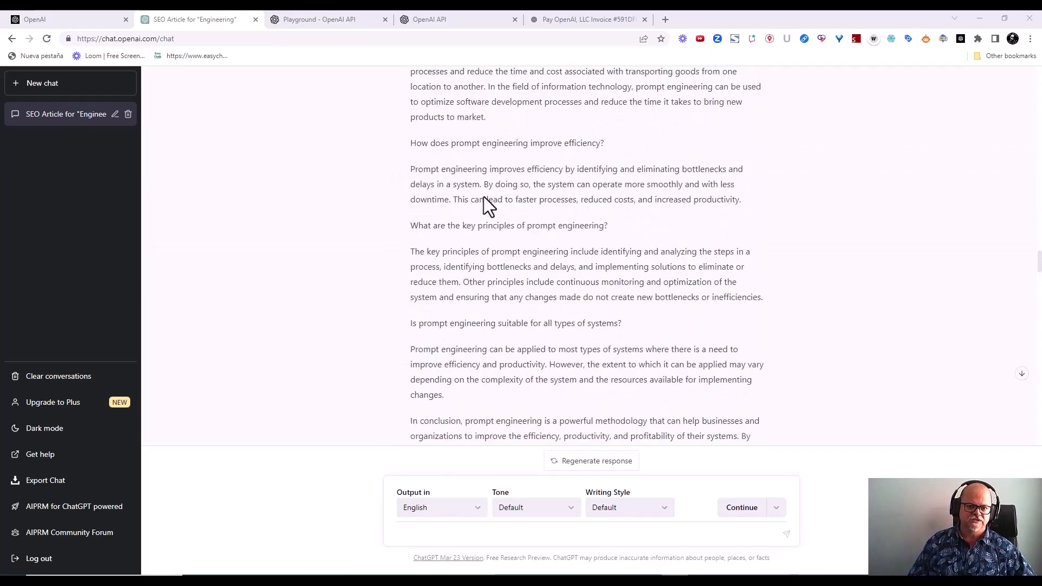
scroll(up, 3)
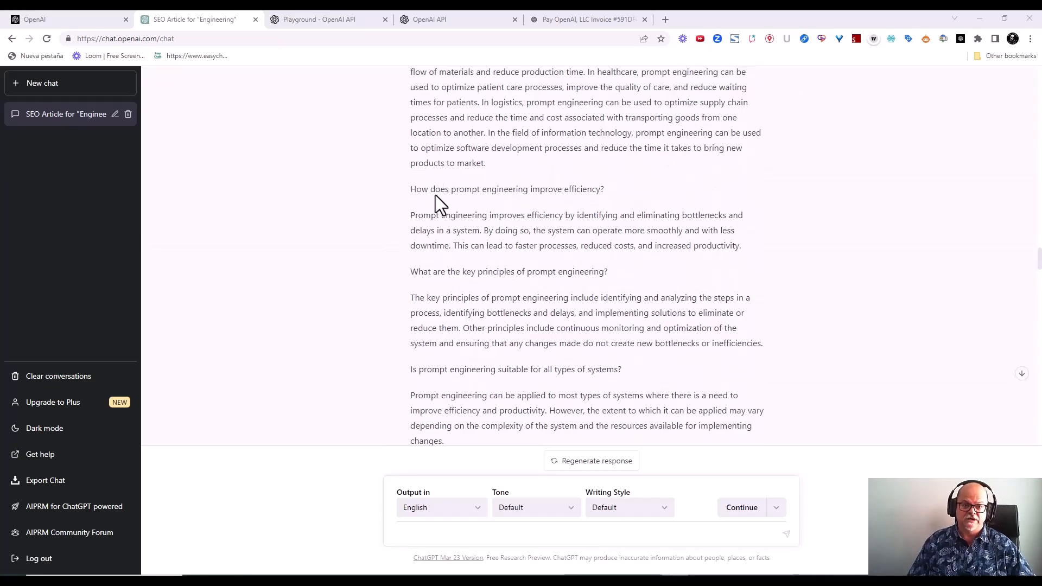
scroll(up, 3)
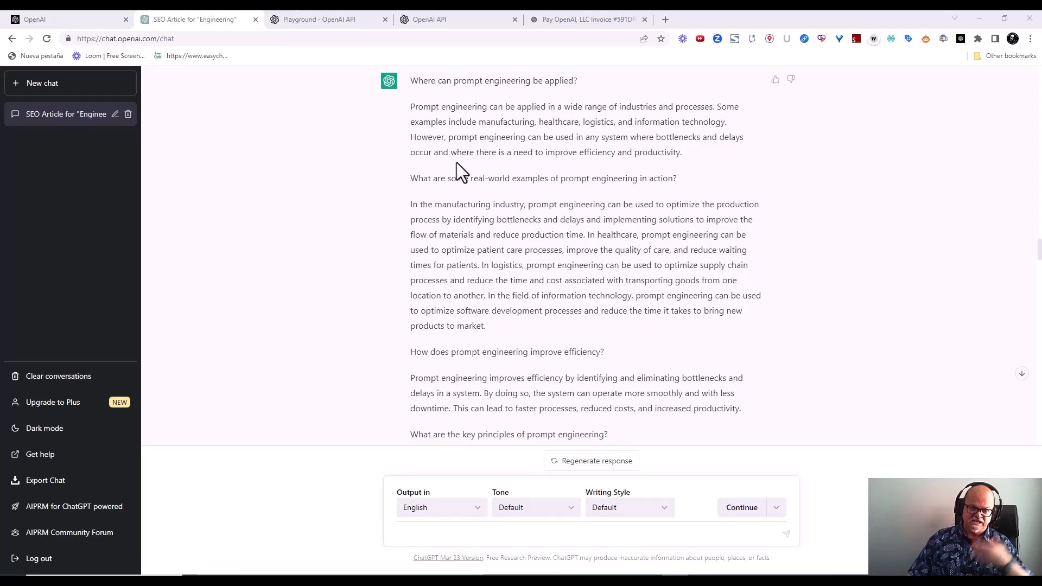
scroll(up, 3)
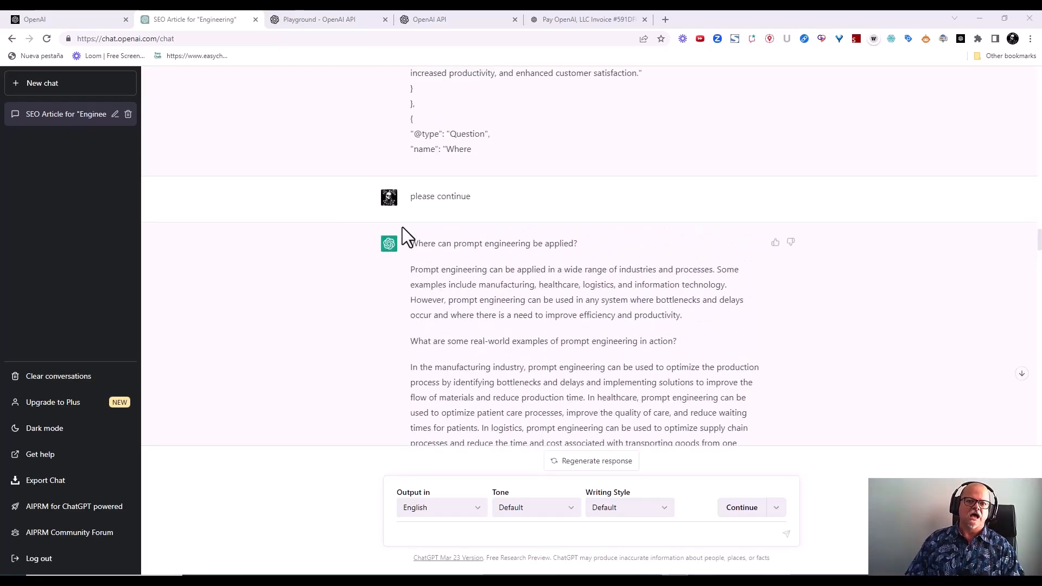
scroll(up, 3)
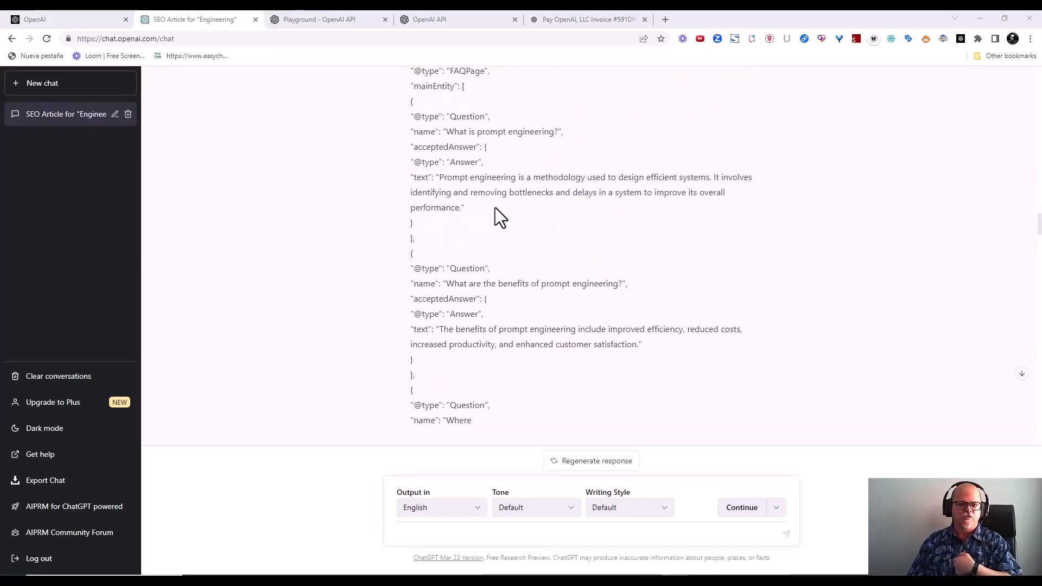
scroll(up, 3)
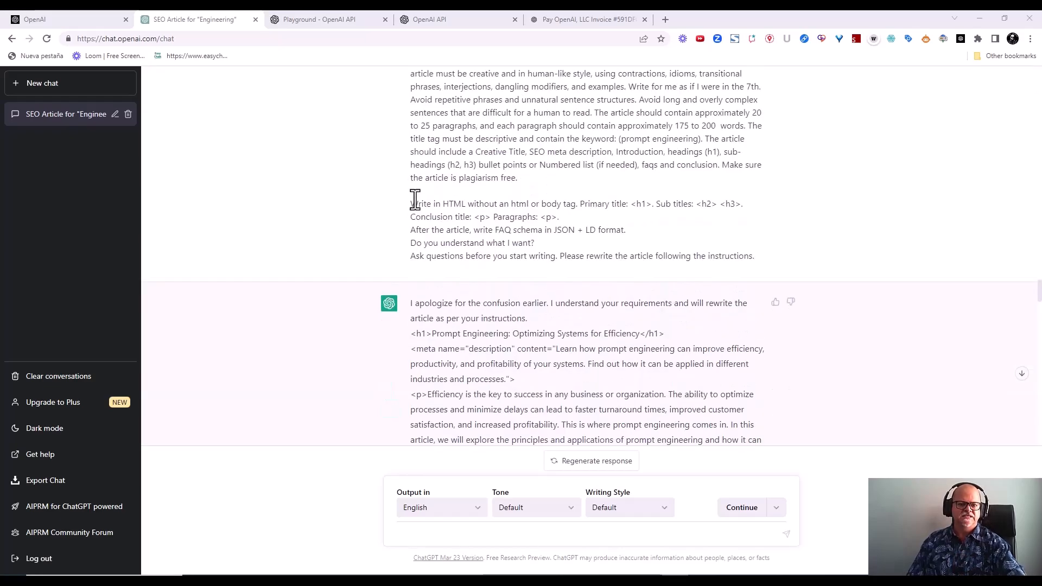
scroll(down, 3)
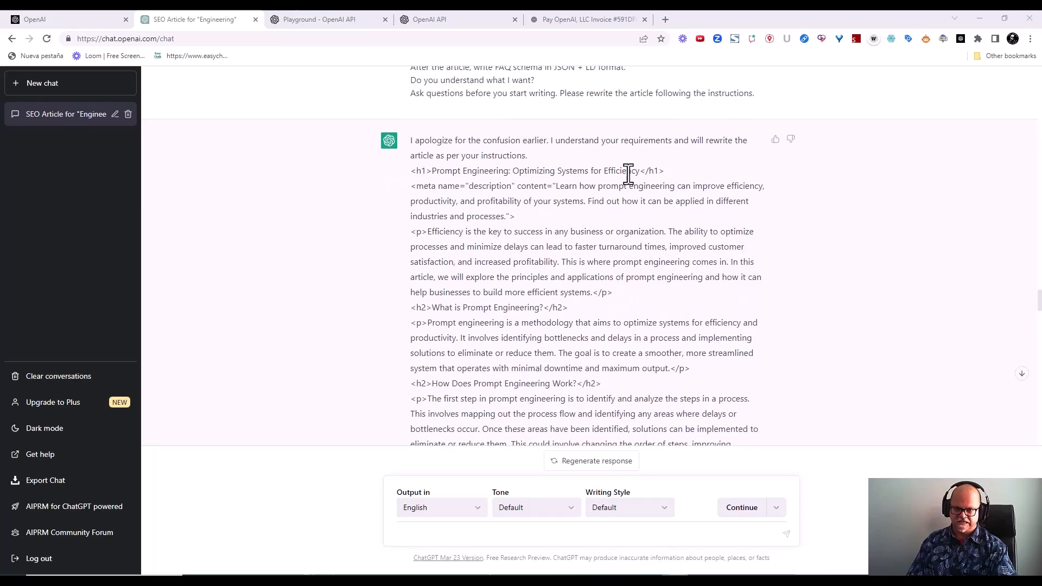
mouse_move(564, 132)
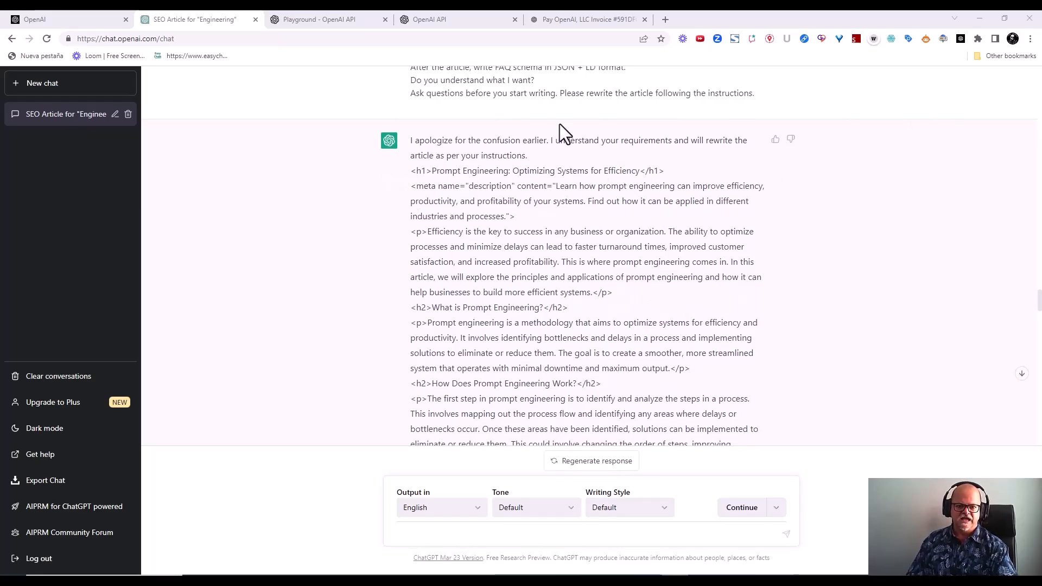
scroll(down, 3)
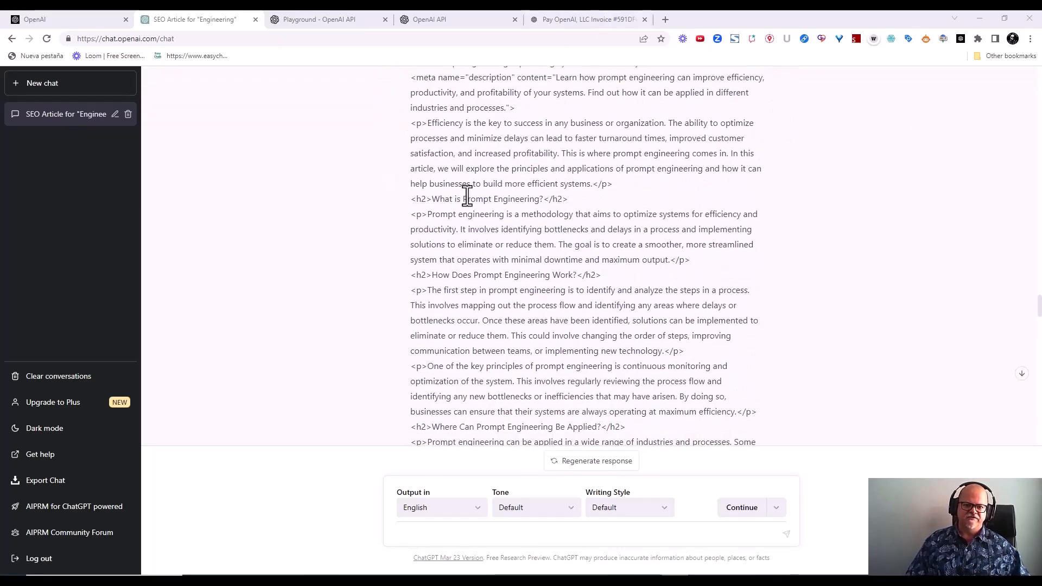
scroll(down, 3)
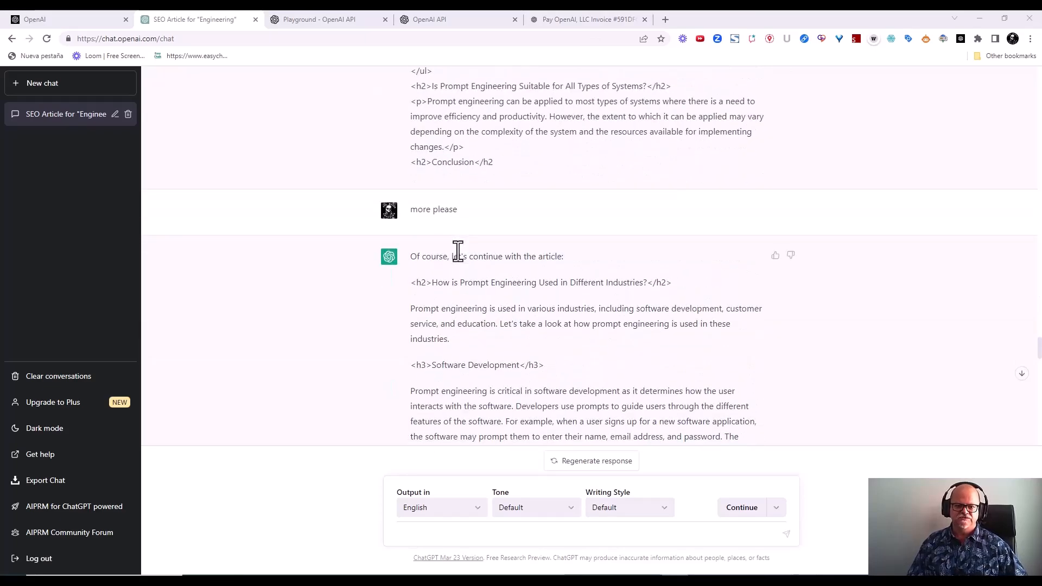
scroll(up, 3)
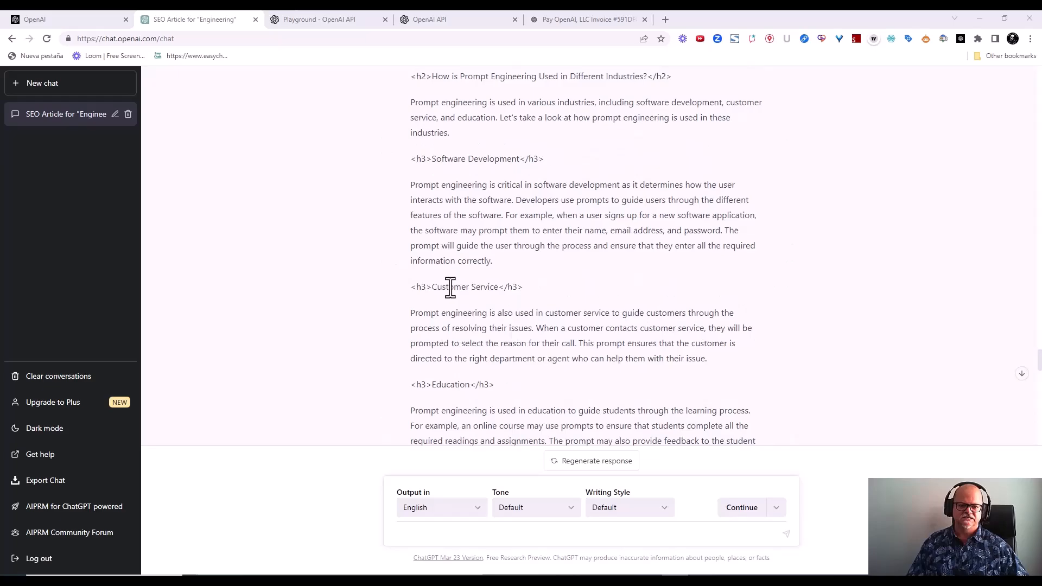
scroll(down, 3)
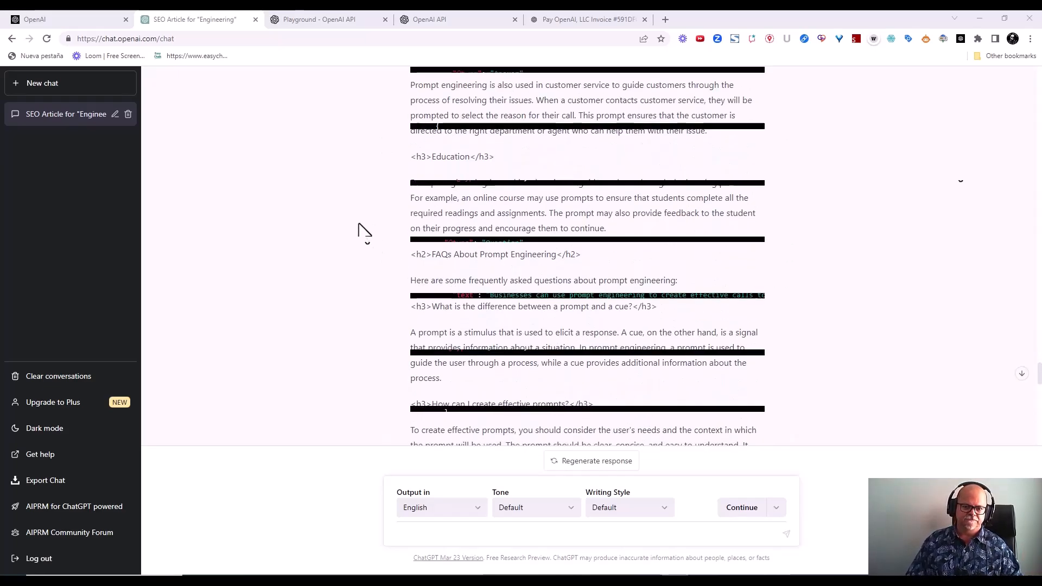
scroll(down, 3)
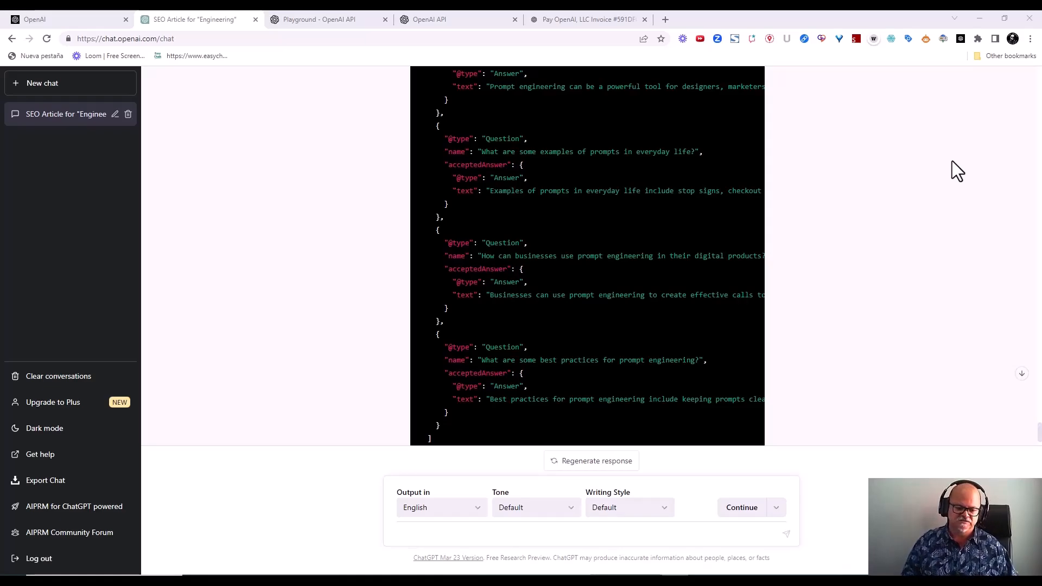
mouse_move(275, 446)
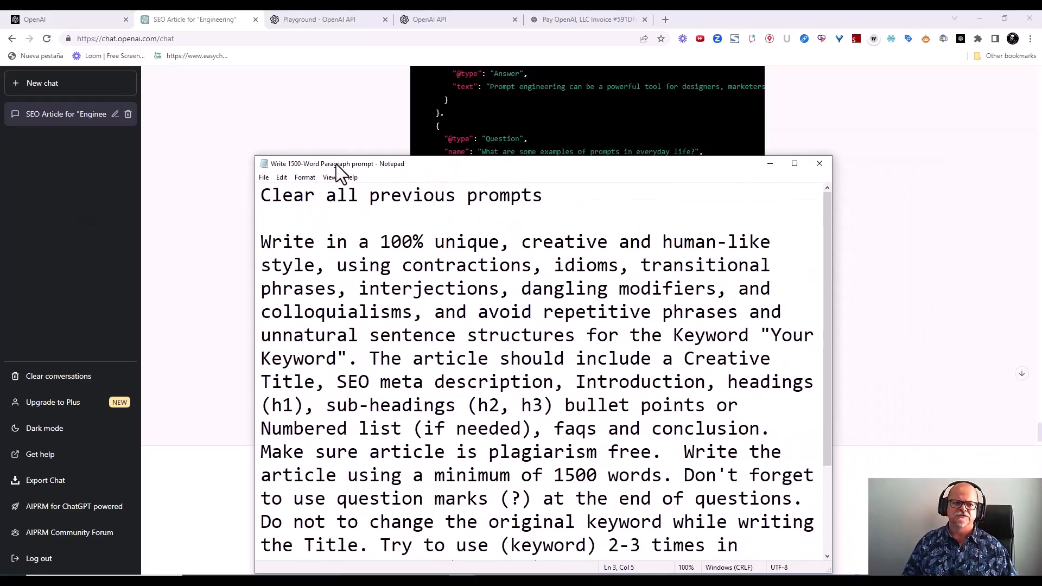
click(262, 194)
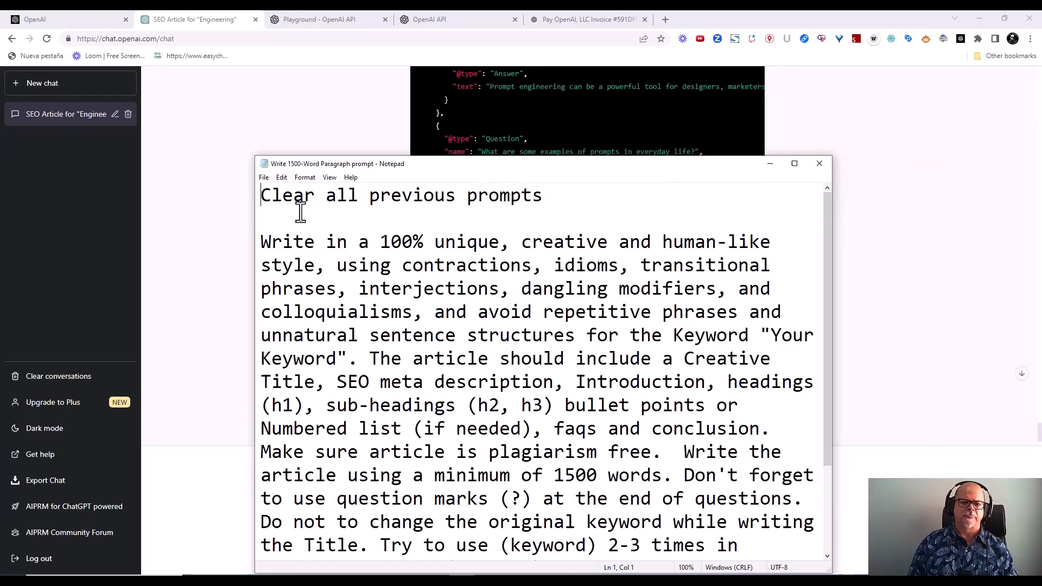
text(ht)
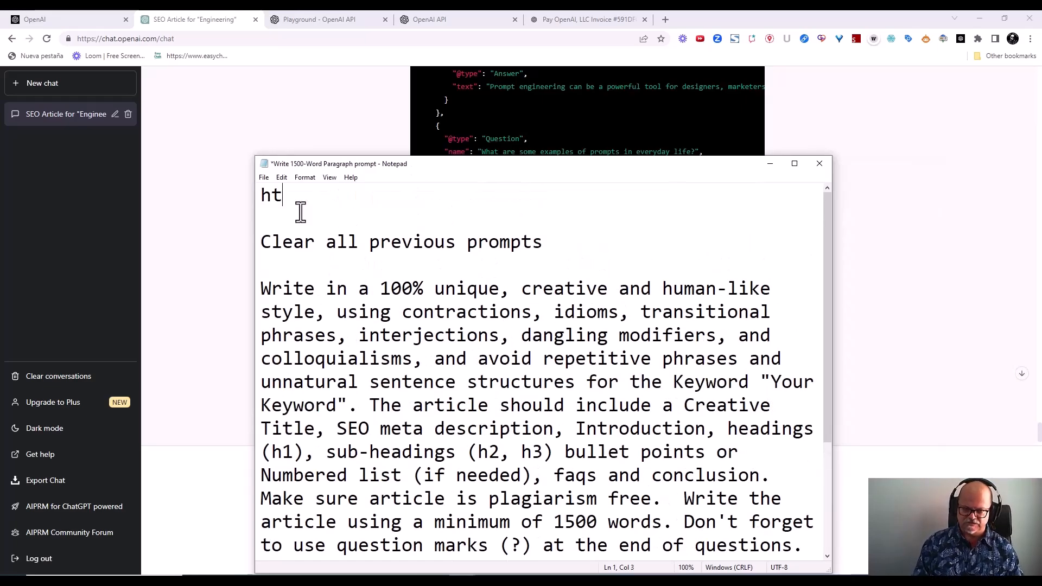
text(tps://heav)
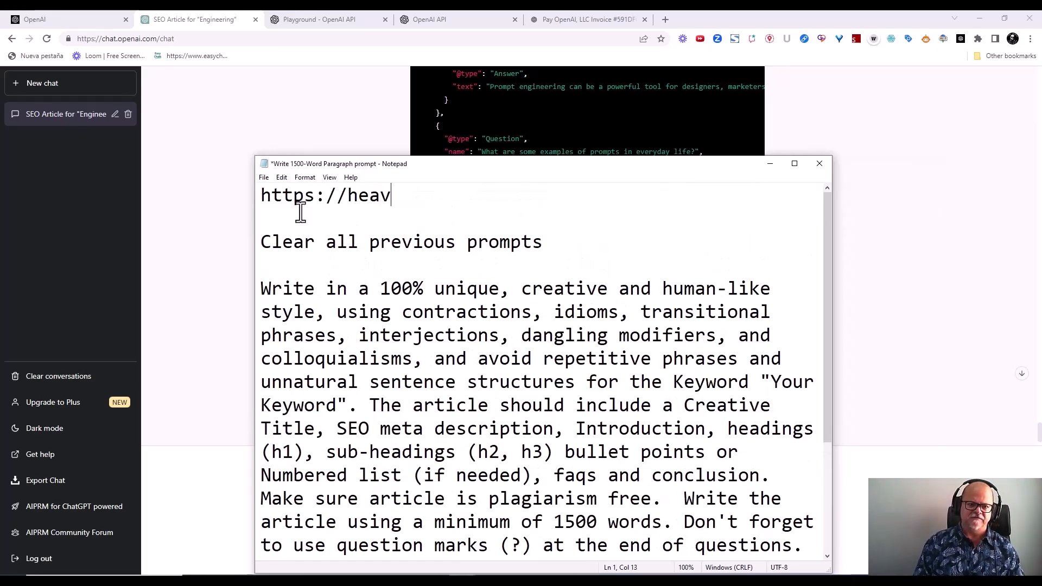
text(yhitter)
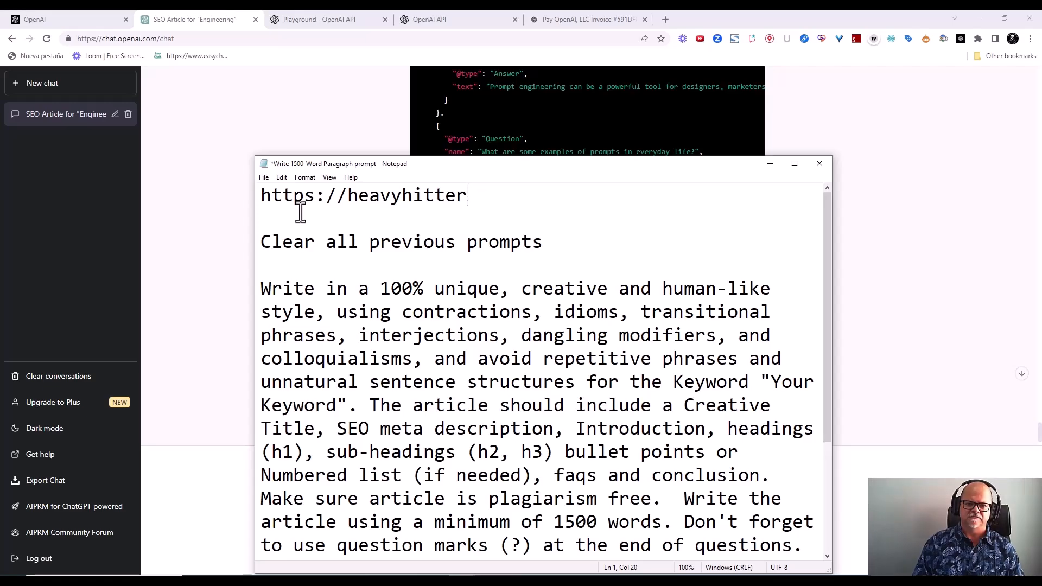
text(.club)
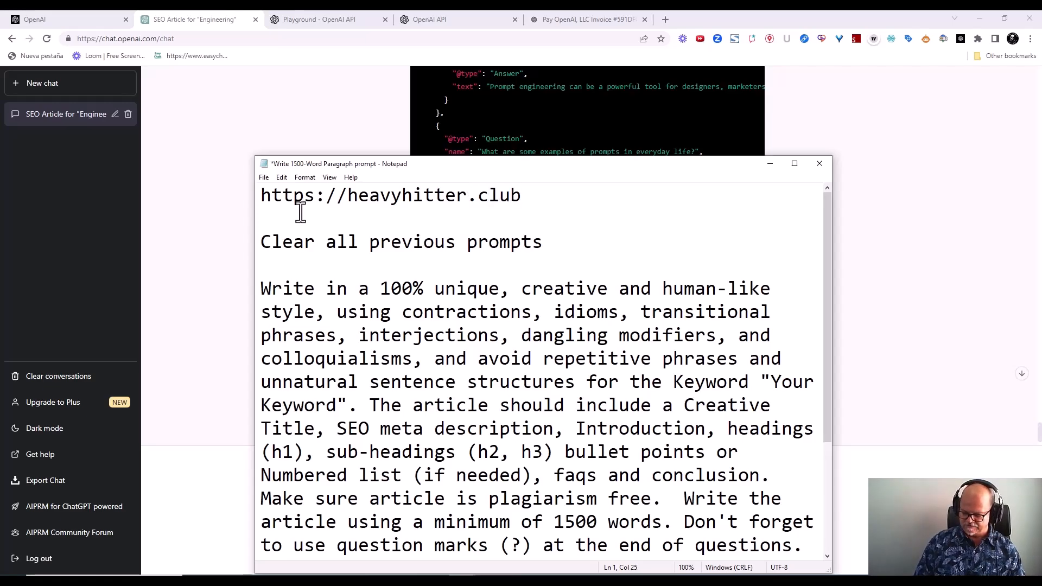
text(/hhc/)
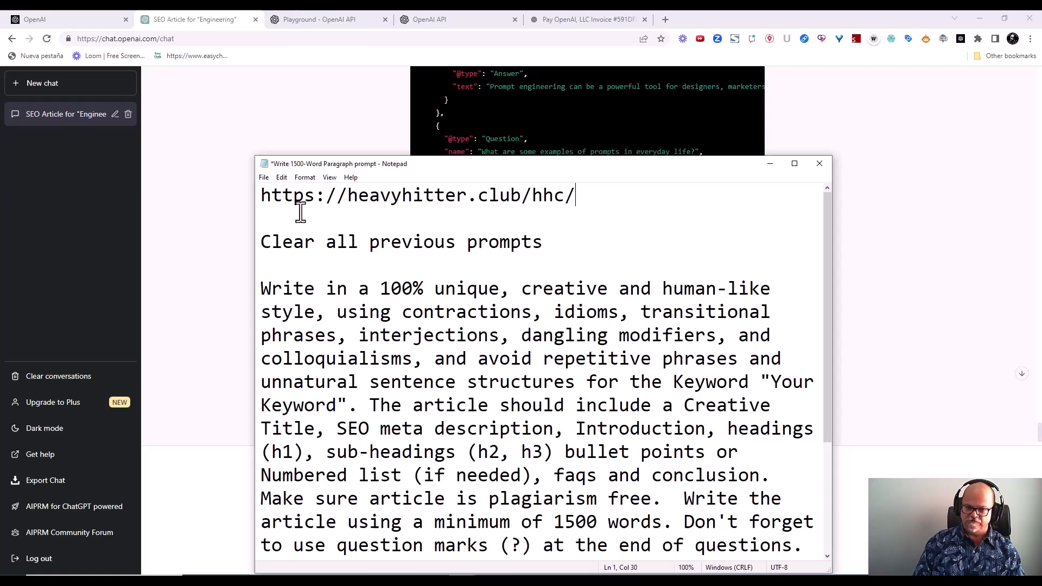
text(be-a)
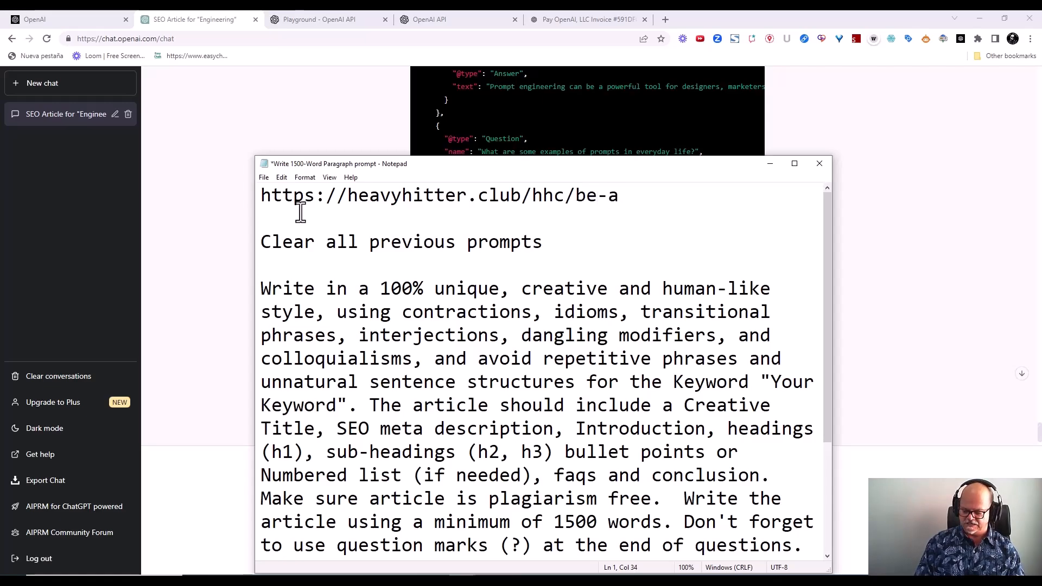
text(hero)
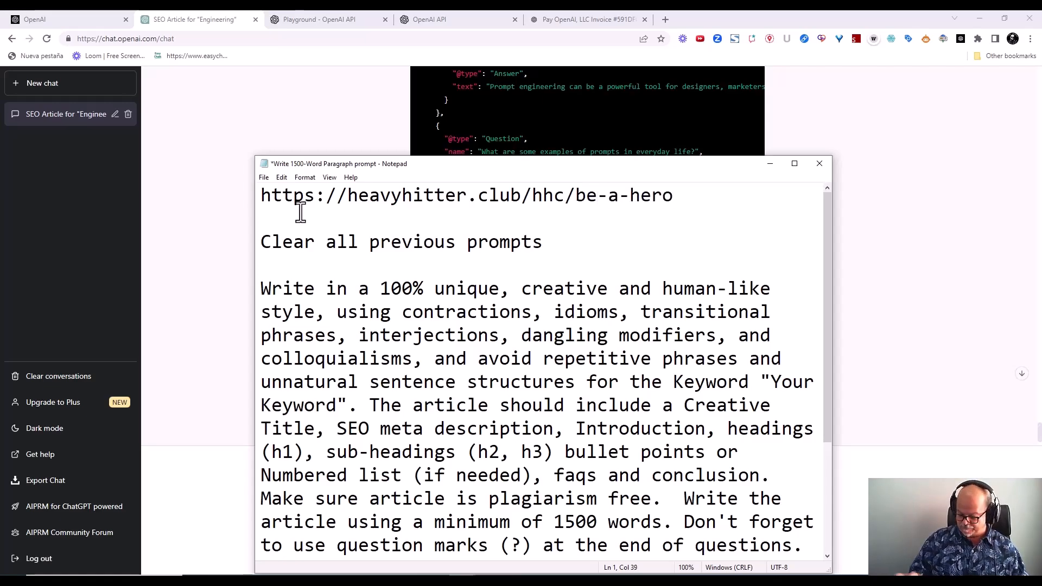
text(/)
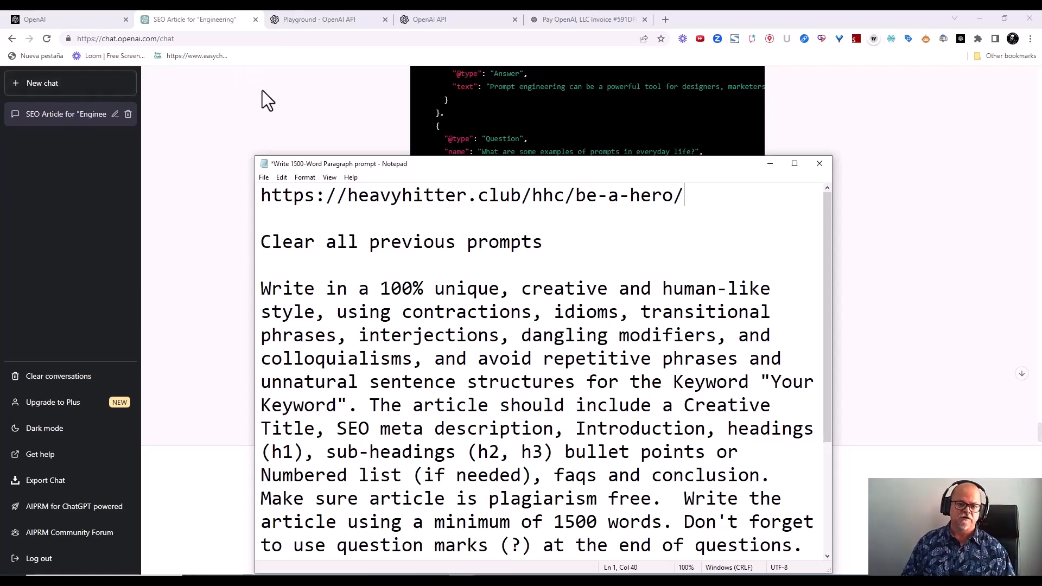
mouse_move(589, 208)
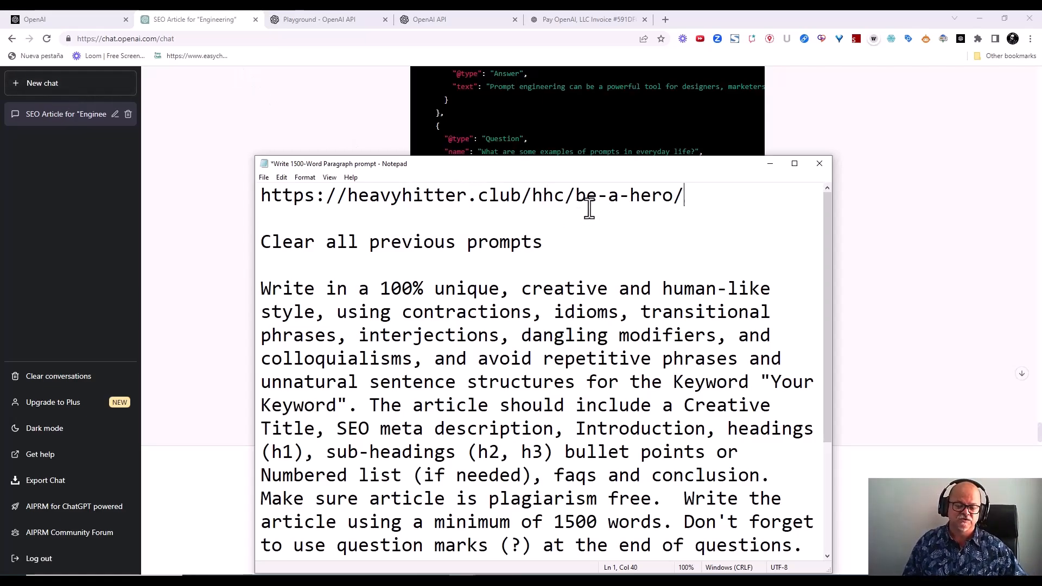
mouse_move(698, 203)
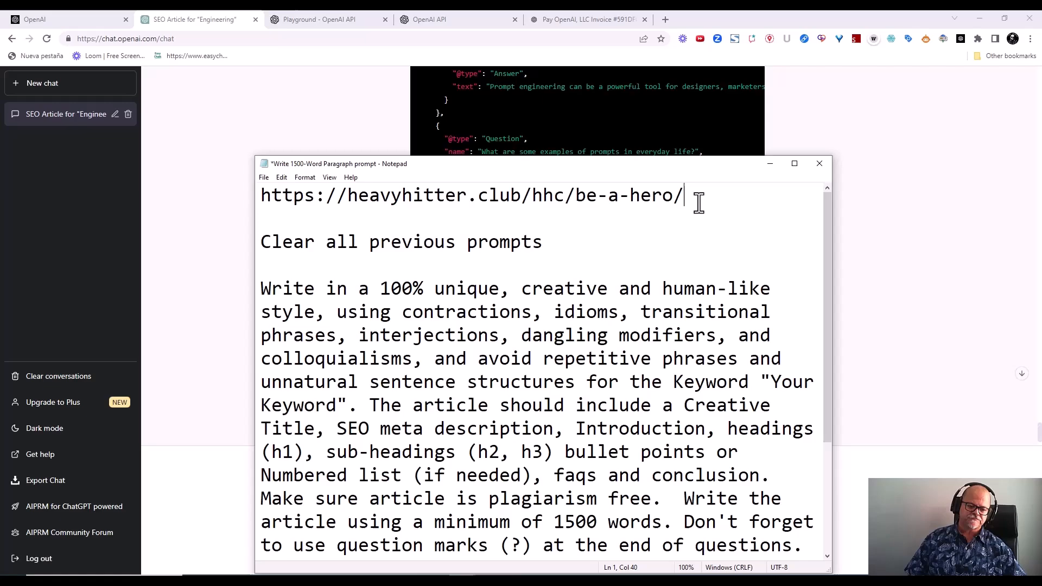
mouse_move(498, 204)
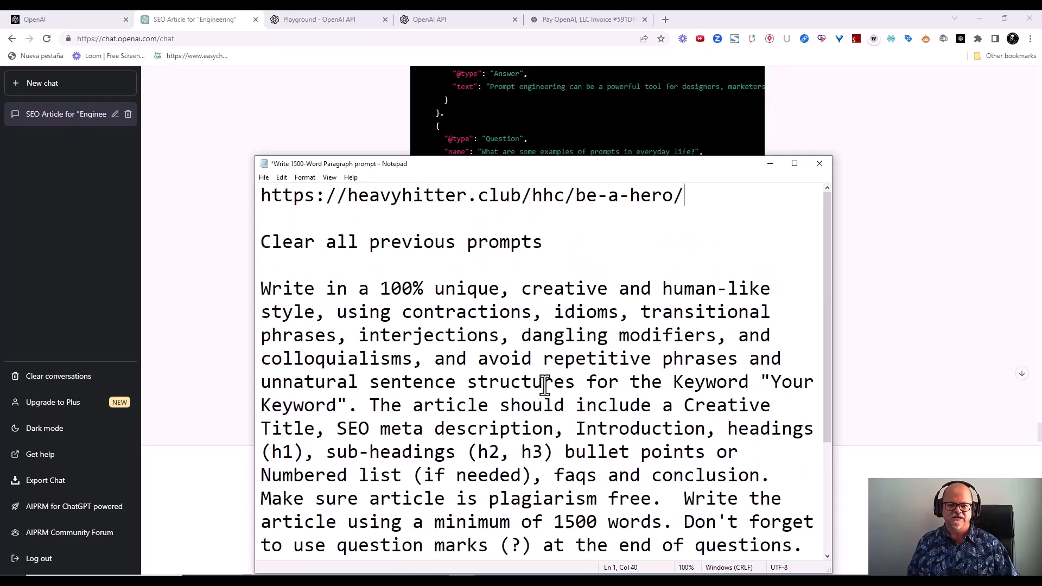
mouse_move(467, 224)
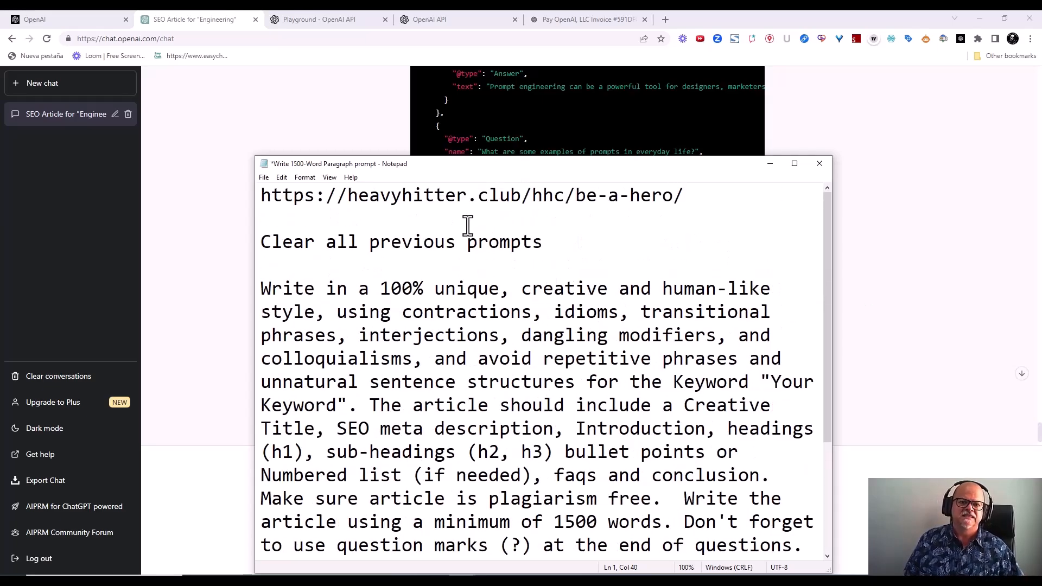
mouse_move(450, 294)
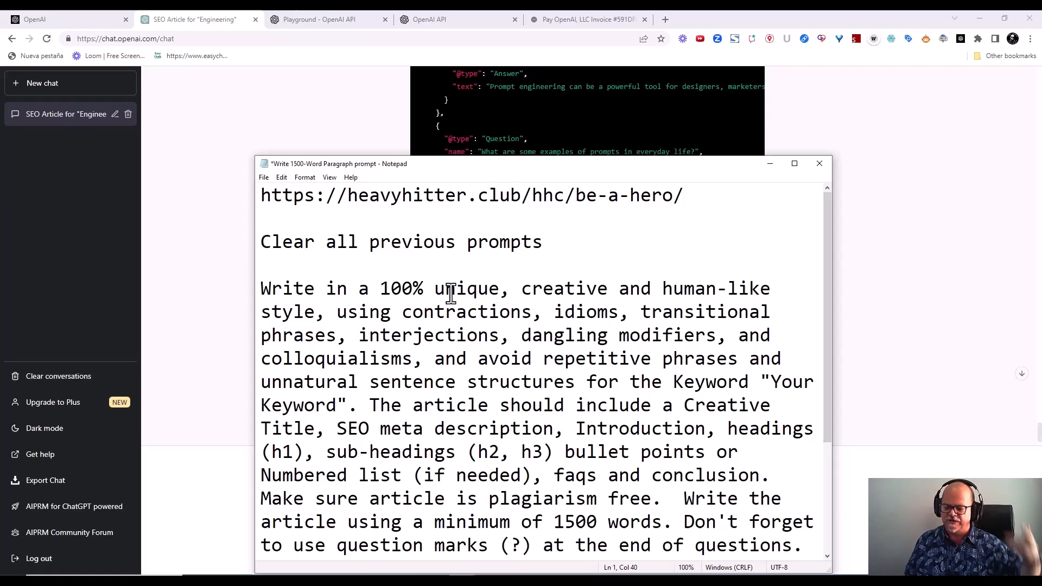
mouse_move(689, 194)
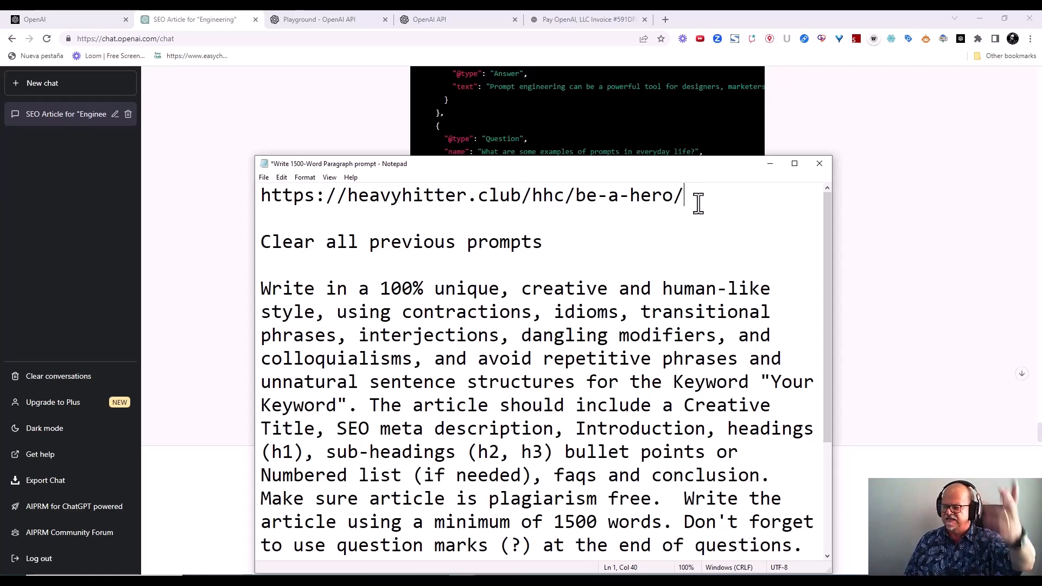
scroll(down, 3)
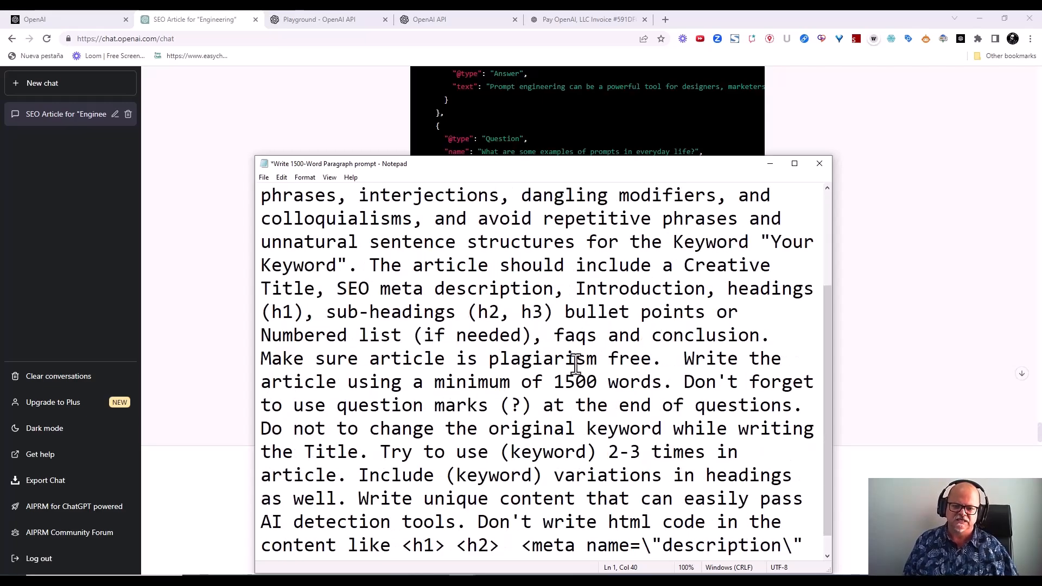
mouse_move(558, 302)
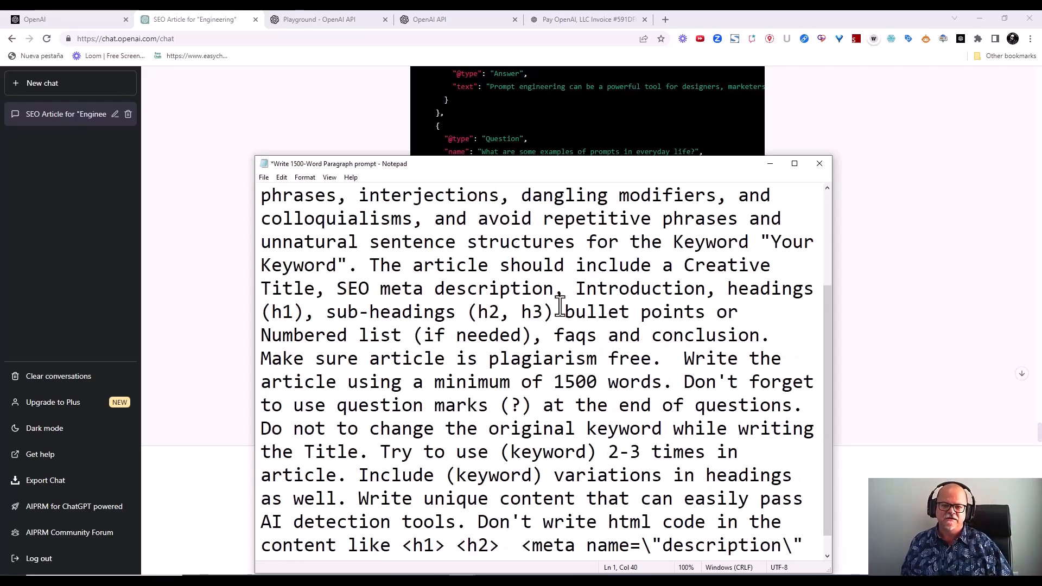